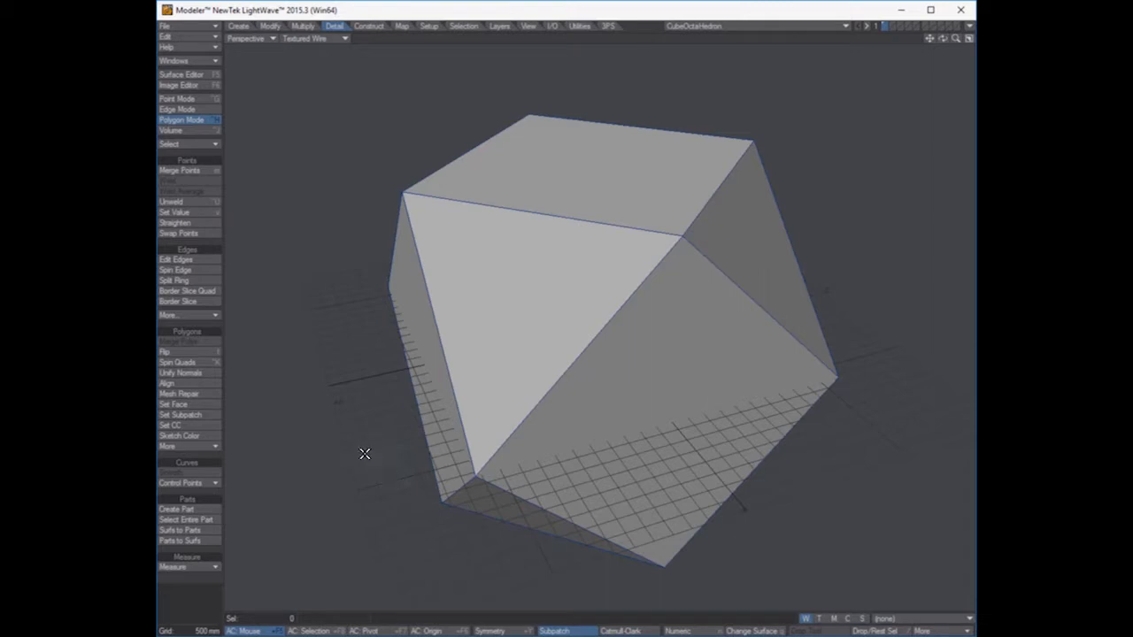
mouse_move(362, 461)
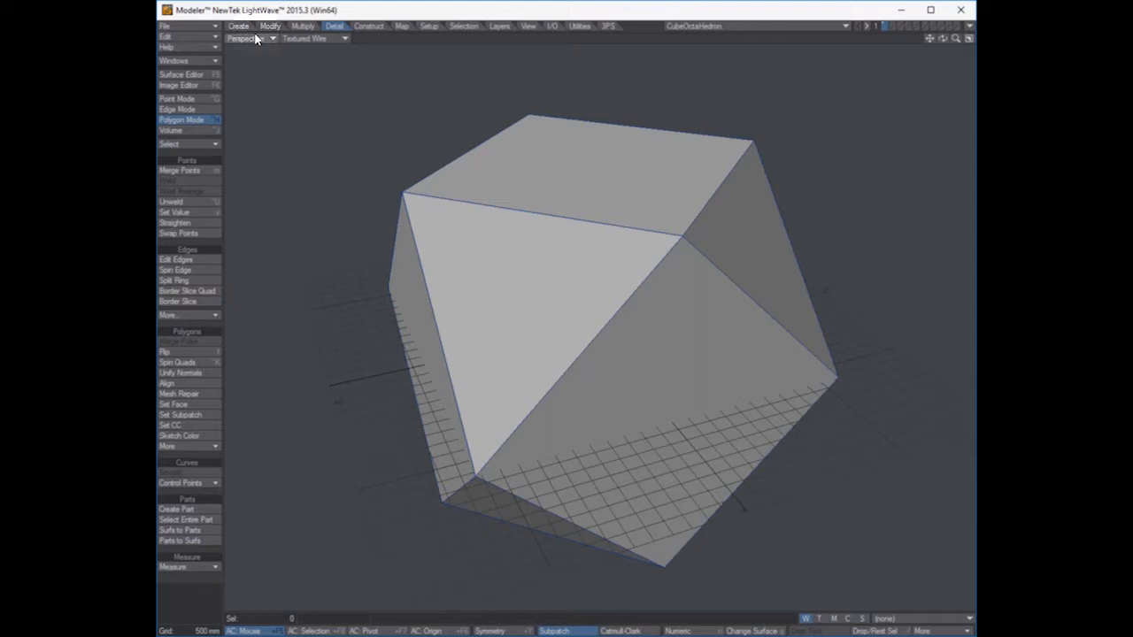
- Switch to the Create toolset to start sketching the stepped outline on the cube's top faces
click(237, 25)
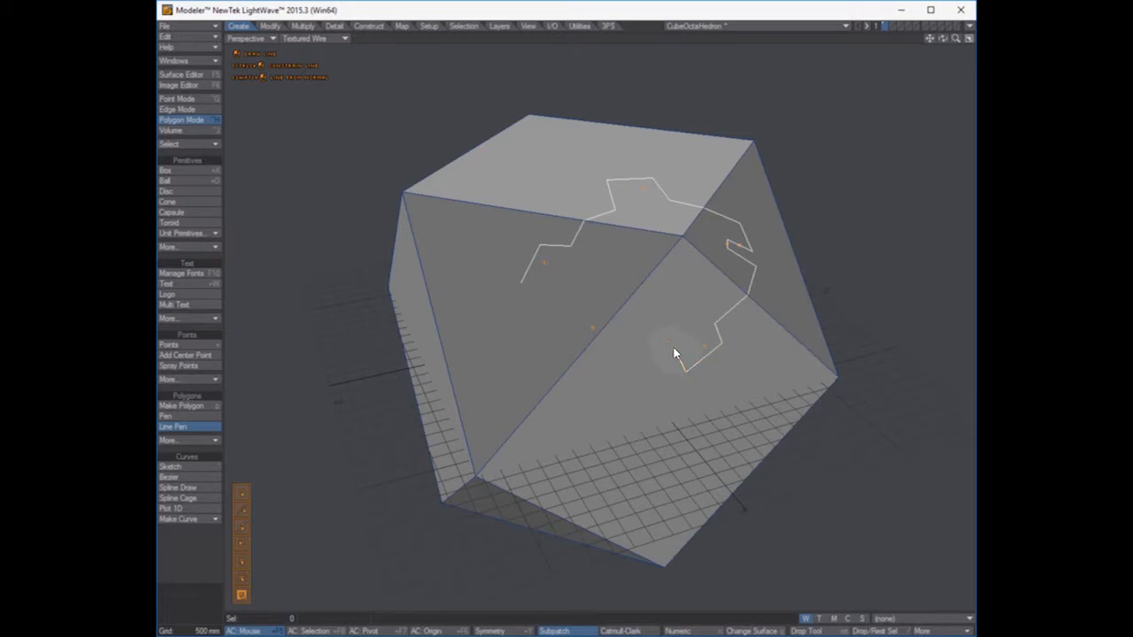
- Close the stepped outline into a polygon and delete the large triangular corner face
click(616, 326)
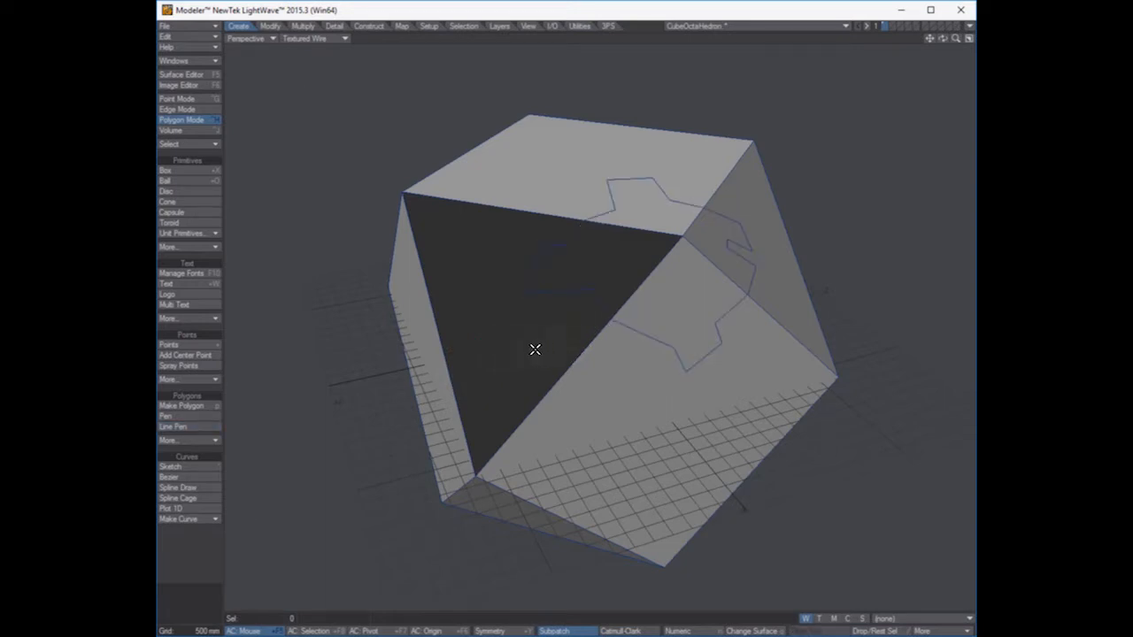
mouse_move(468, 232)
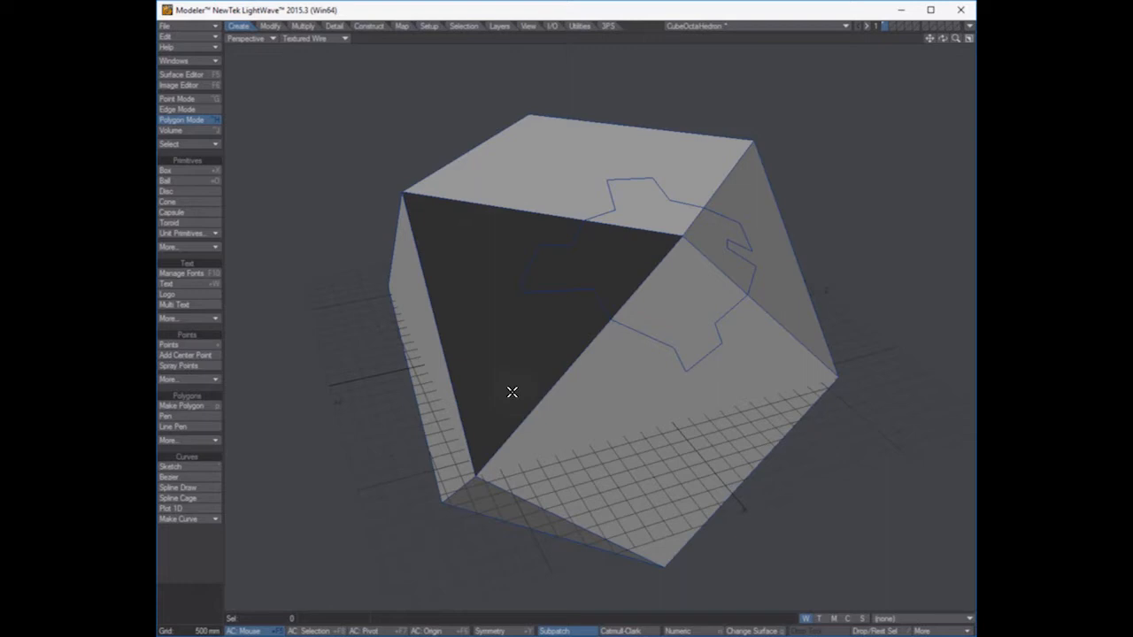
mouse_move(471, 319)
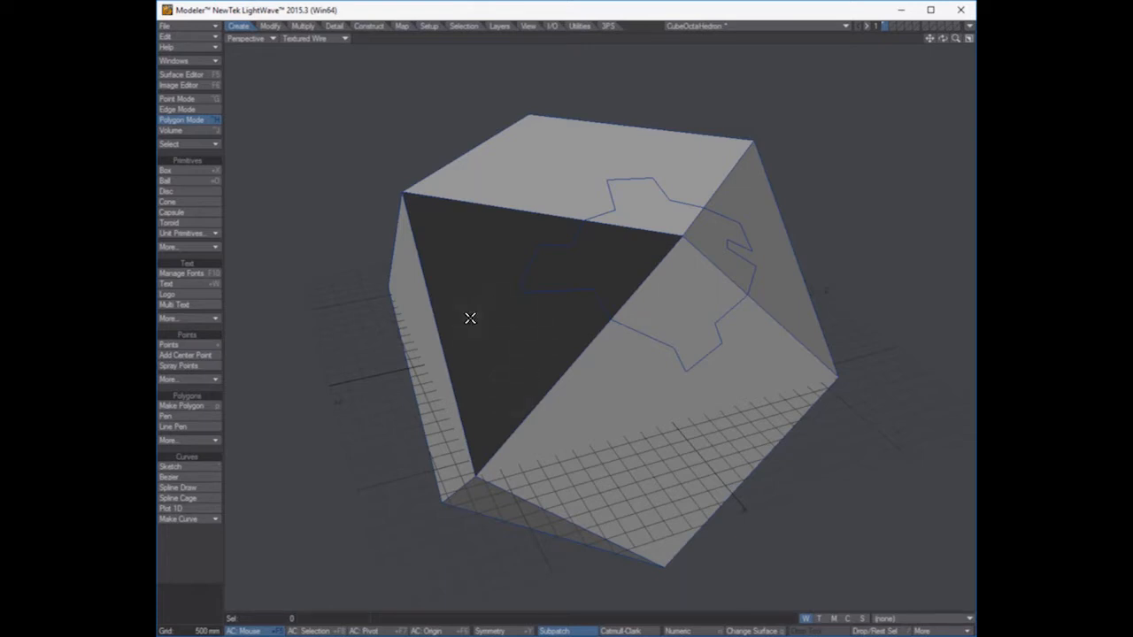
mouse_move(482, 319)
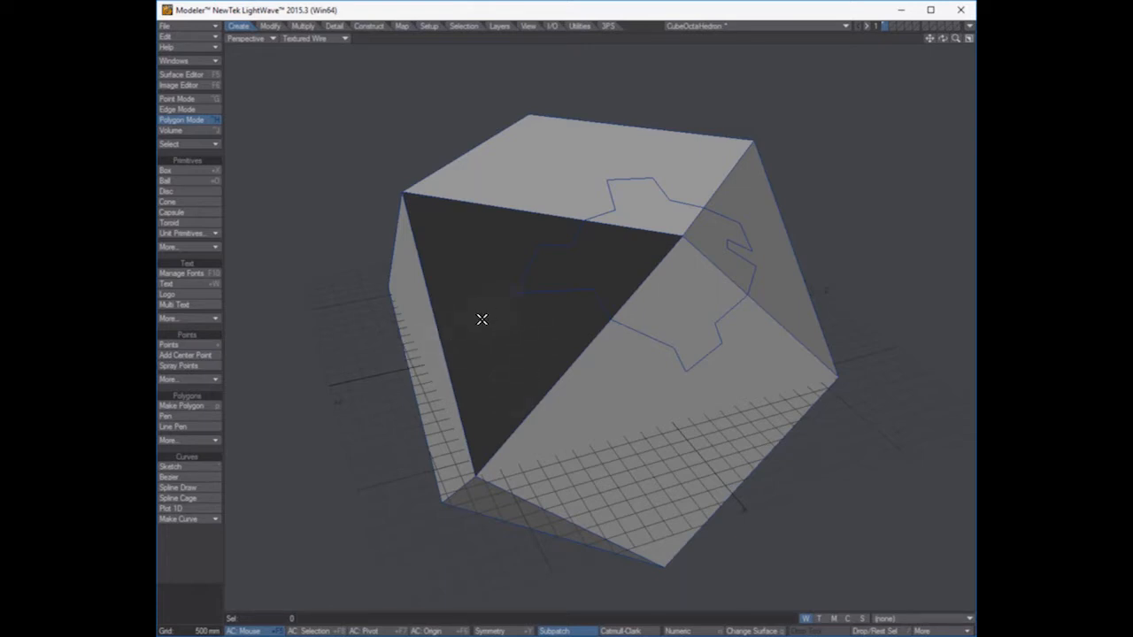
click(482, 323)
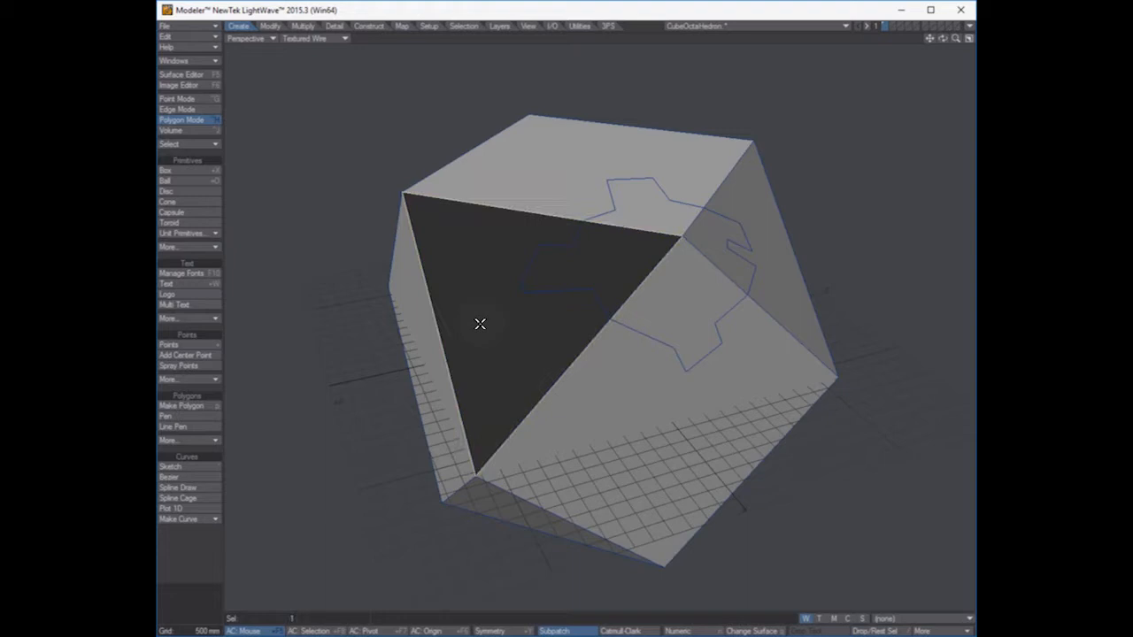
click(478, 327)
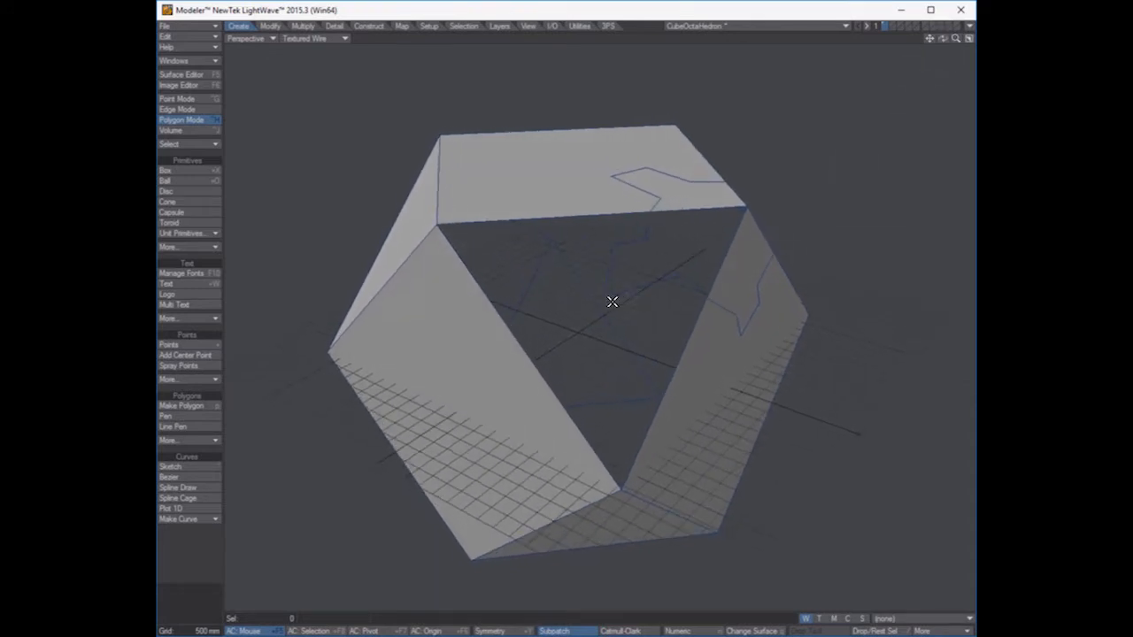
mouse_move(716, 215)
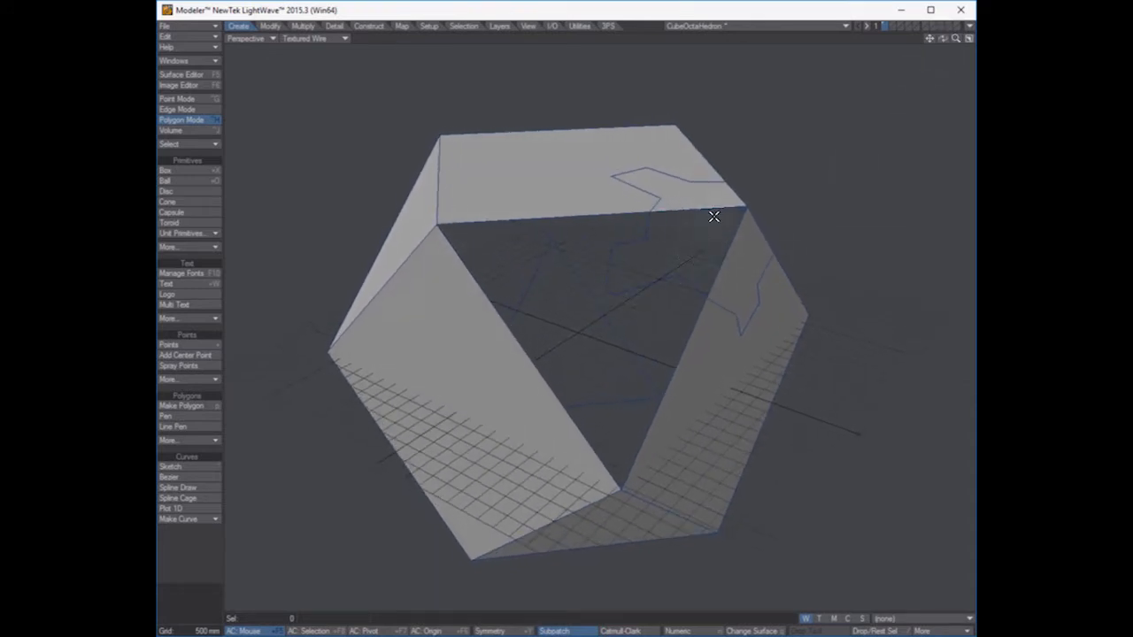
- In Point mode build a small polygon at the hole's corner from selected rim points
click(179, 108)
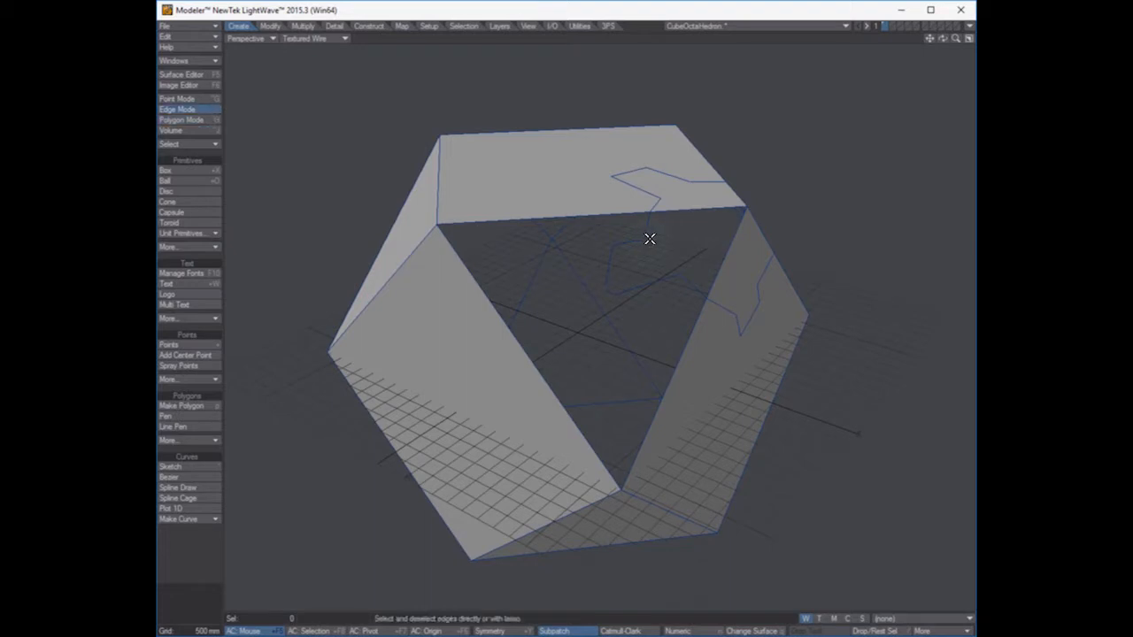
click(177, 97)
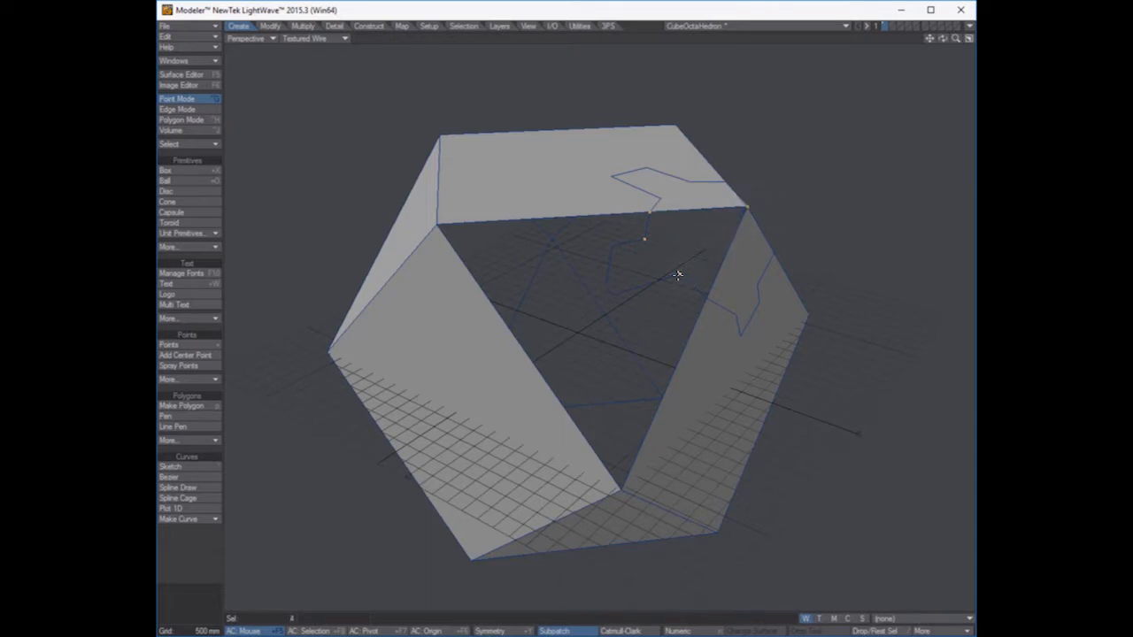
click(677, 276)
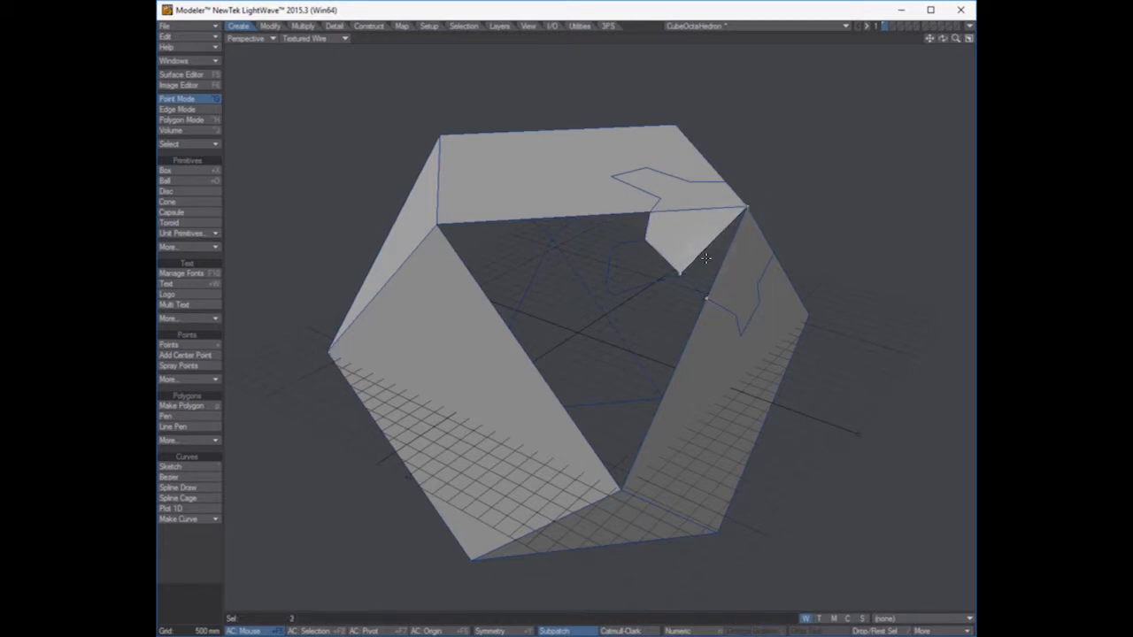
click(707, 259)
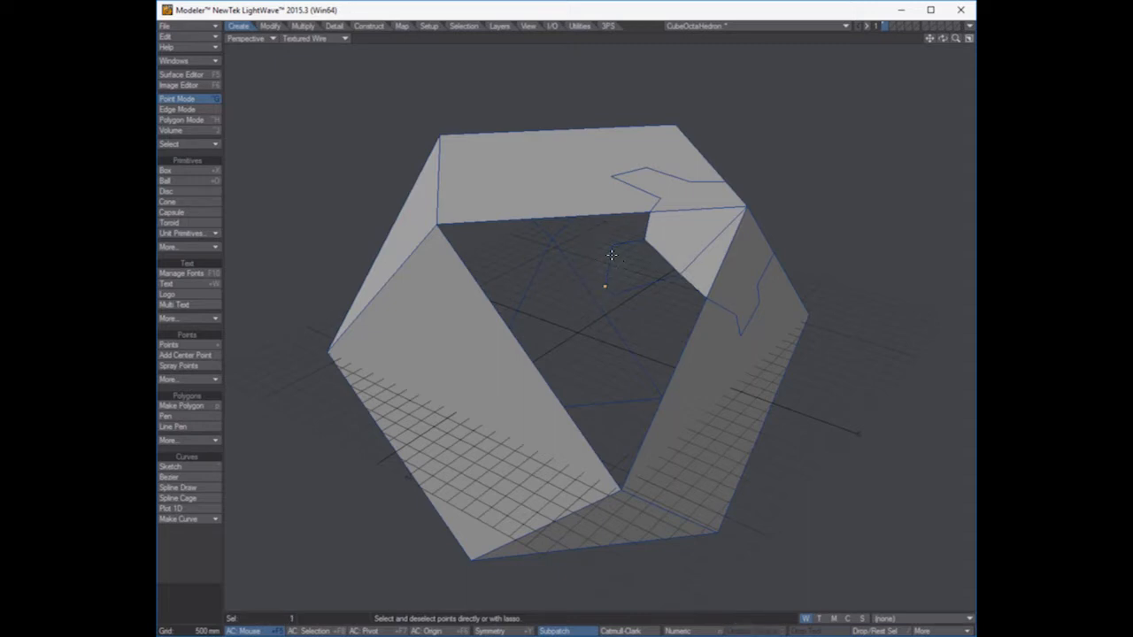
click(641, 237)
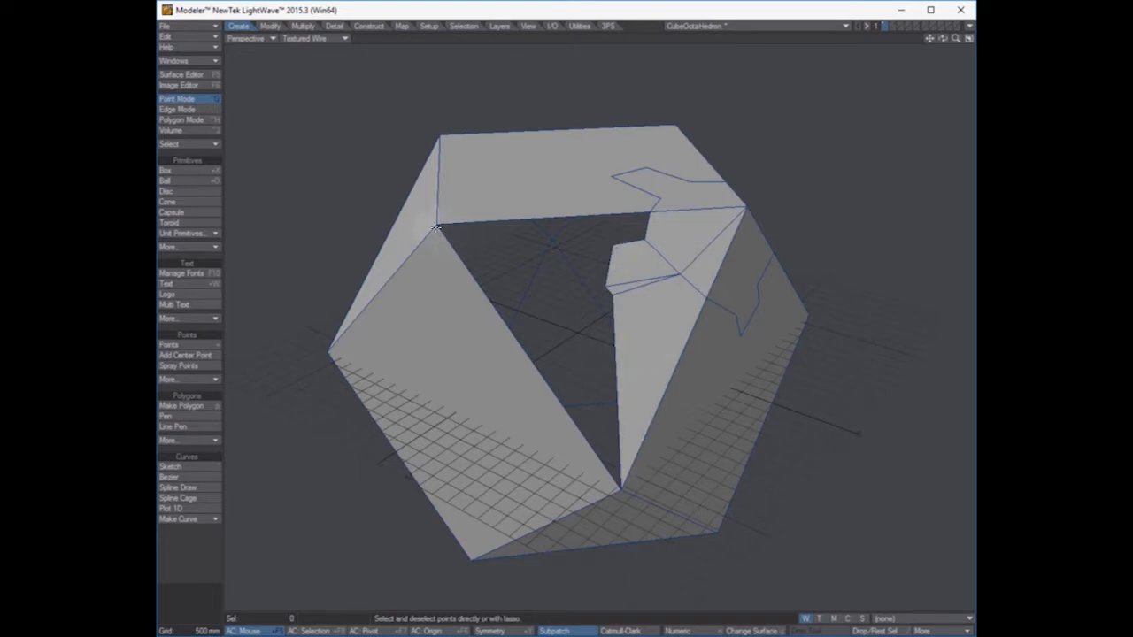
click(651, 216)
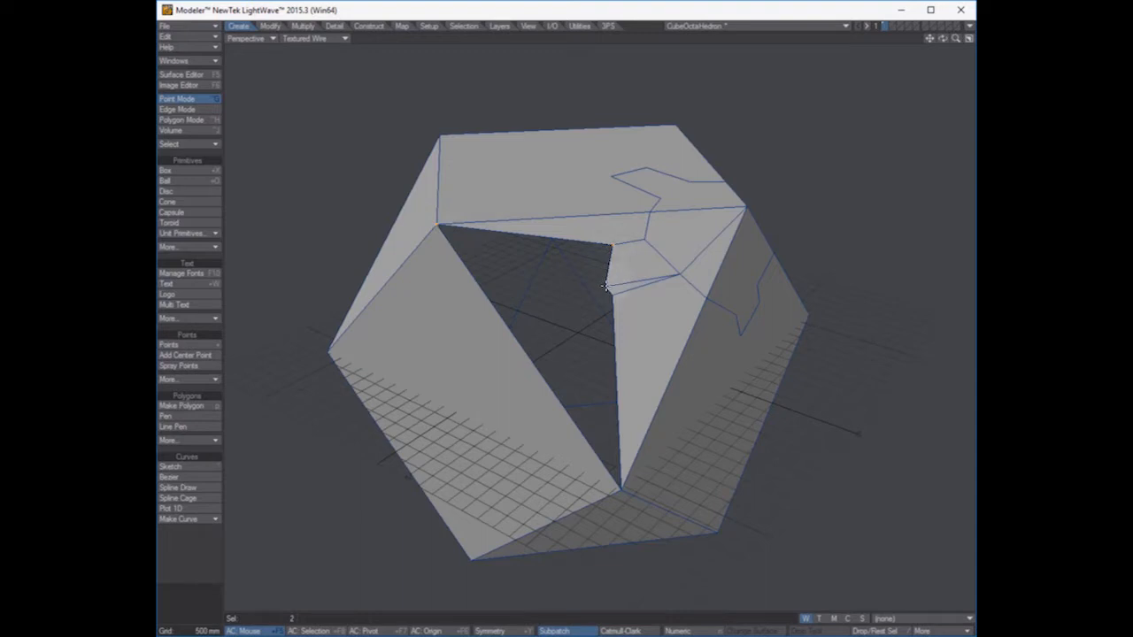
- Fill the remaining gap with a new polygon fanning from the inner point, then leave Point mode
click(620, 493)
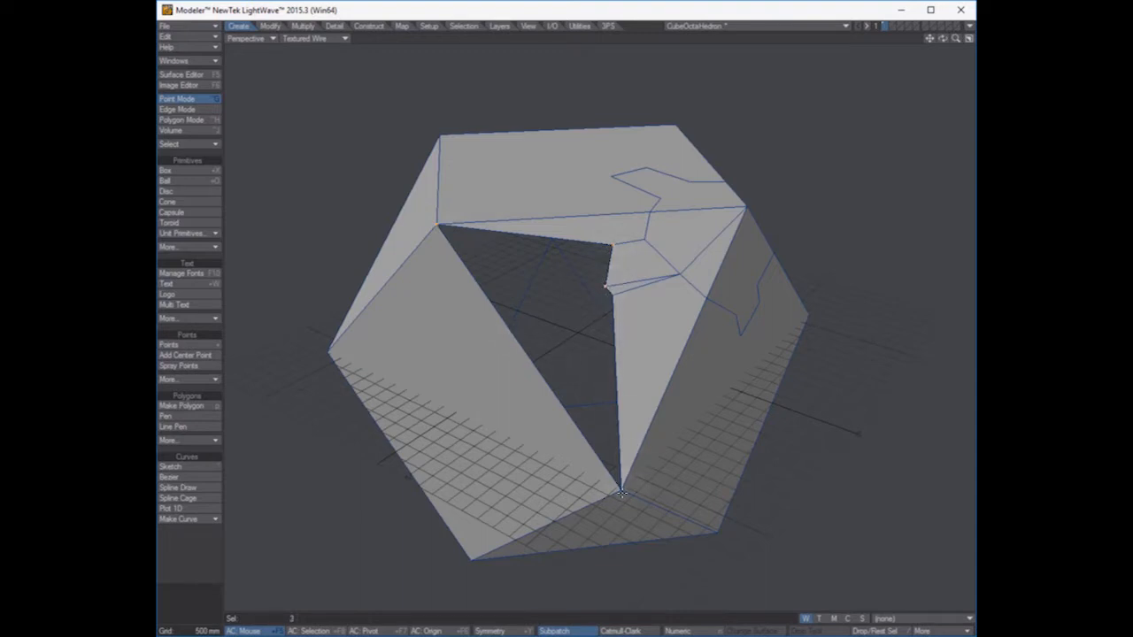
mouse_move(510, 275)
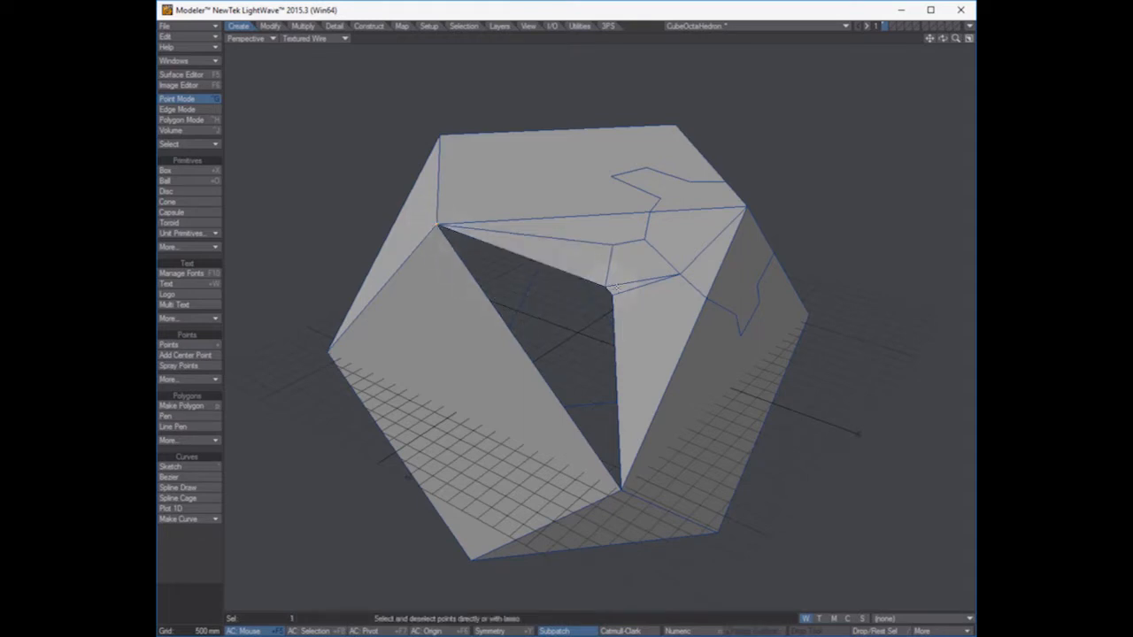
click(620, 464)
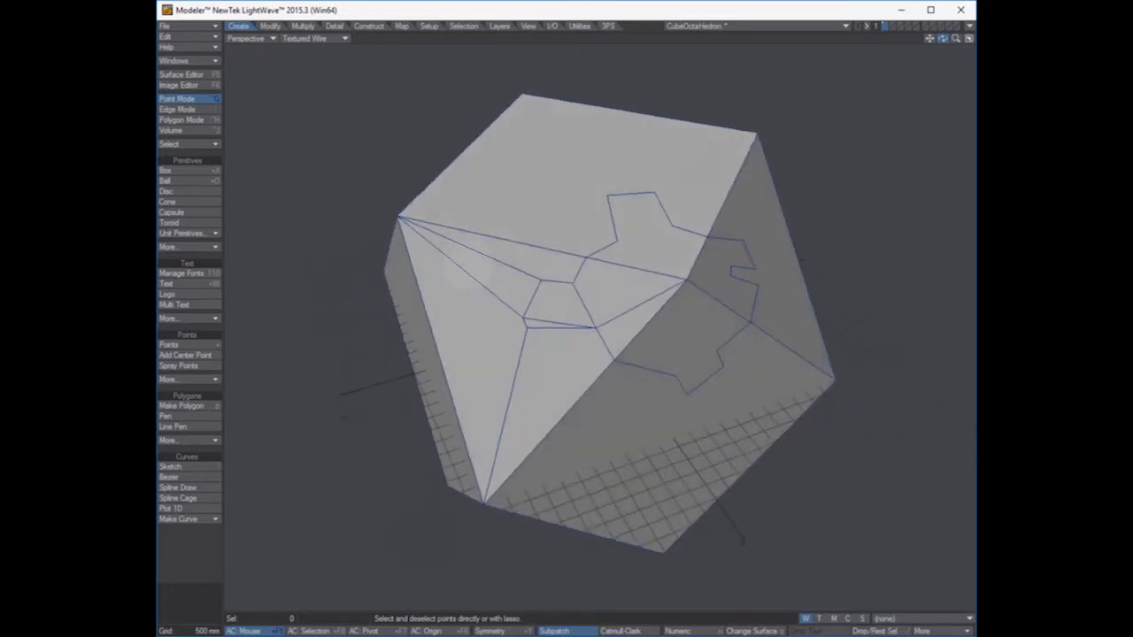
click(177, 108)
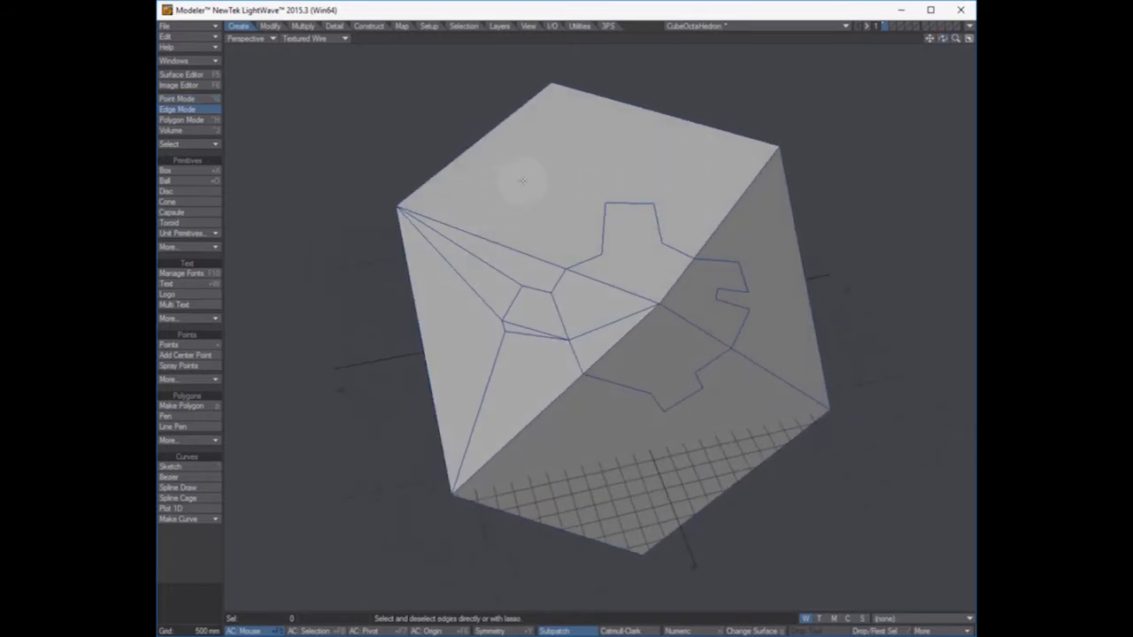
- Select the cube's top-left corner geometry and bring up its polygon statistics by point count
click(181, 121)
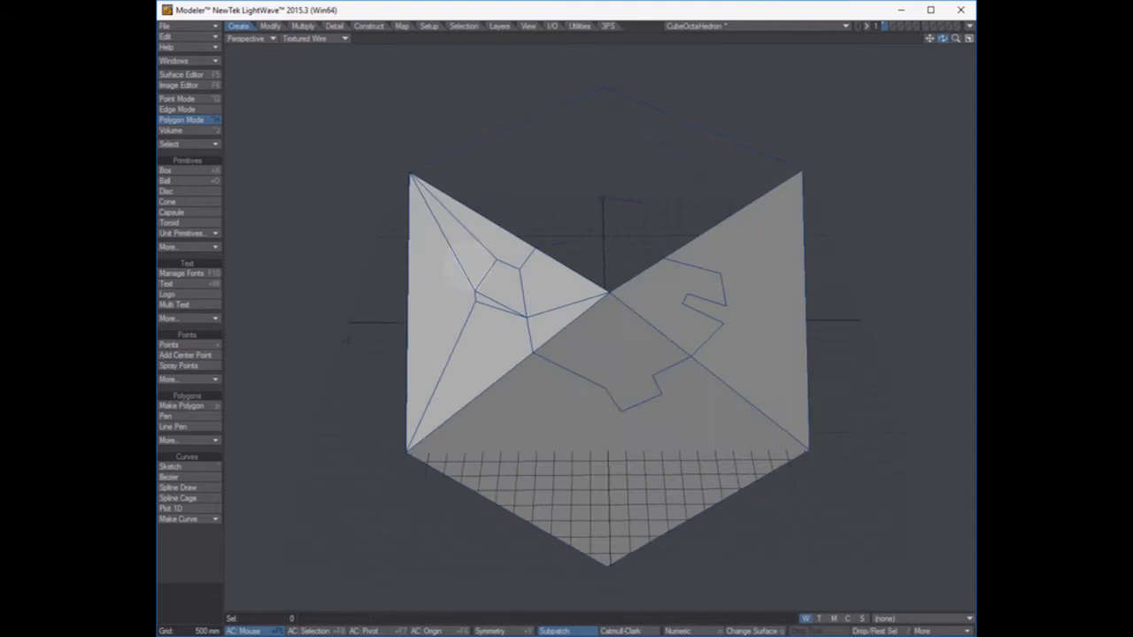
click(181, 99)
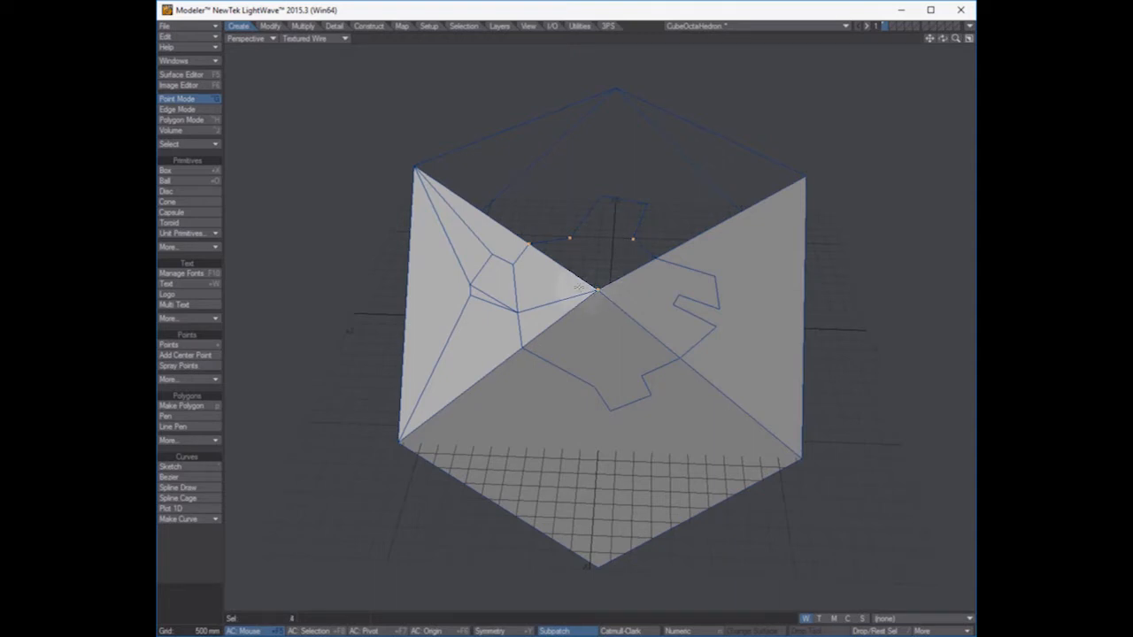
click(595, 287)
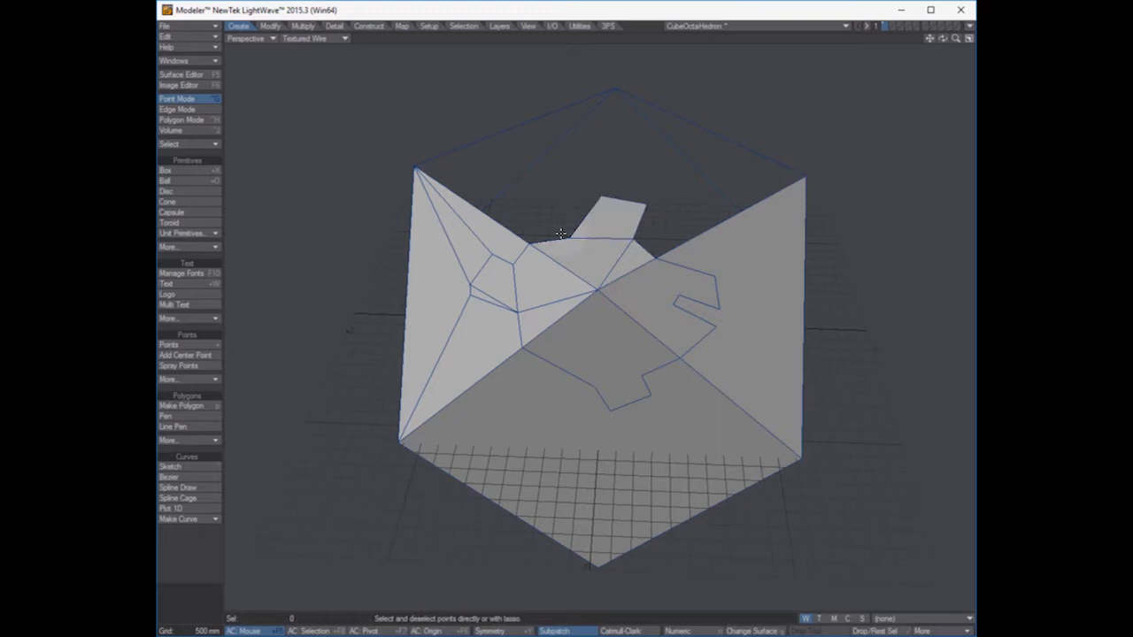
click(414, 166)
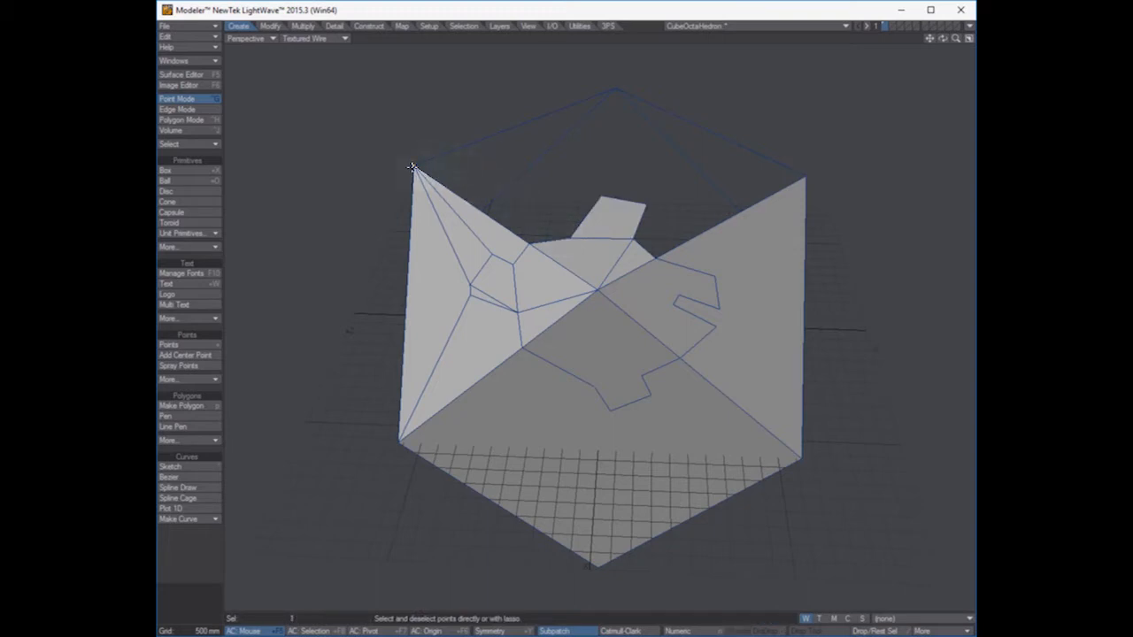
click(616, 88)
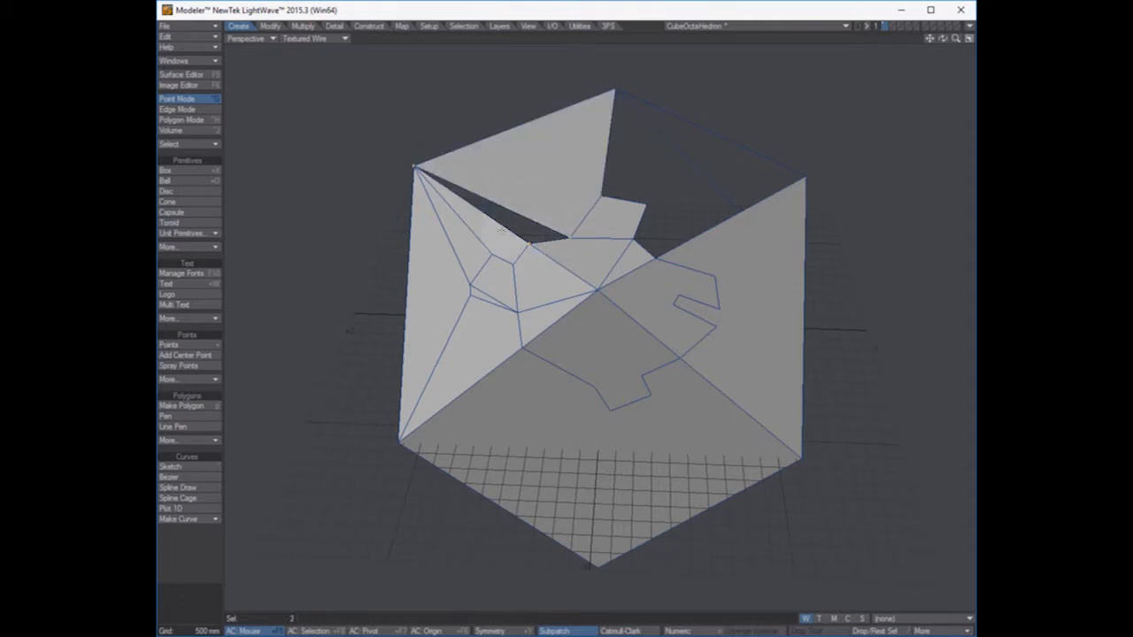
click(602, 192)
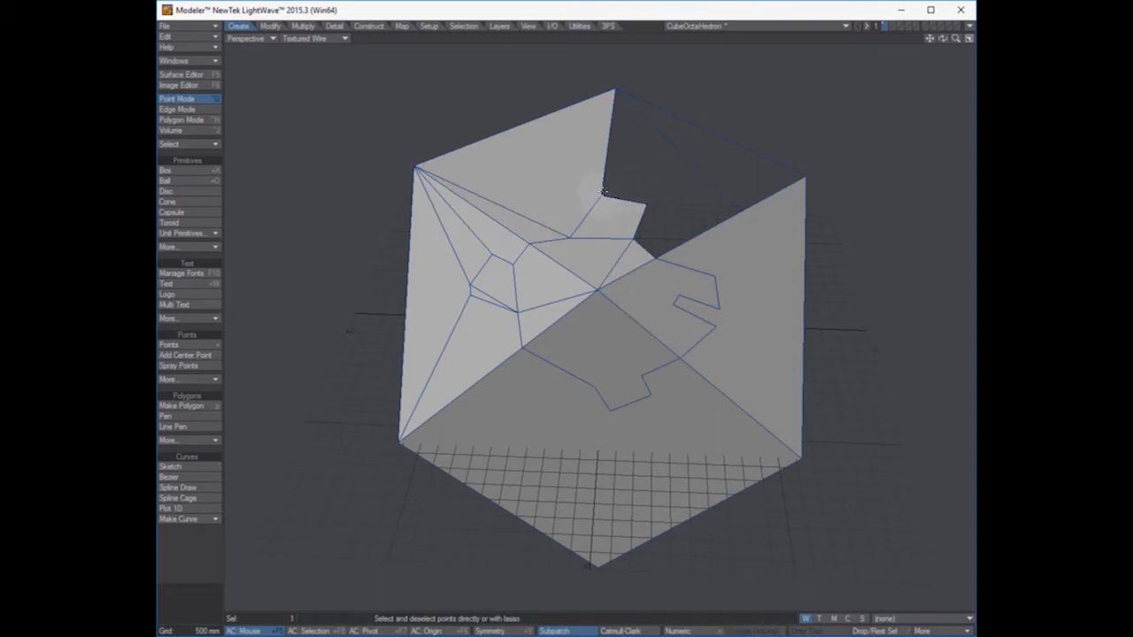
click(616, 85)
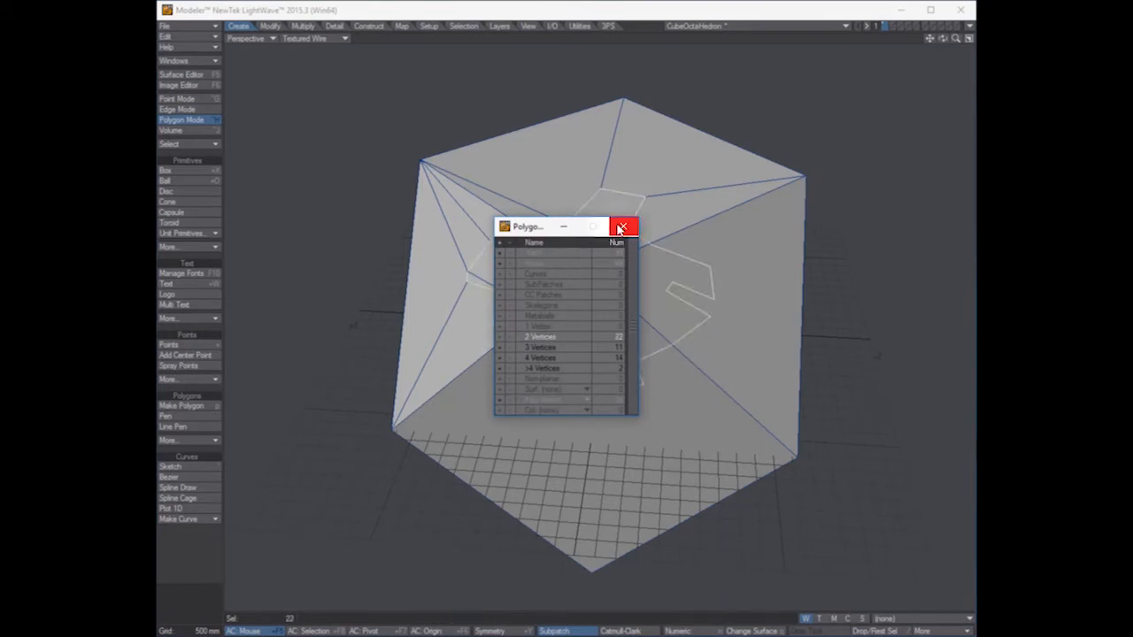
- Drag the stray torn-corner and protruding flap points back onto the cube surface
click(624, 226)
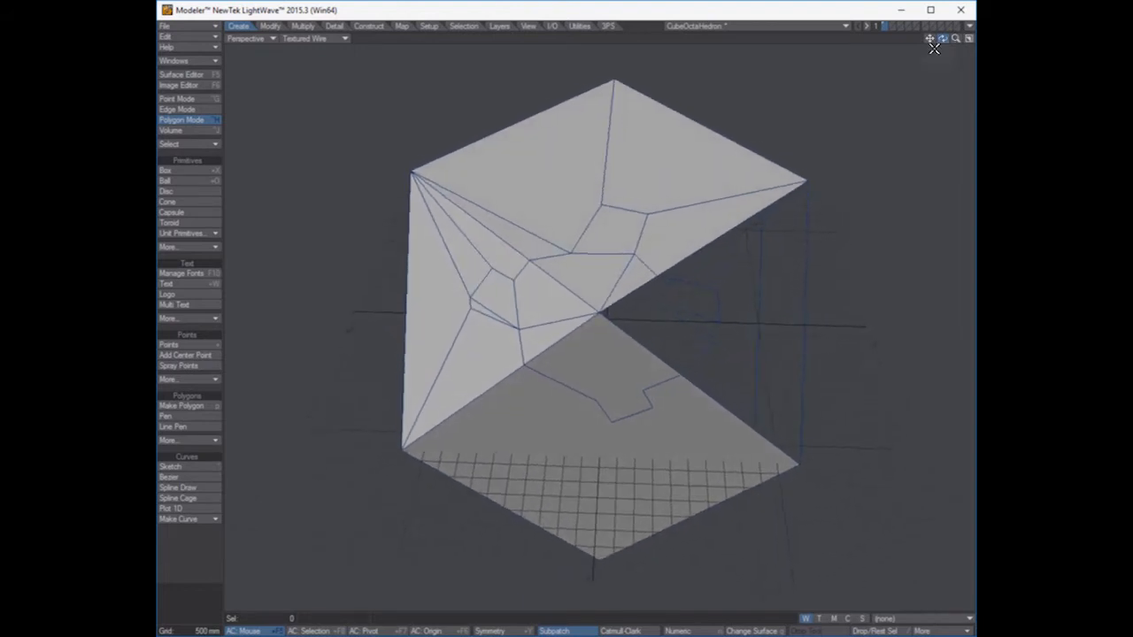
click(177, 97)
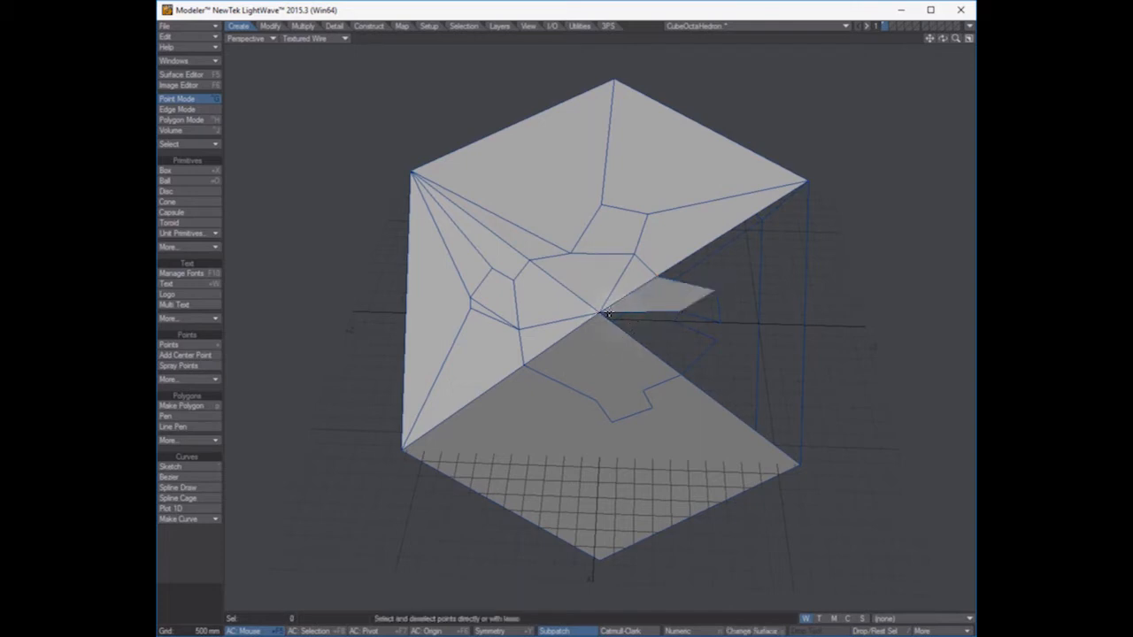
click(605, 315)
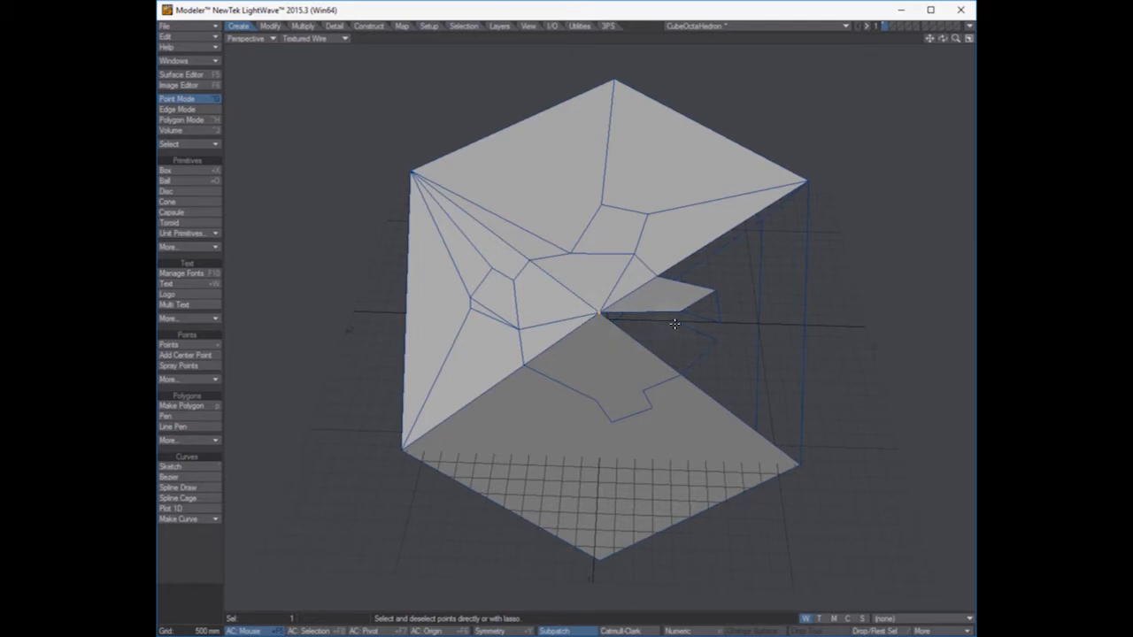
click(686, 380)
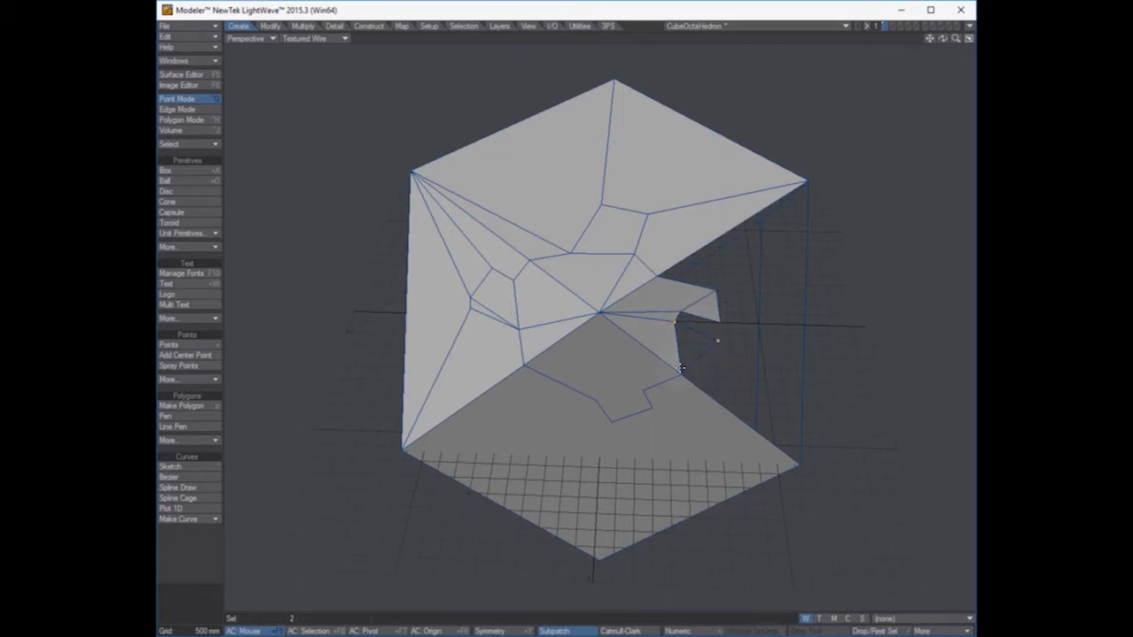
click(690, 345)
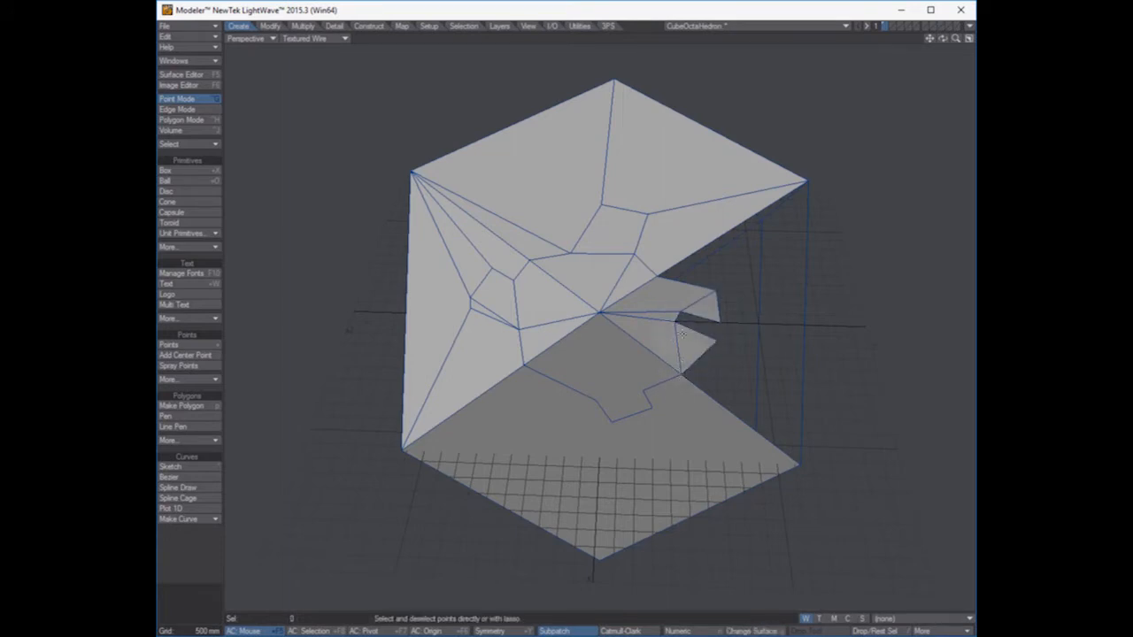
click(683, 319)
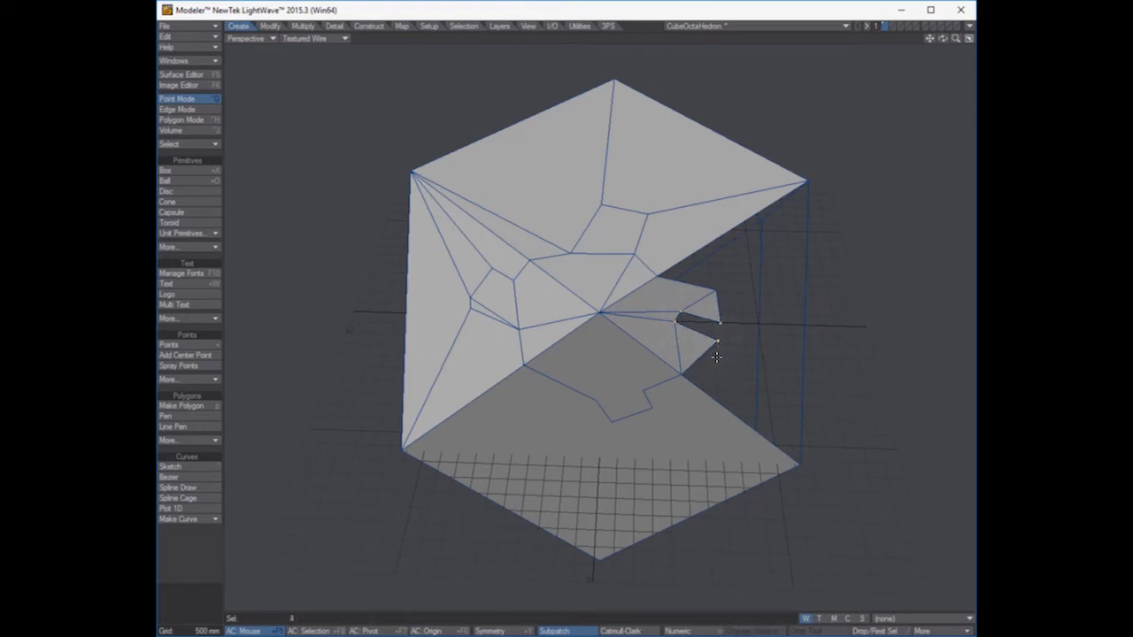
click(655, 280)
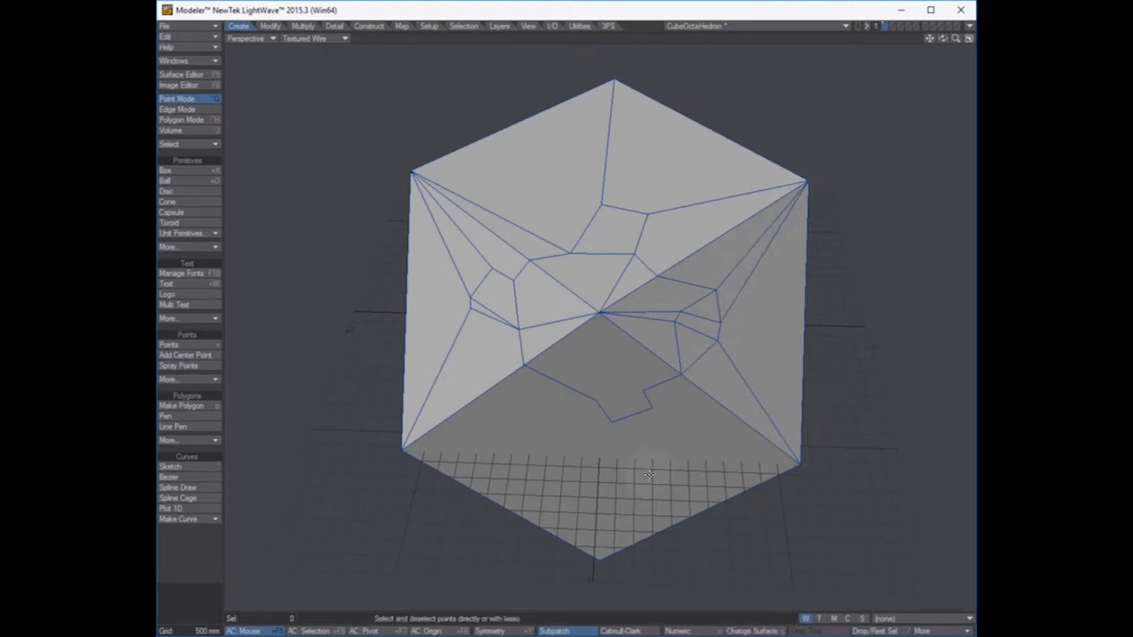
- Reselect and pull the hollow underside point into place so the solid closes with no gaps
click(181, 120)
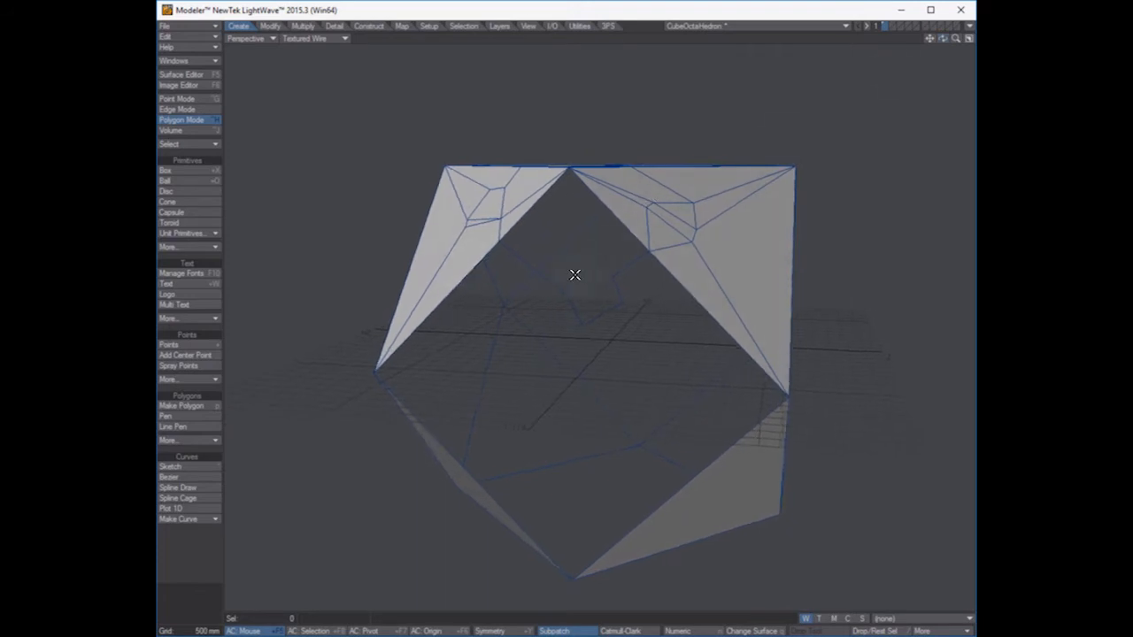
click(181, 99)
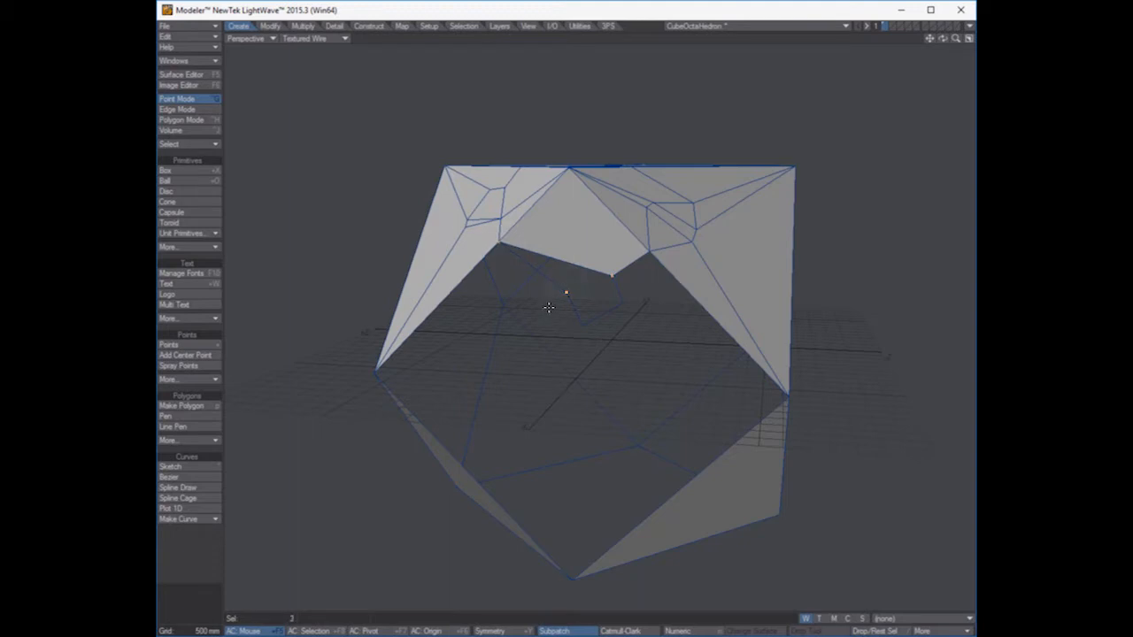
click(609, 279)
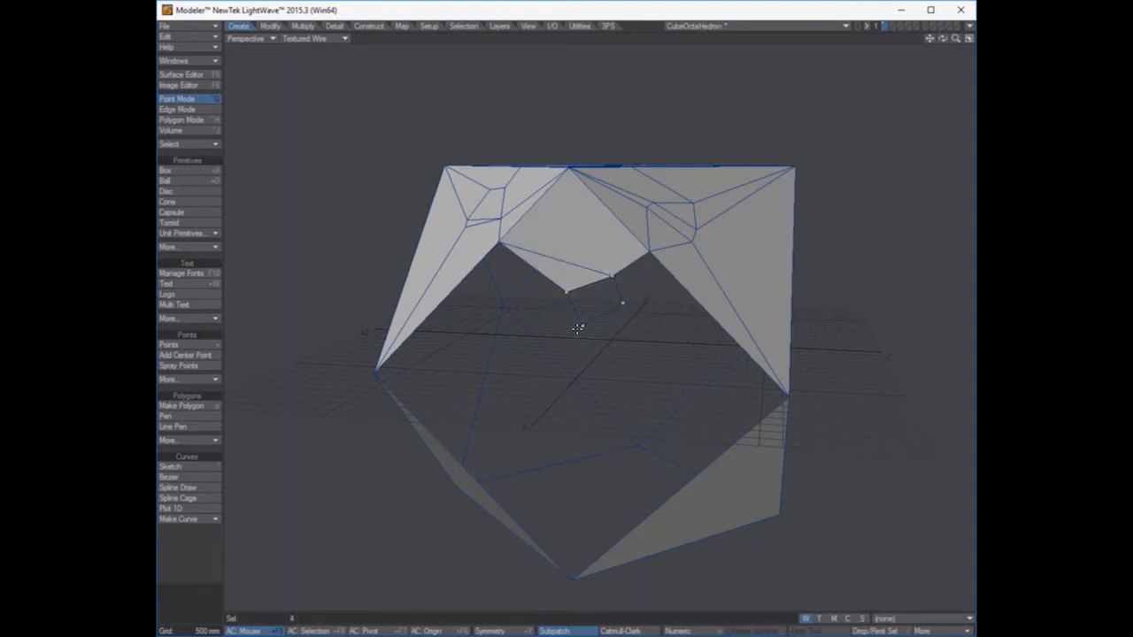
click(624, 304)
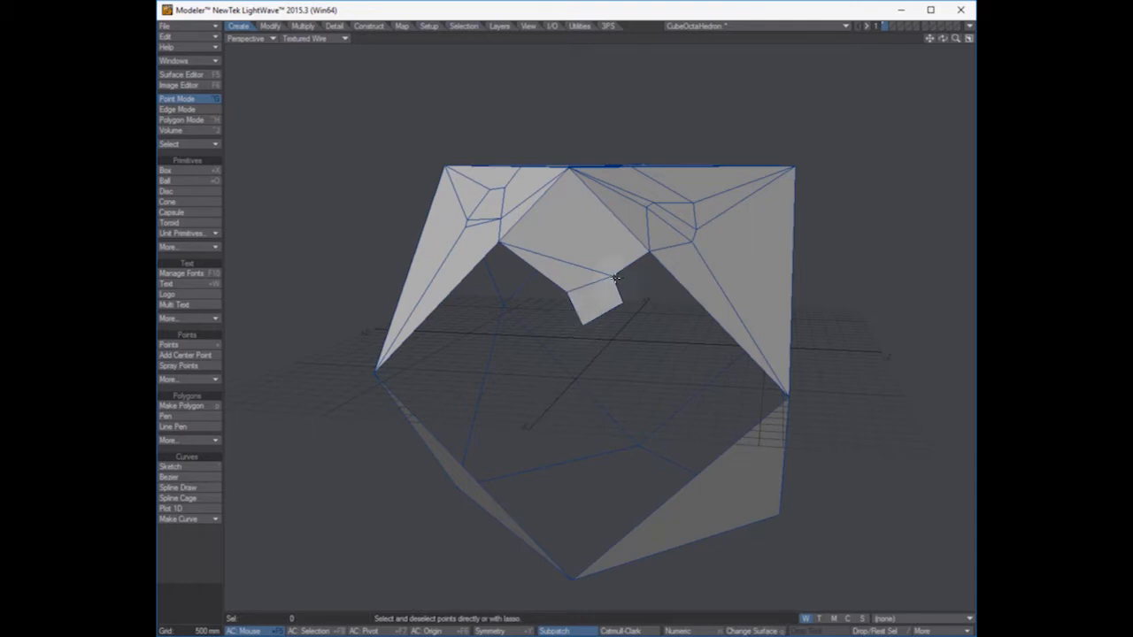
click(783, 392)
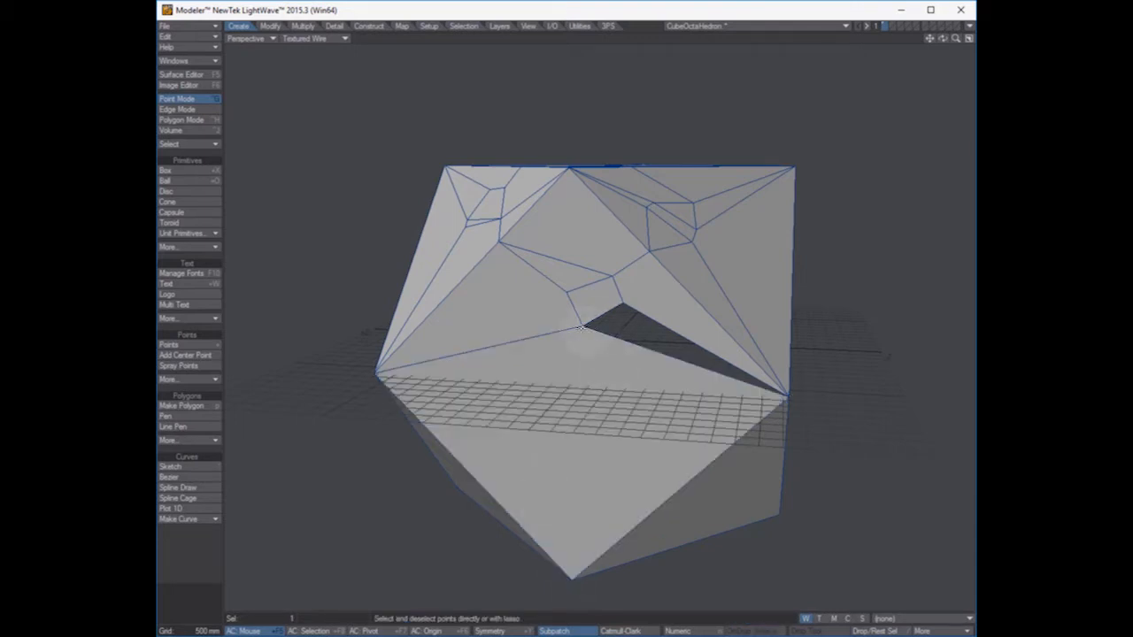
click(786, 400)
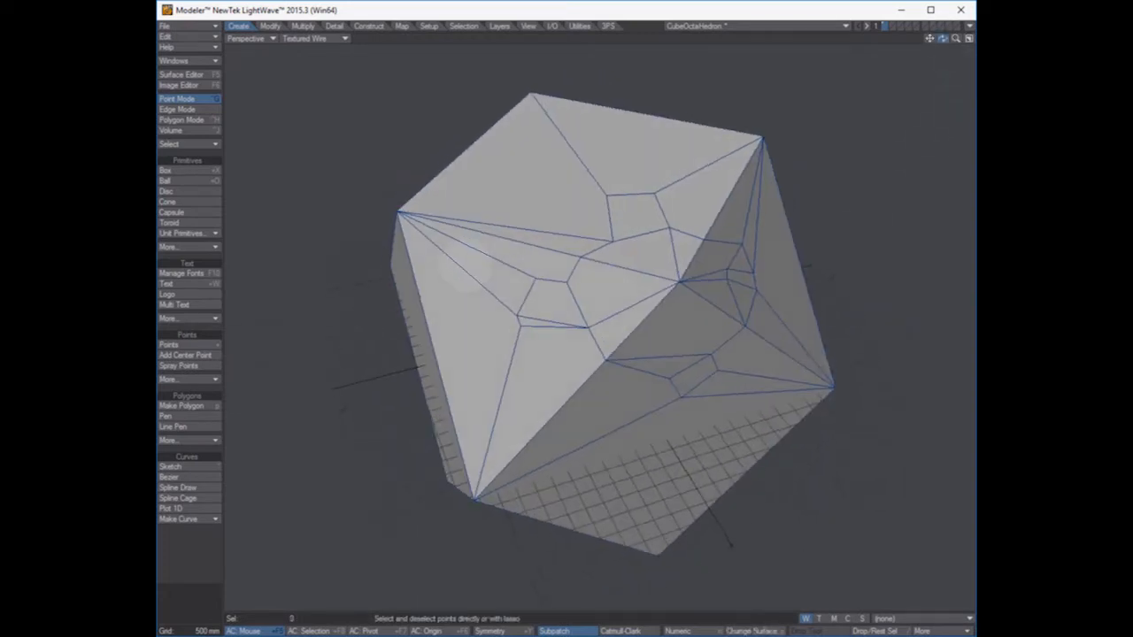
click(181, 121)
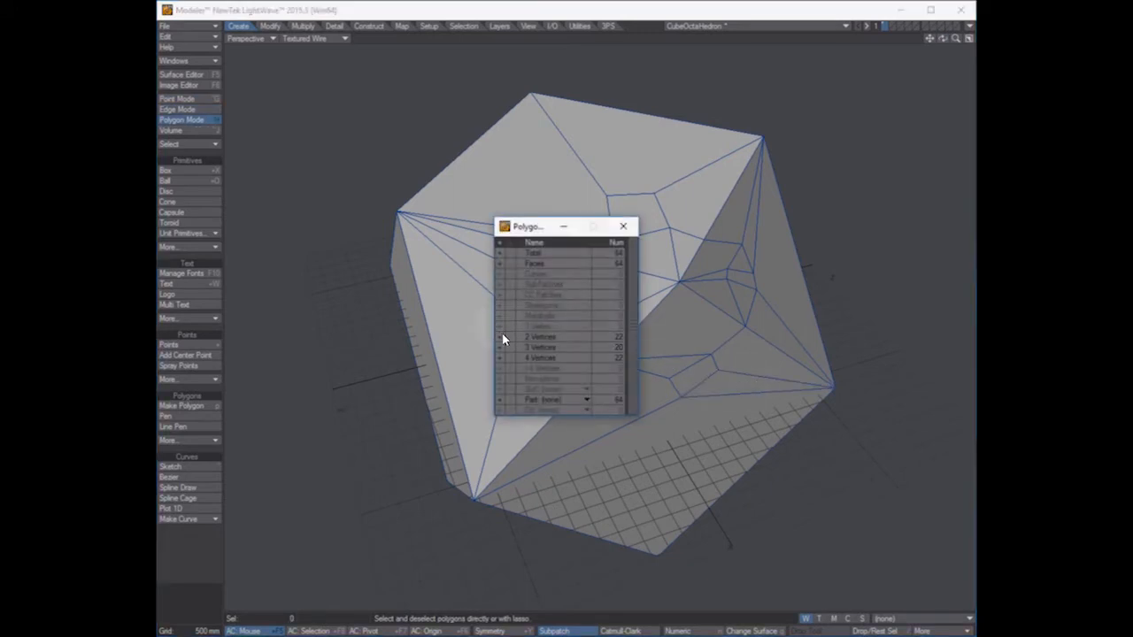
click(540, 337)
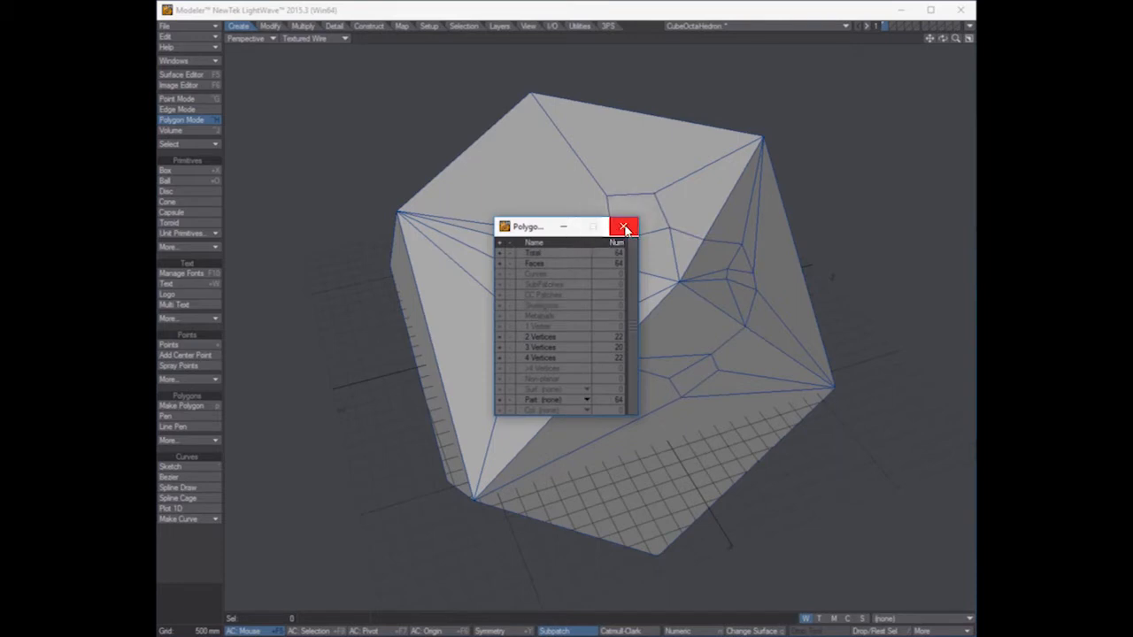
click(624, 227)
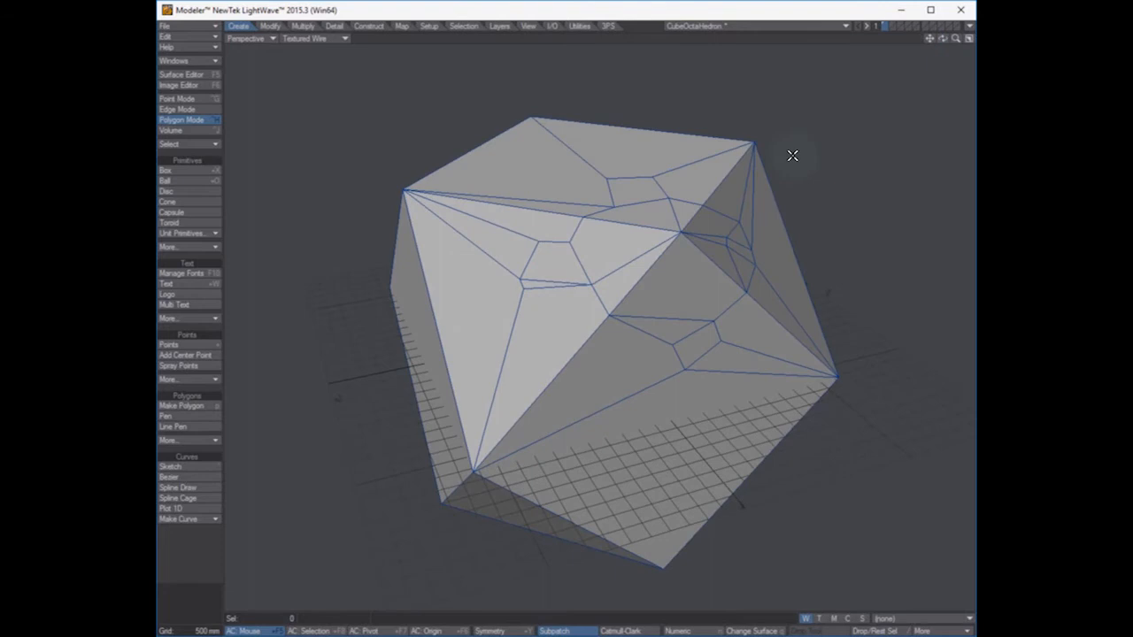
mouse_move(662, 287)
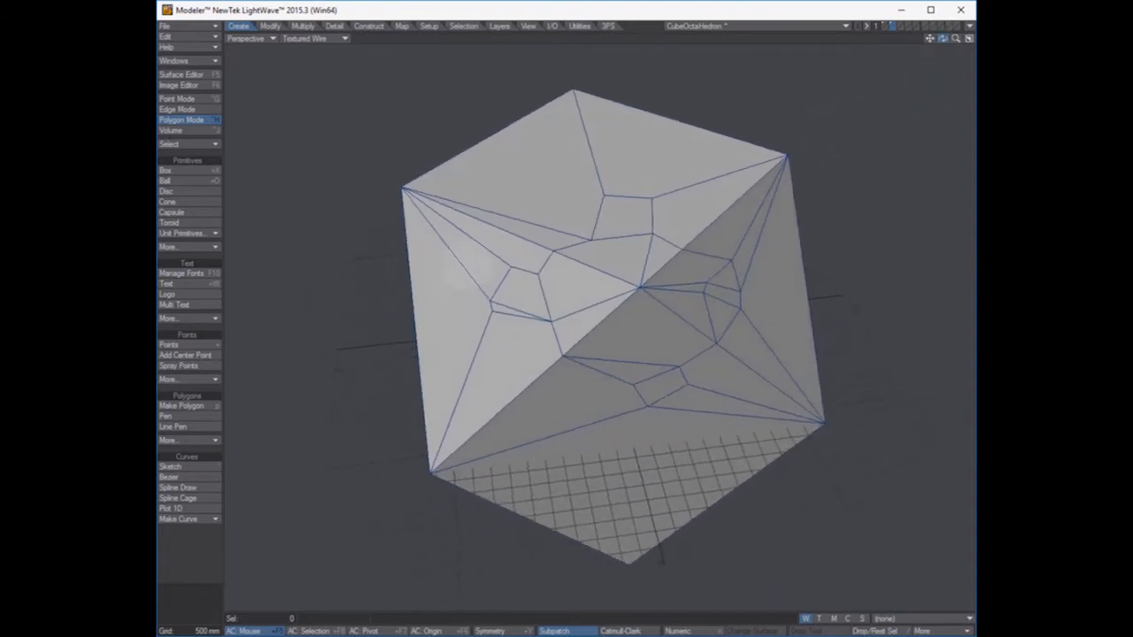
mouse_move(645, 335)
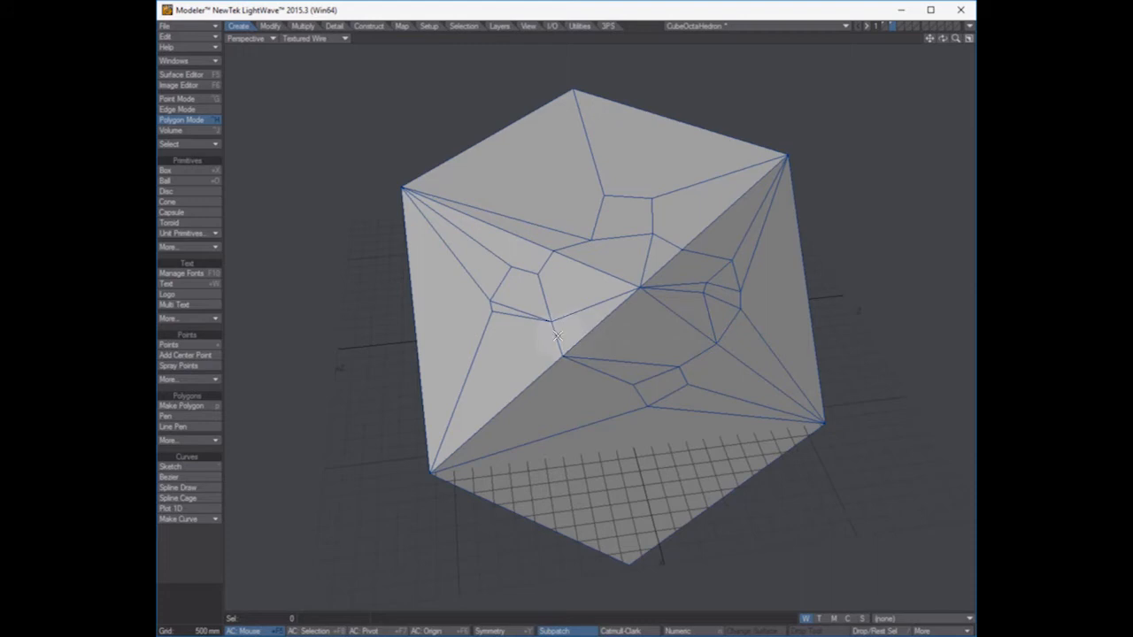
mouse_move(529, 305)
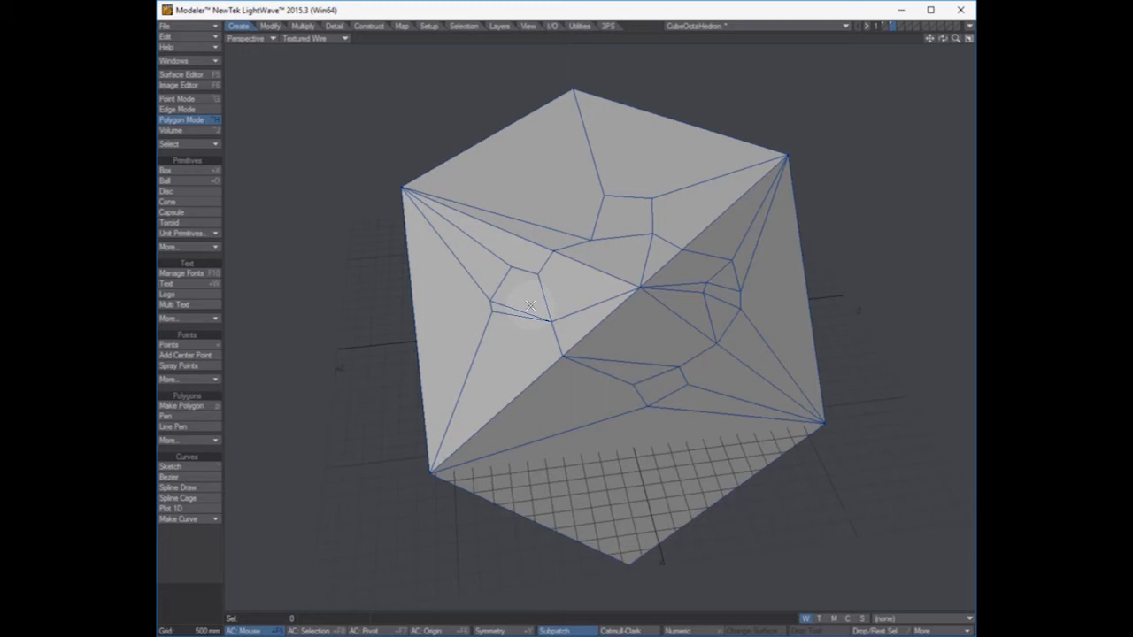
click(610, 264)
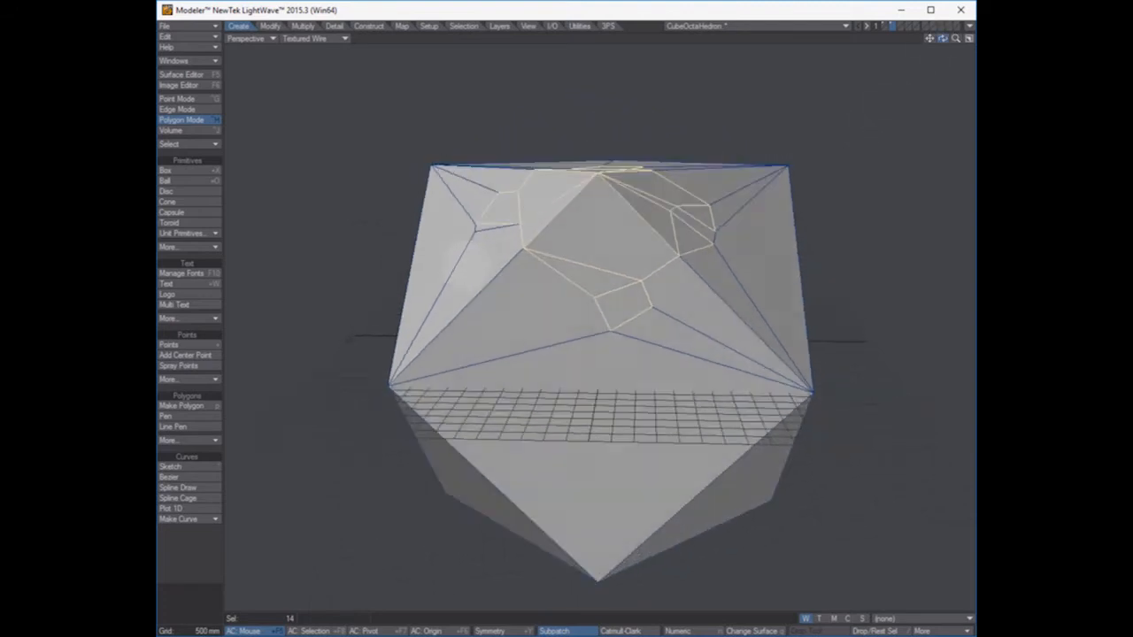
drag(602, 266, 393, 90)
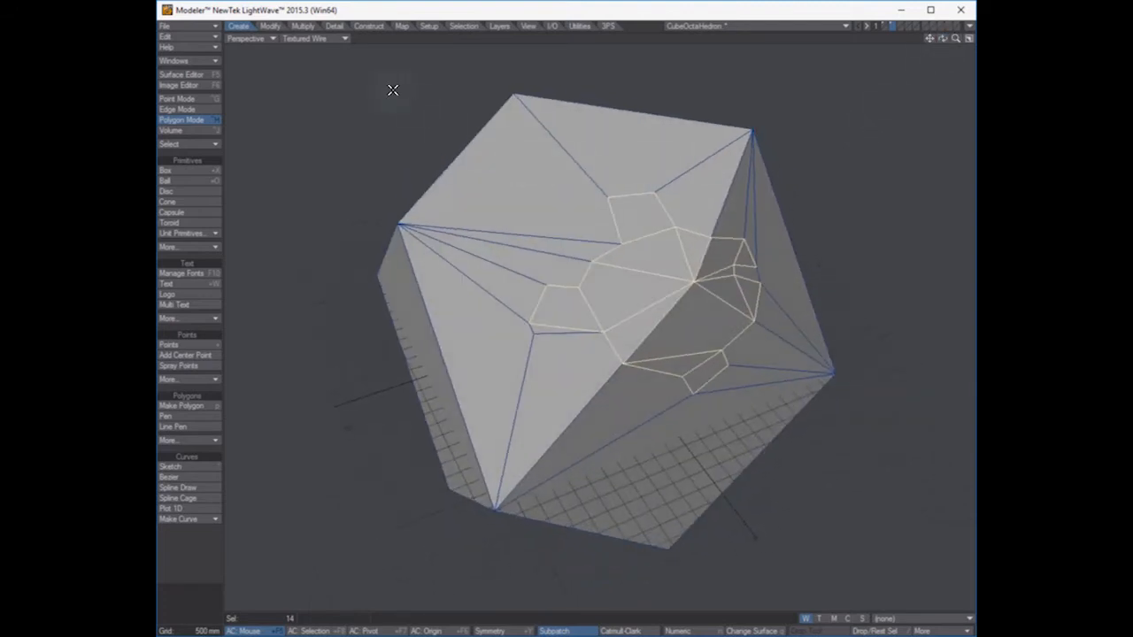
click(334, 27)
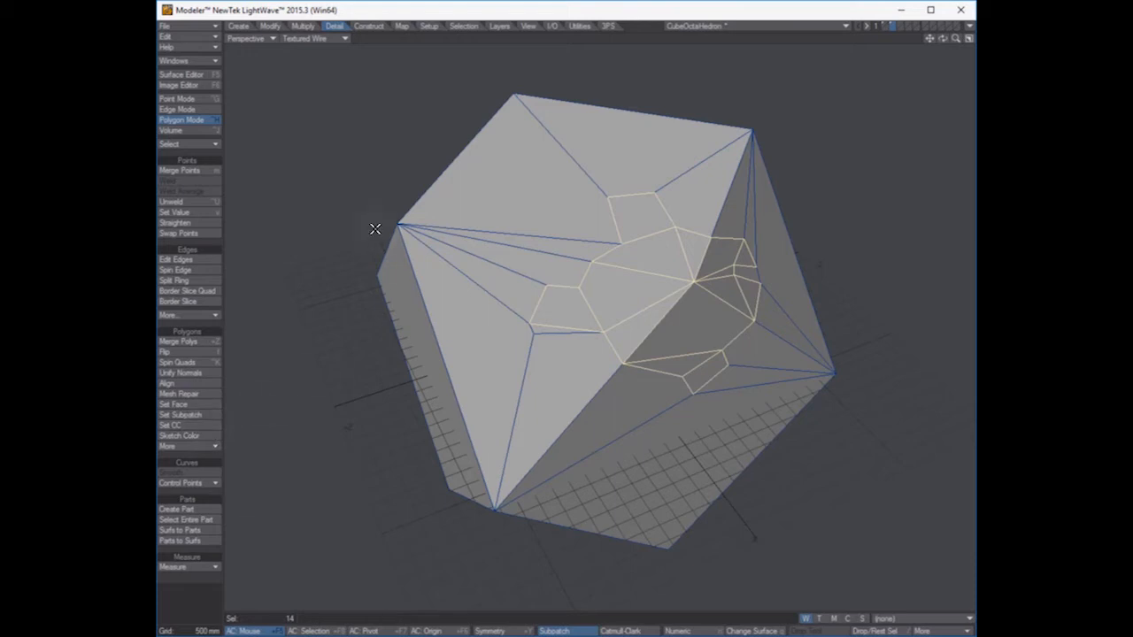
mouse_move(373, 224)
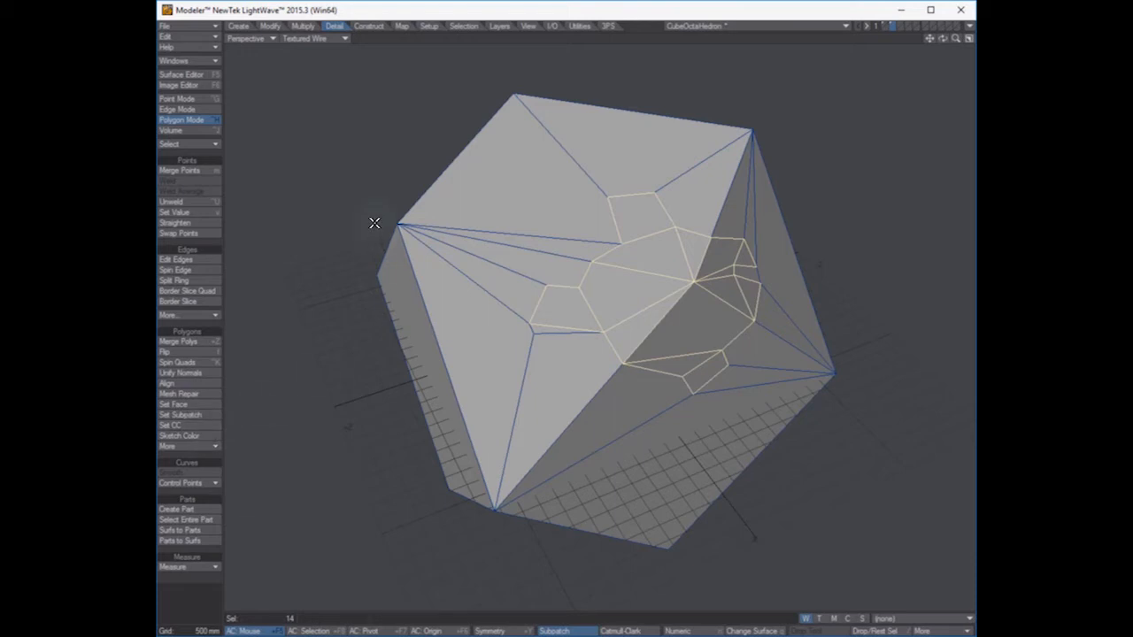
click(303, 25)
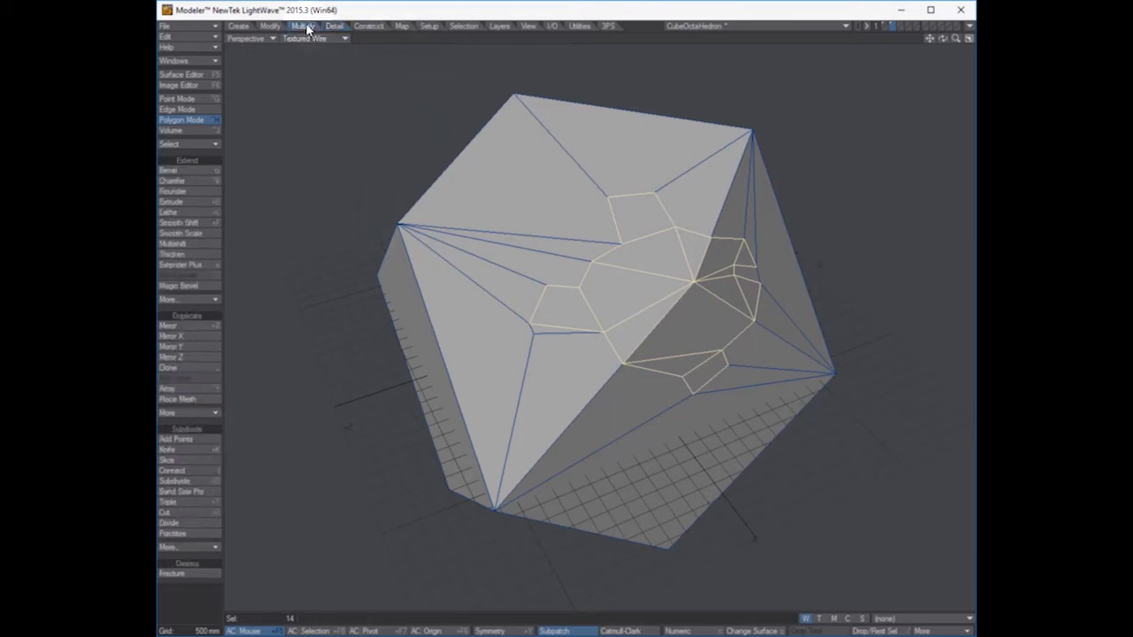
click(174, 244)
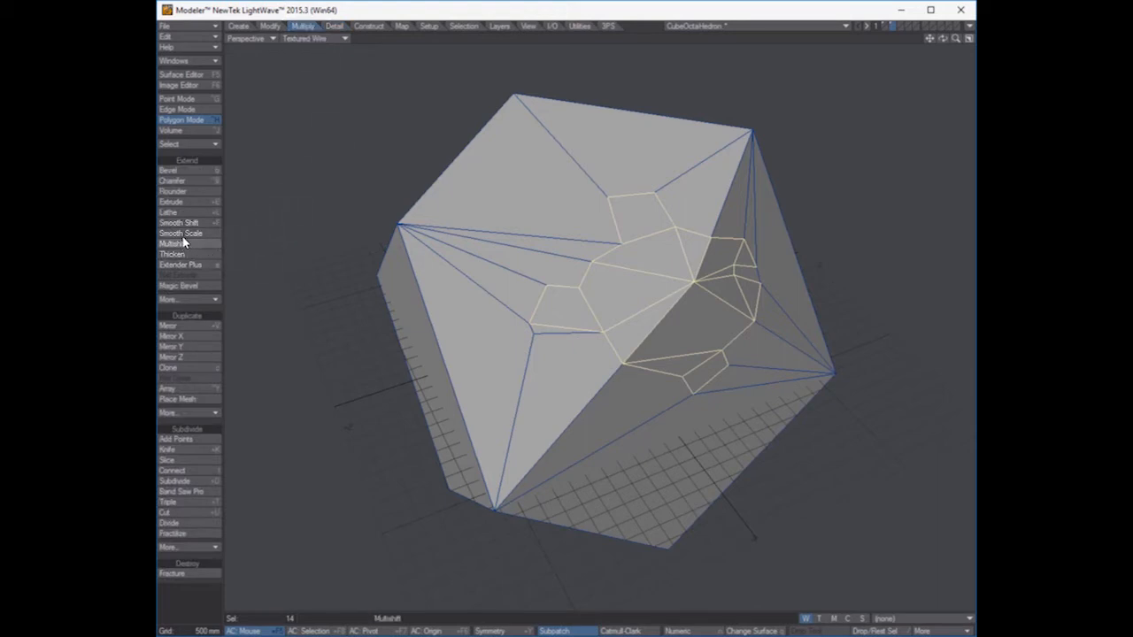
click(179, 223)
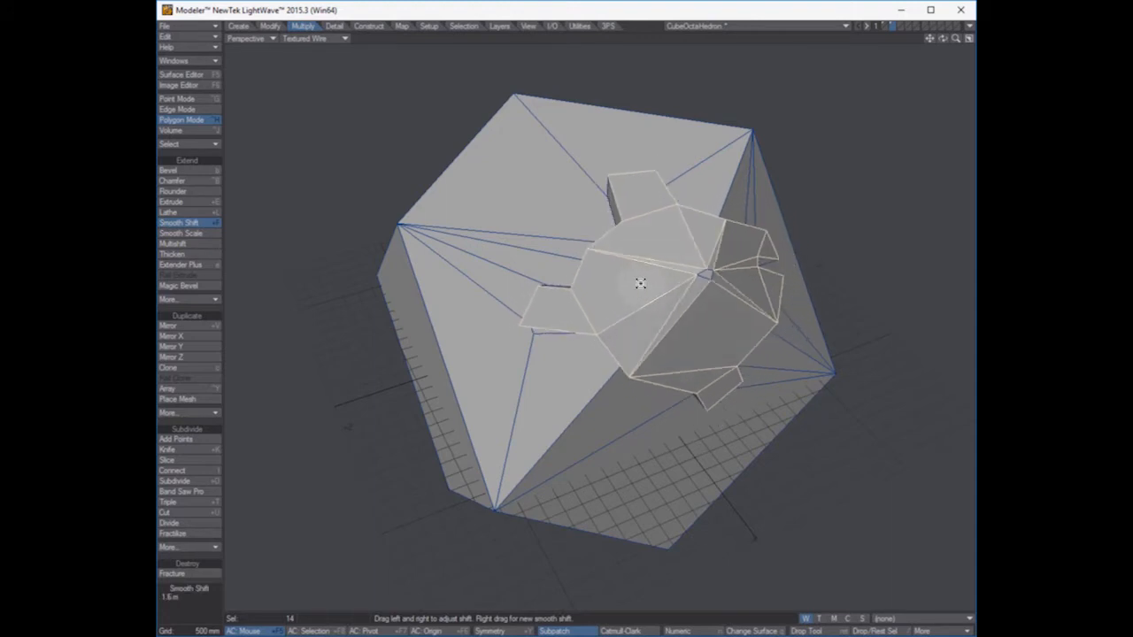
drag(641, 283, 711, 281)
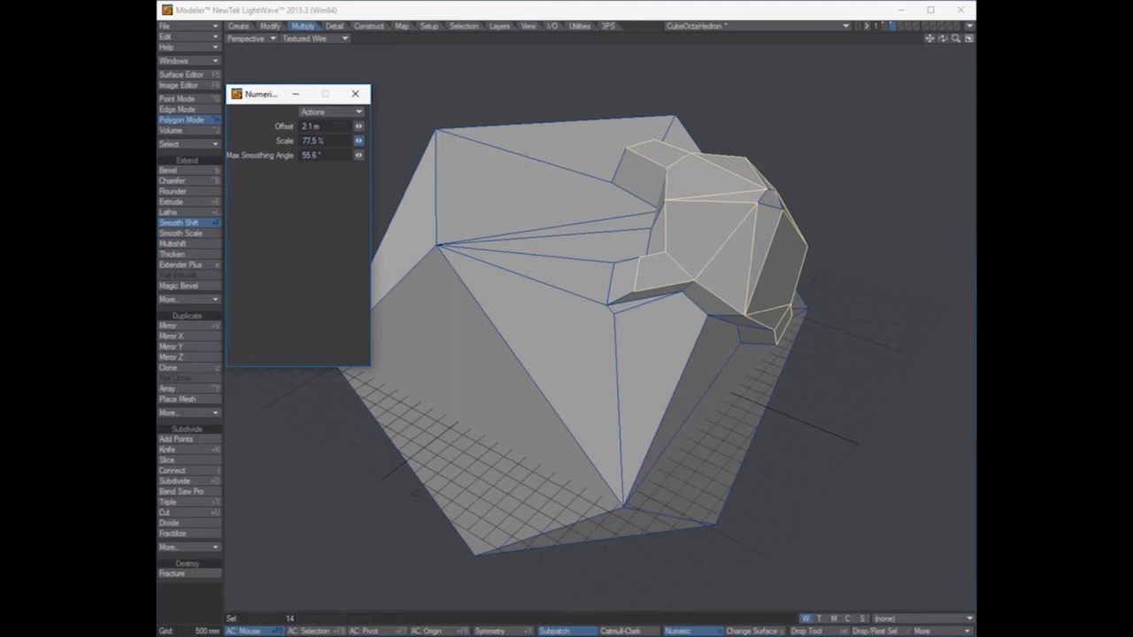
drag(770, 195, 748, 202)
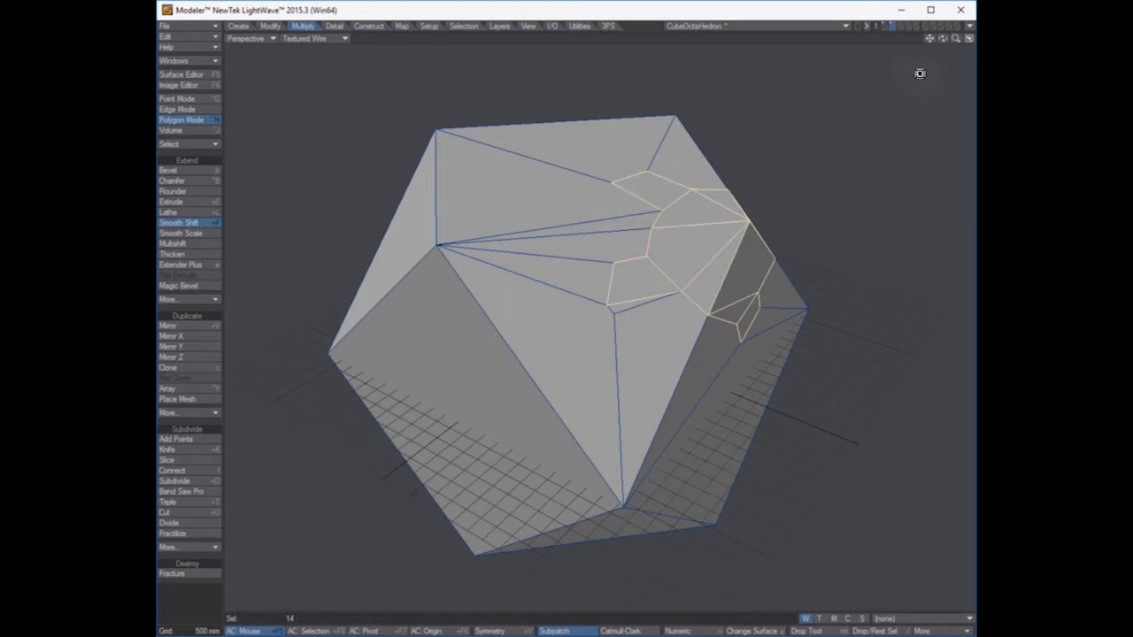
click(180, 232)
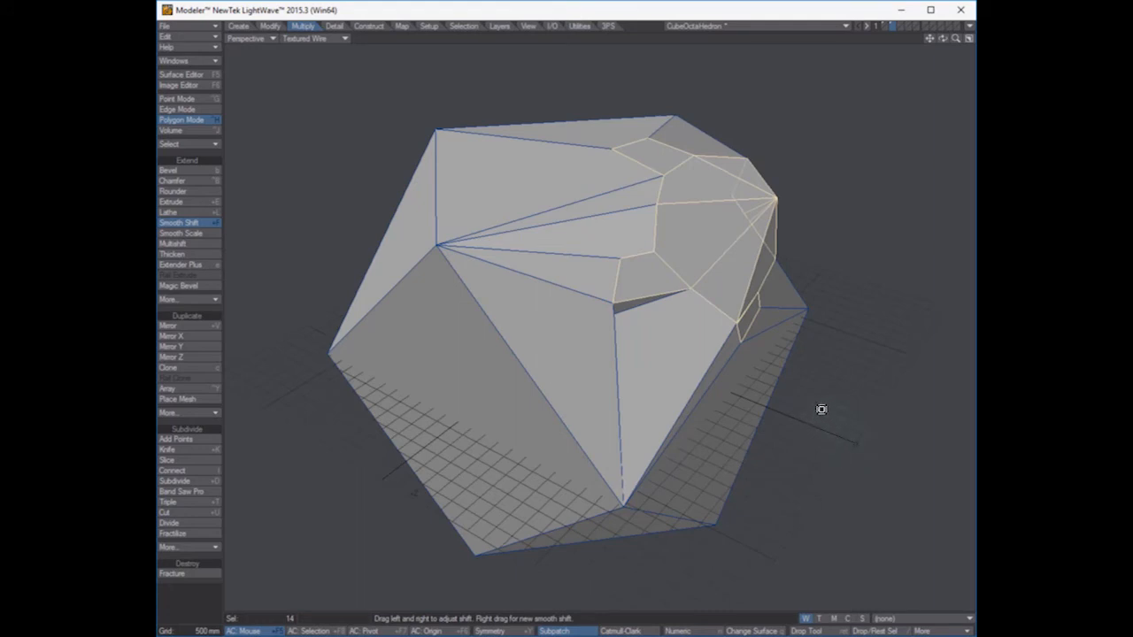
drag(821, 409, 332, 296)
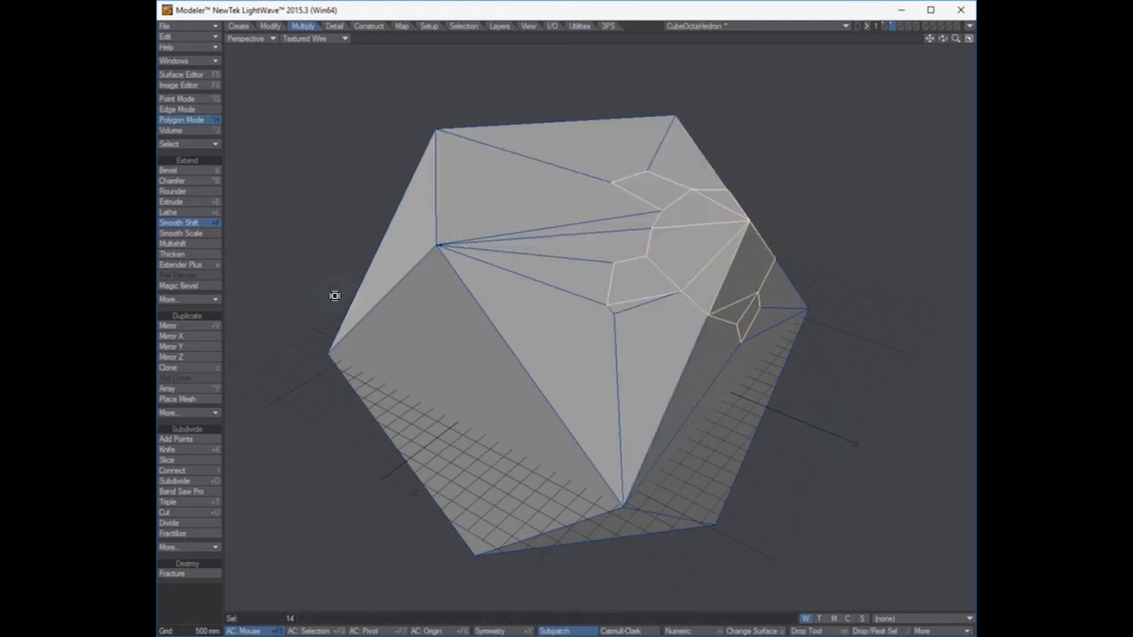
- Multishift the corner polygons with Average Normal shift, Contour inset and Group Polygons enabled
click(173, 245)
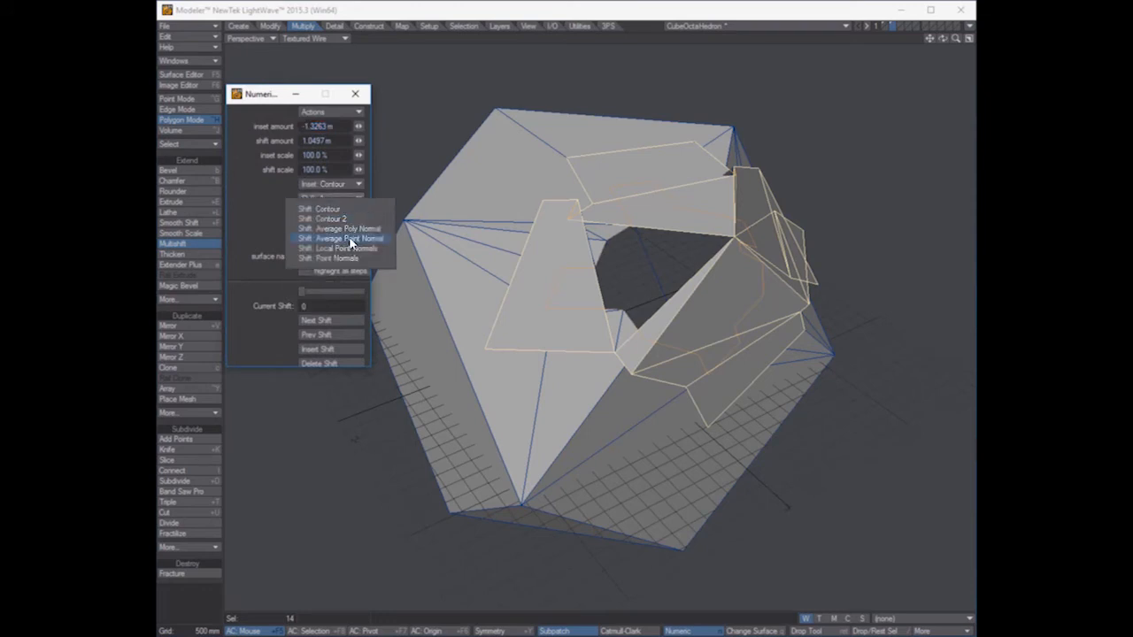
click(349, 237)
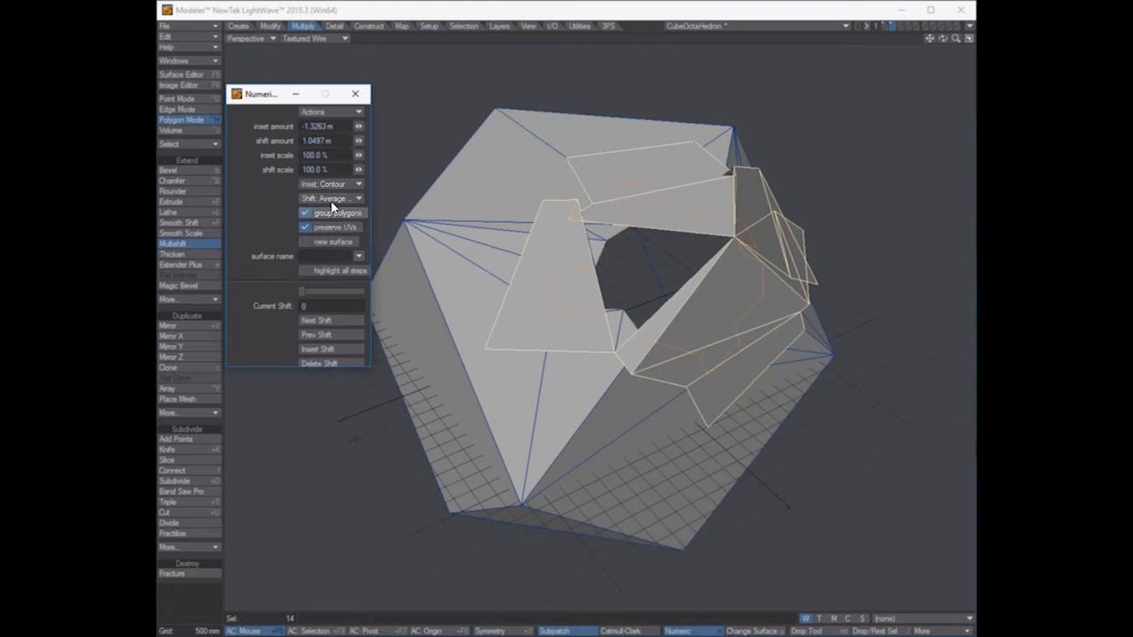
click(329, 182)
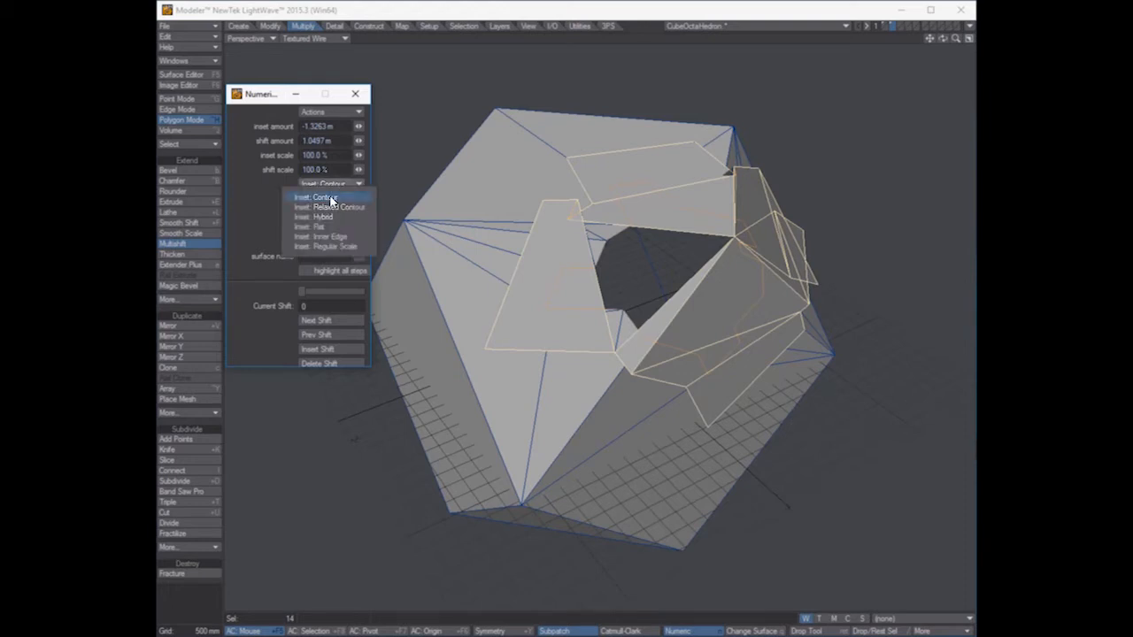
click(328, 197)
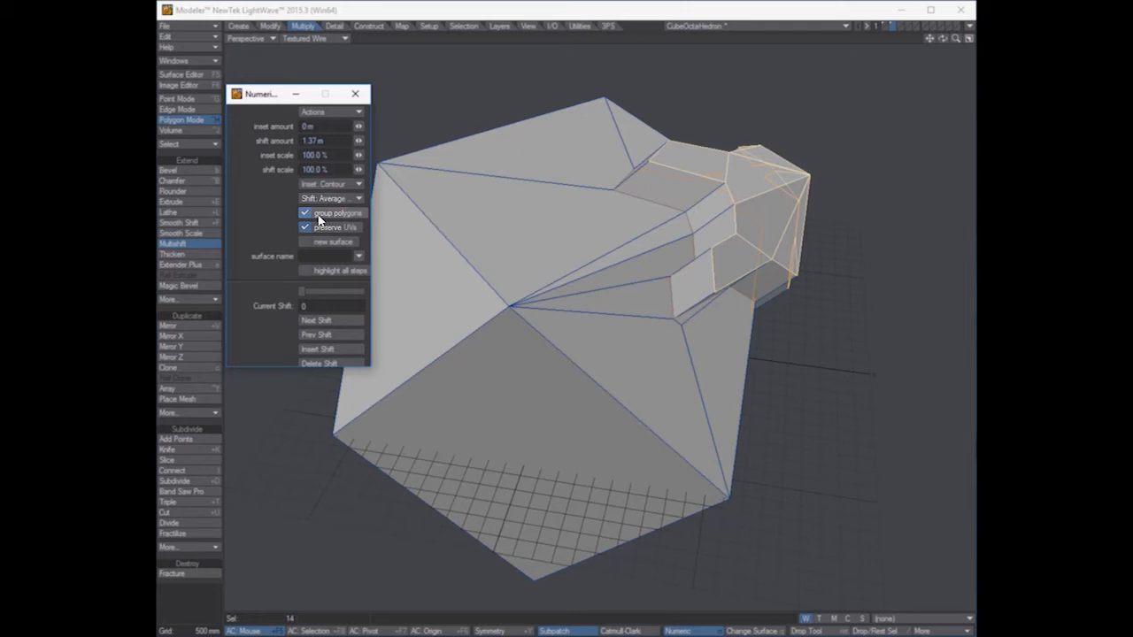
click(354, 93)
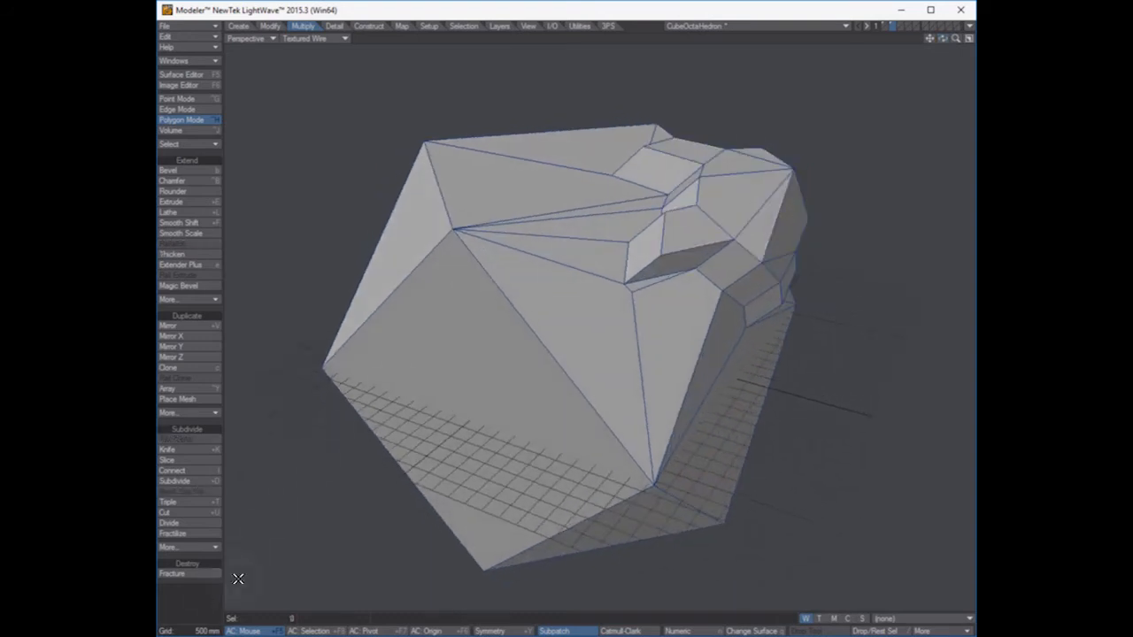
mouse_move(818, 149)
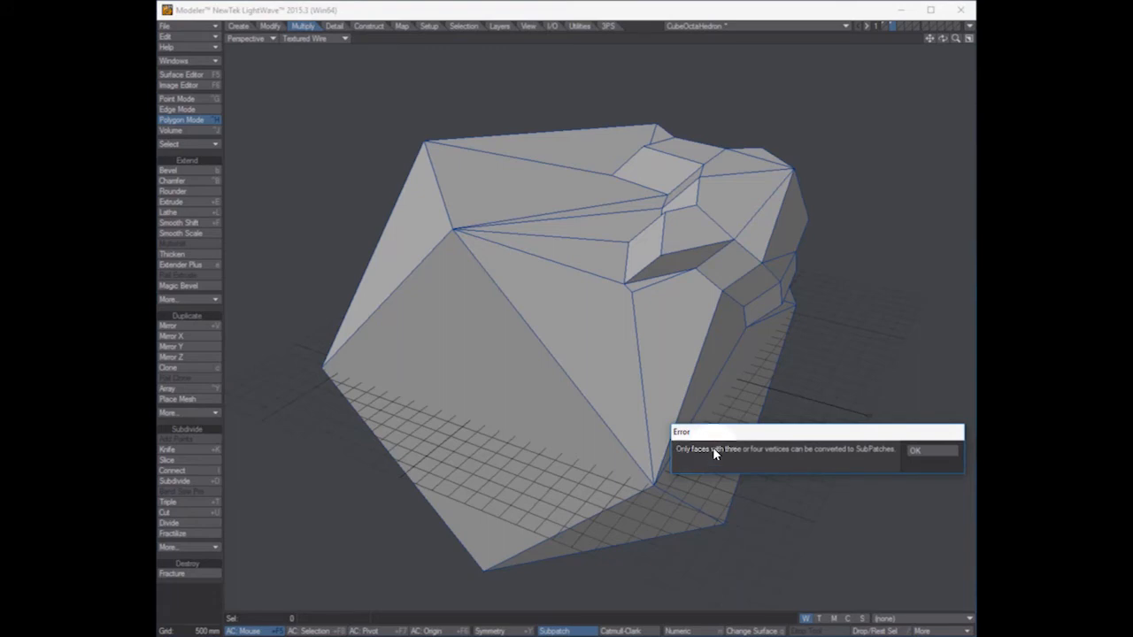
click(915, 450)
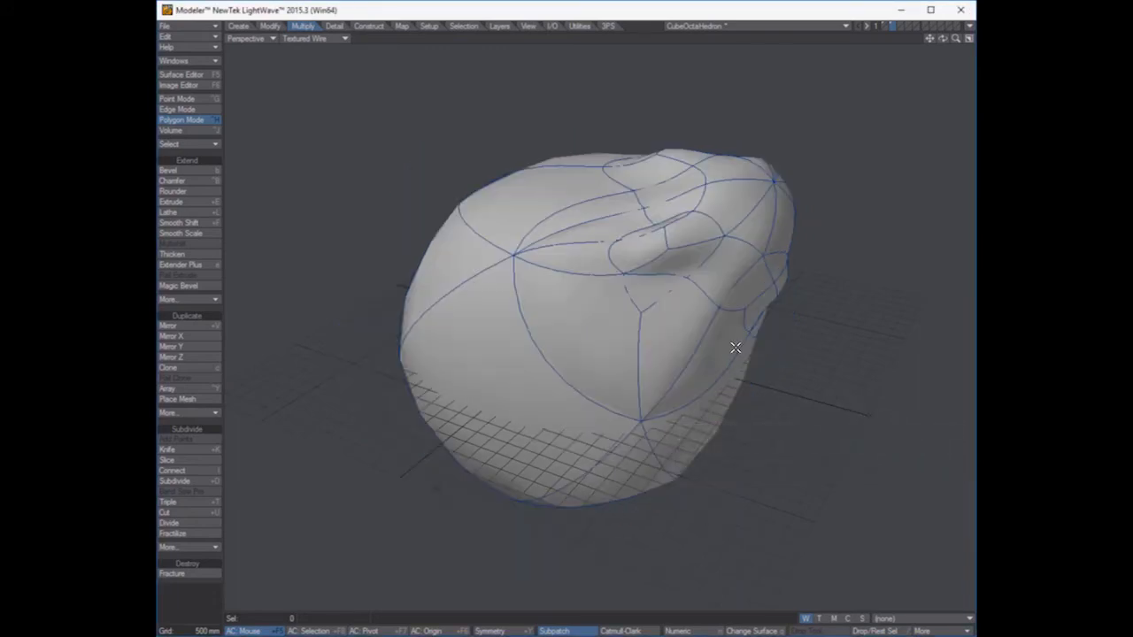
mouse_move(639, 161)
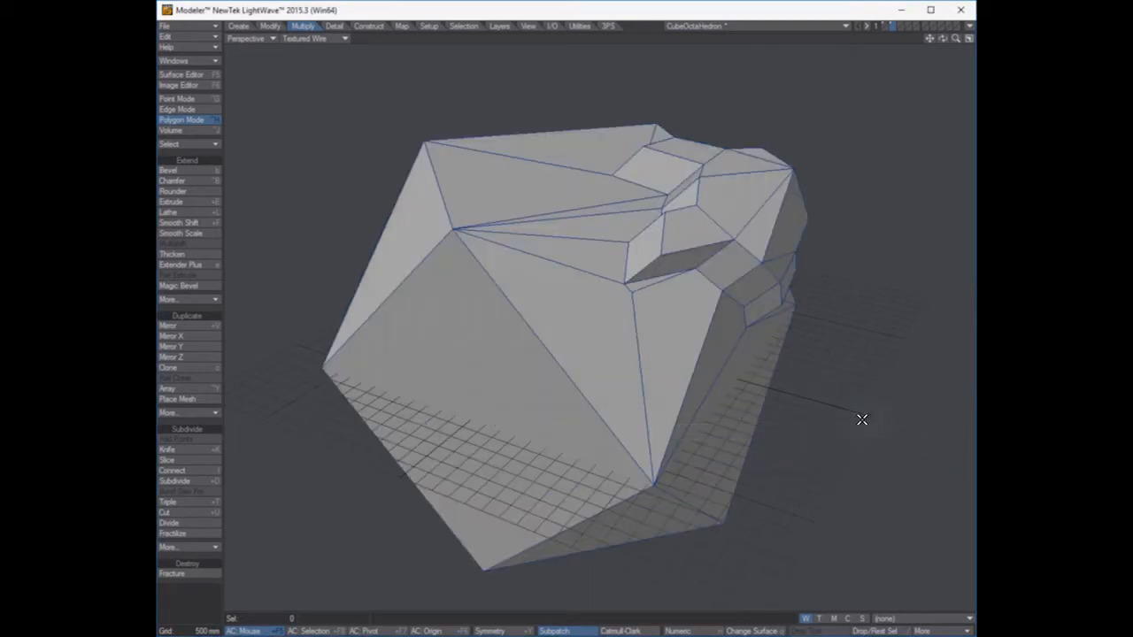
mouse_move(656, 361)
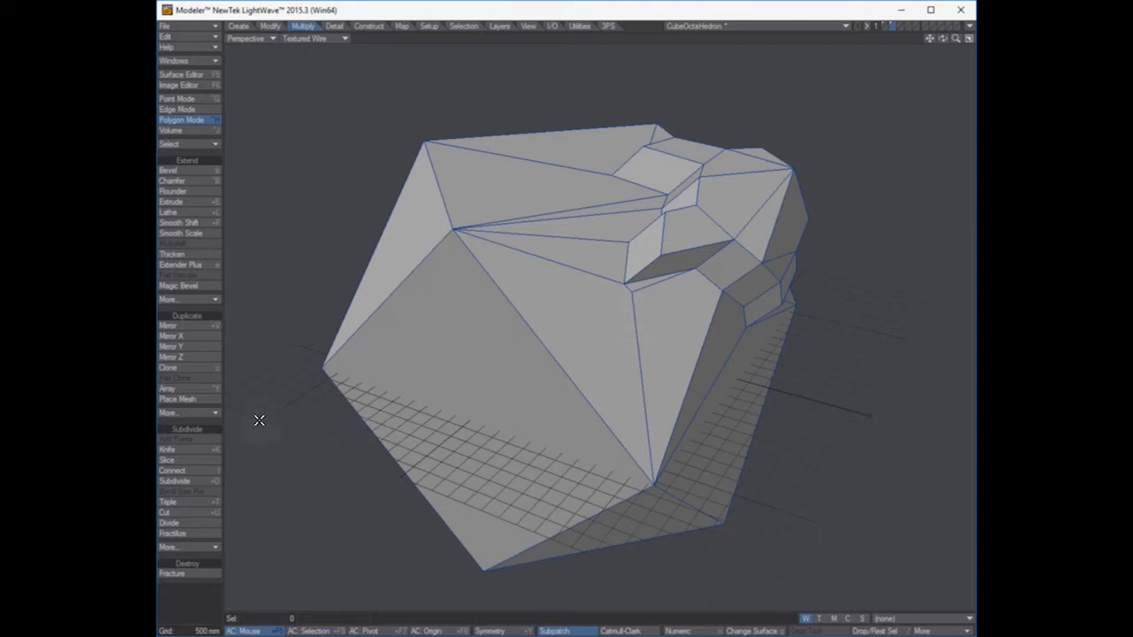
click(334, 26)
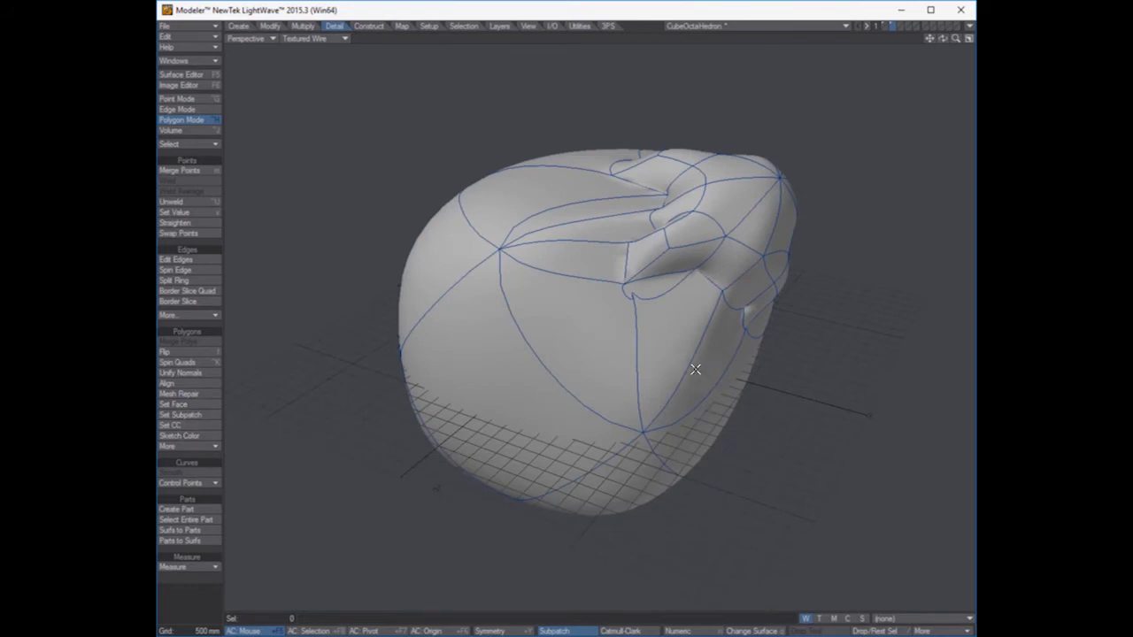
mouse_move(662, 193)
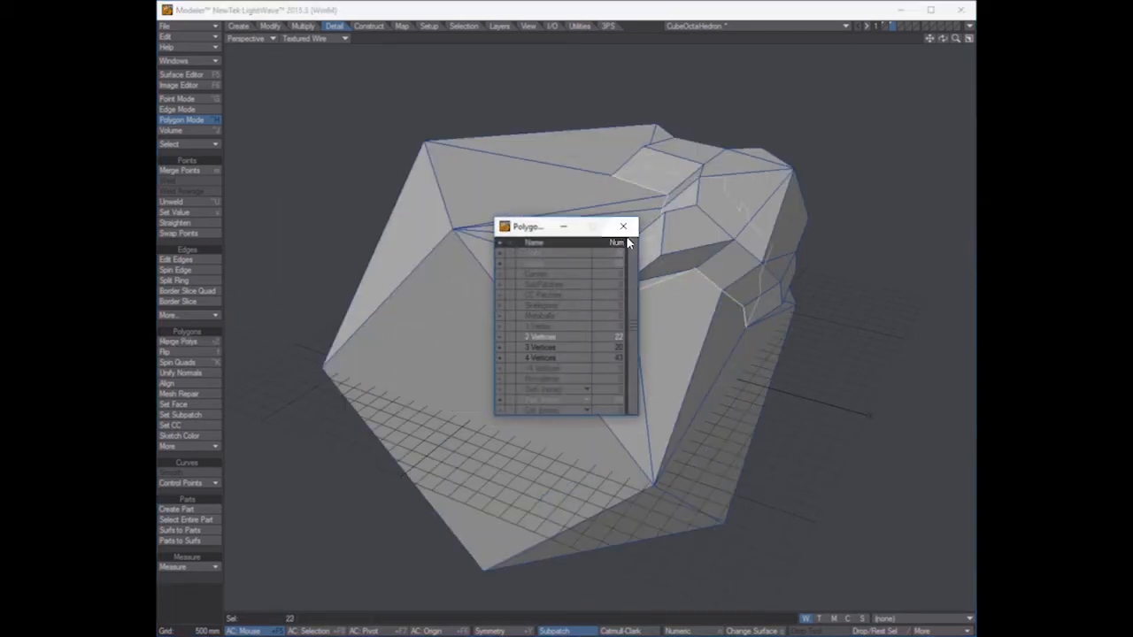
click(623, 227)
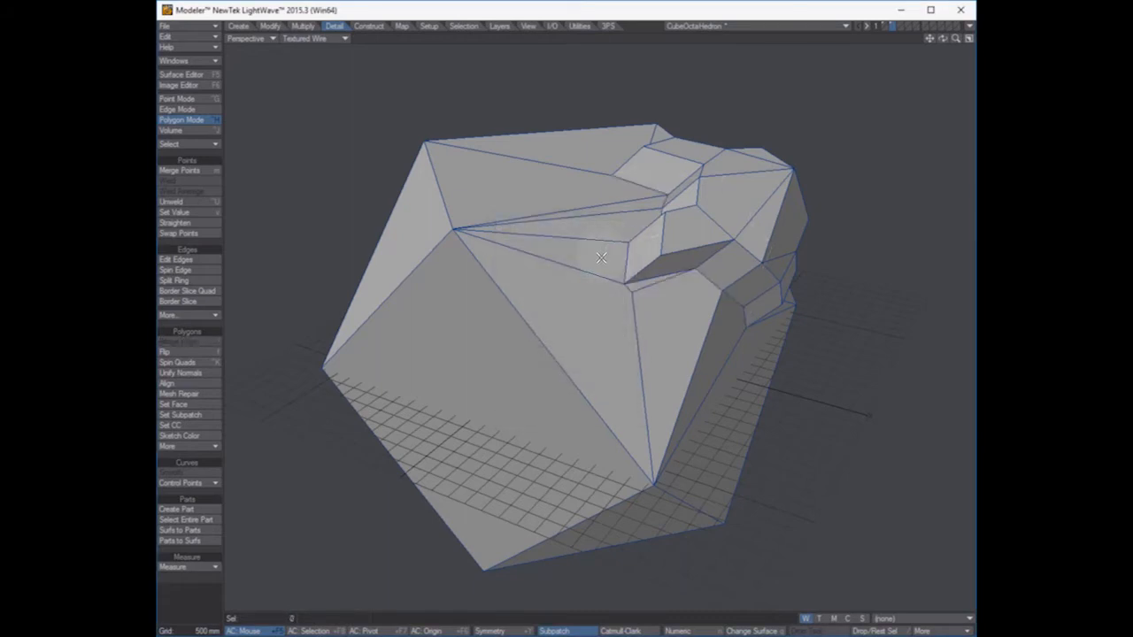
click(179, 170)
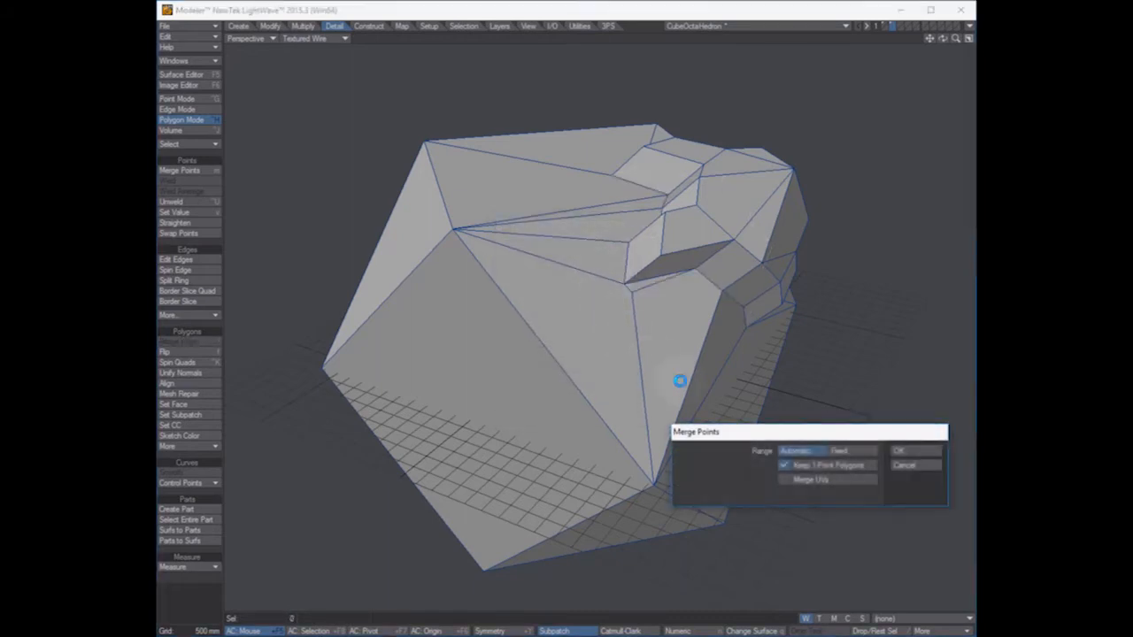
click(899, 451)
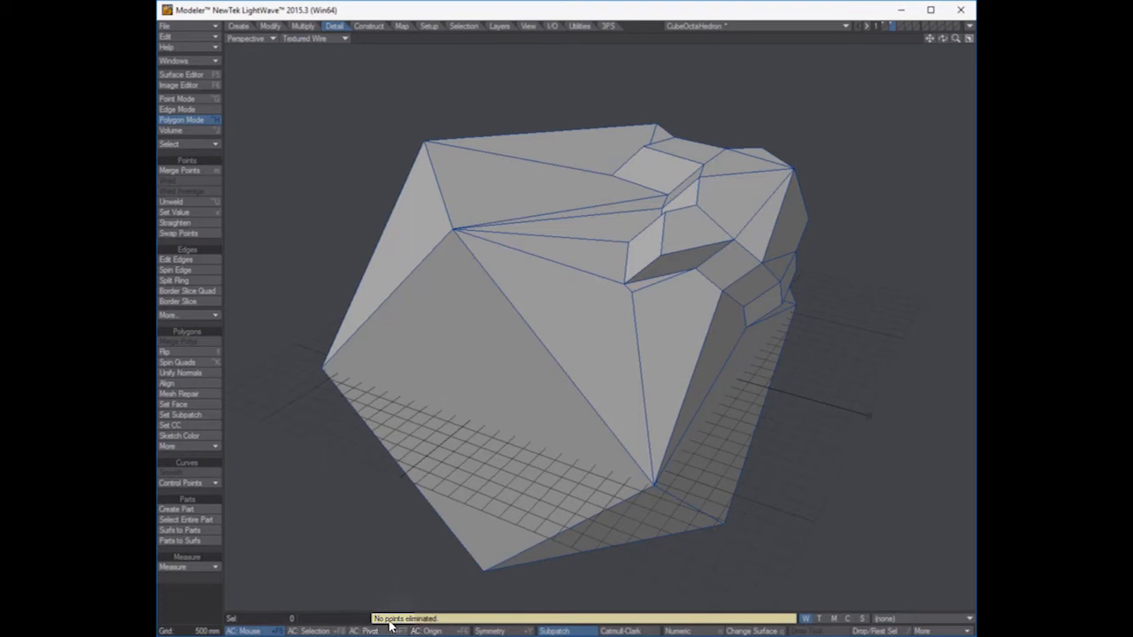
mouse_move(298, 418)
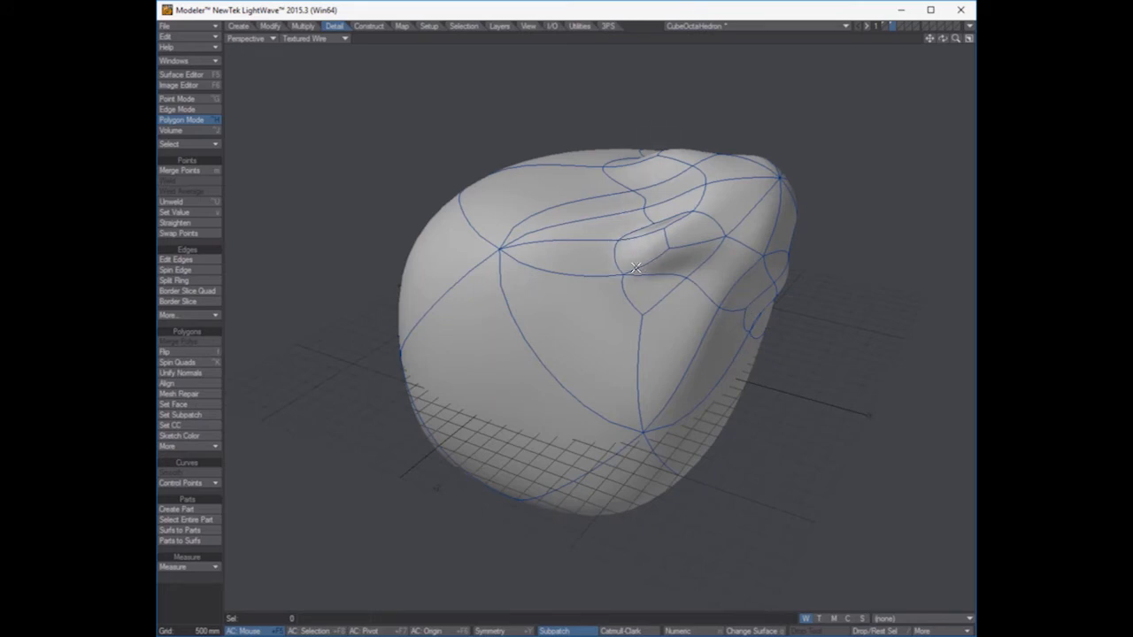
mouse_move(621, 272)
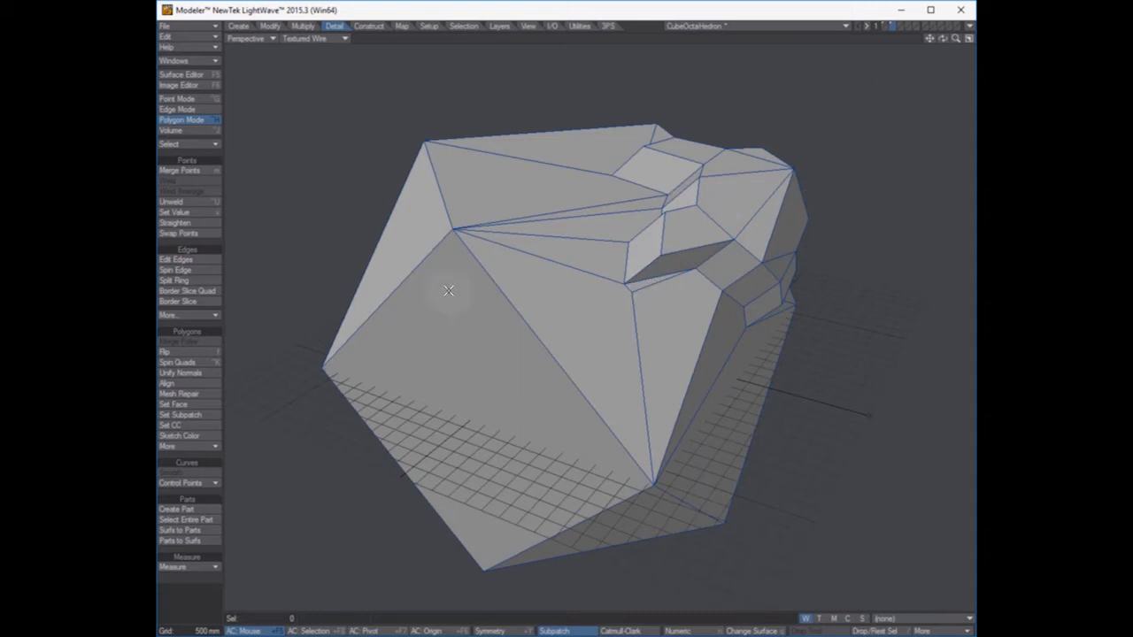
- Freeze the Catmull-Clark subdivided blob into a dense smooth polygon mesh
click(177, 259)
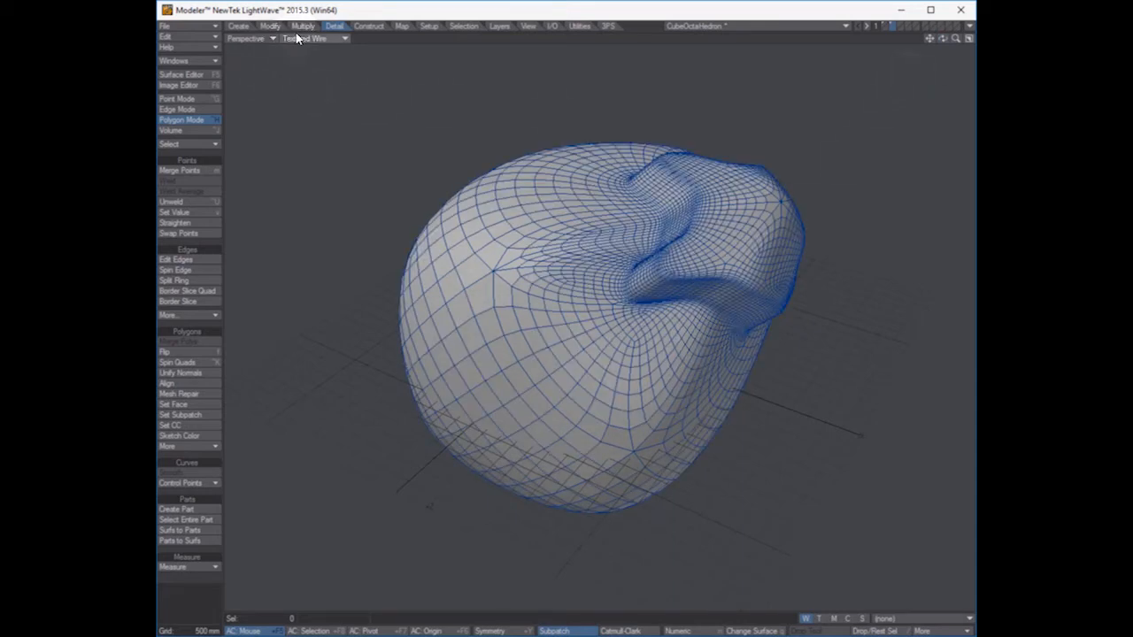
- Show the blob shaded and assign its polygons to a newly named surface via Change Surface
click(315, 39)
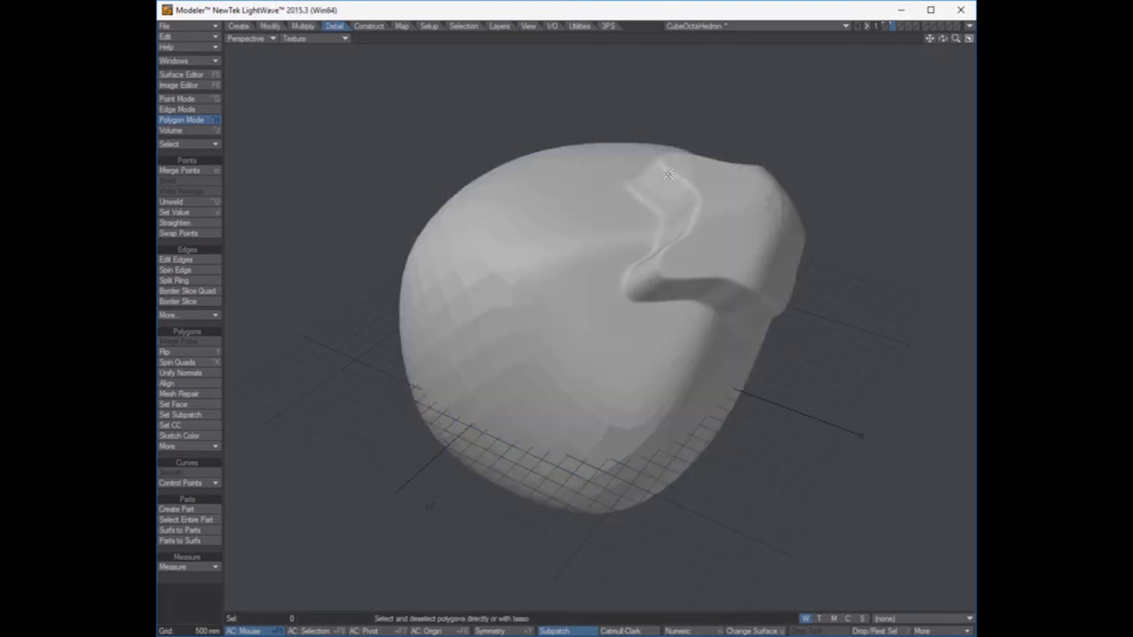
mouse_move(629, 343)
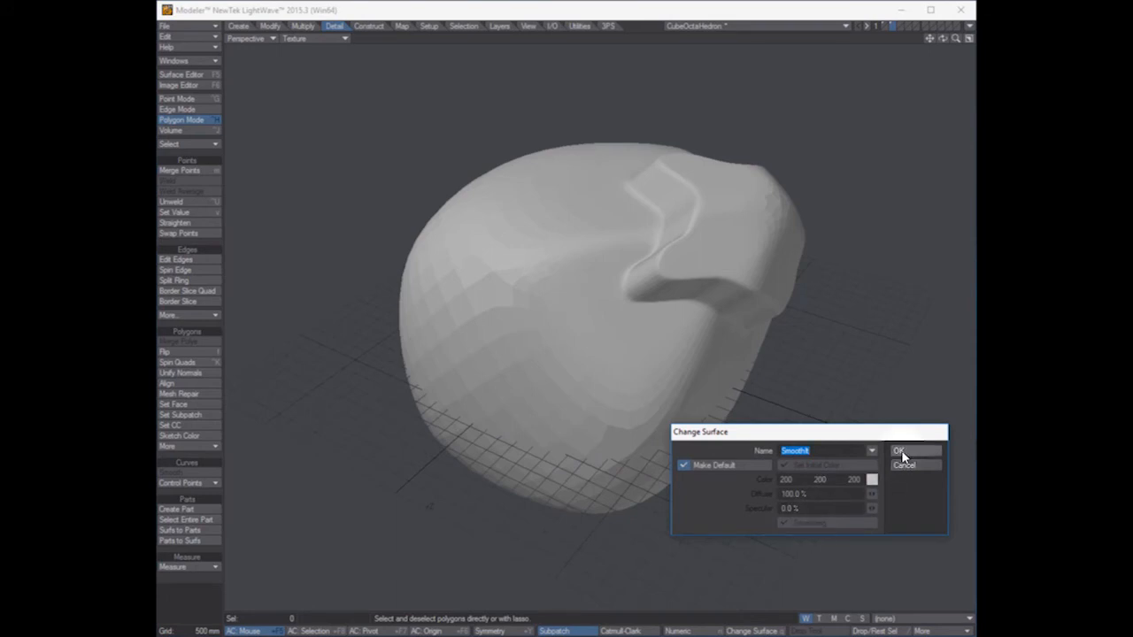
click(899, 451)
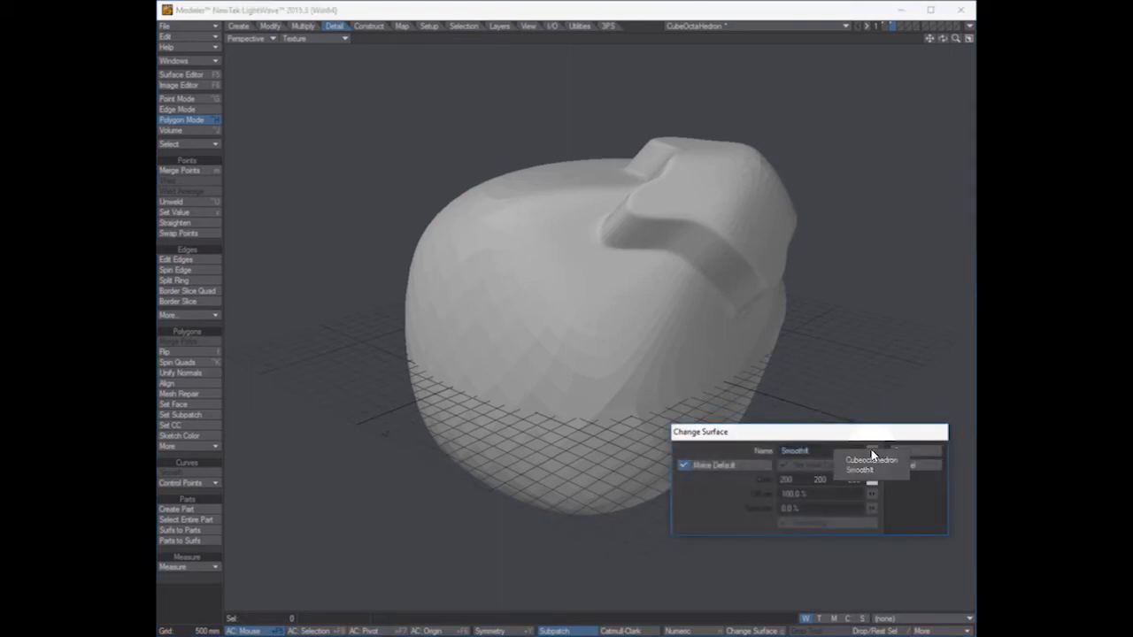
click(859, 471)
text(2)
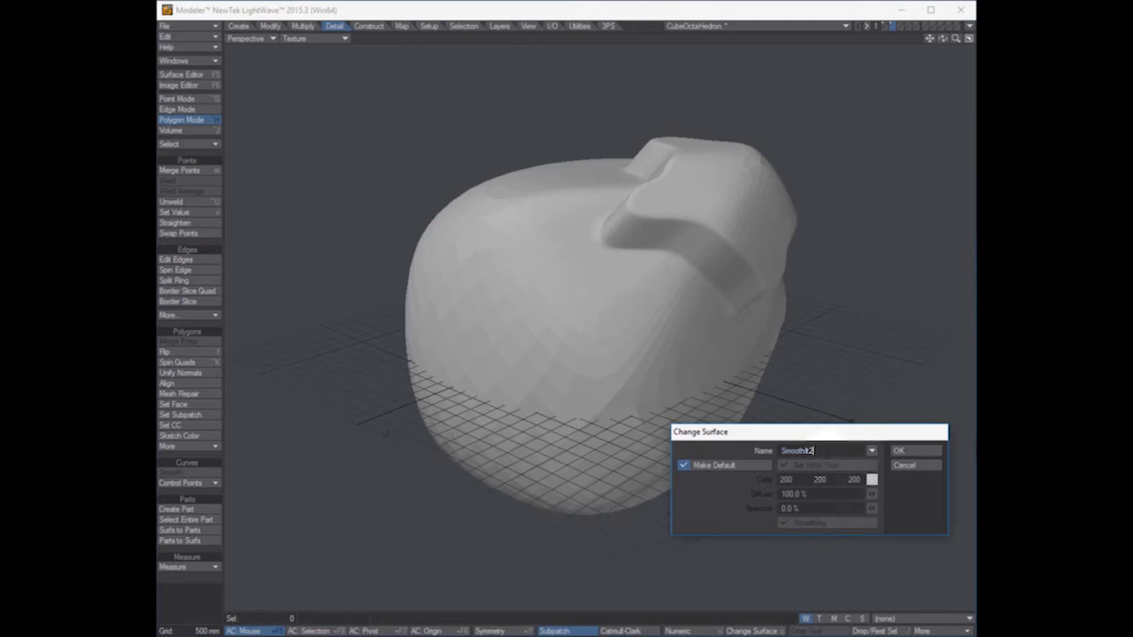
click(899, 451)
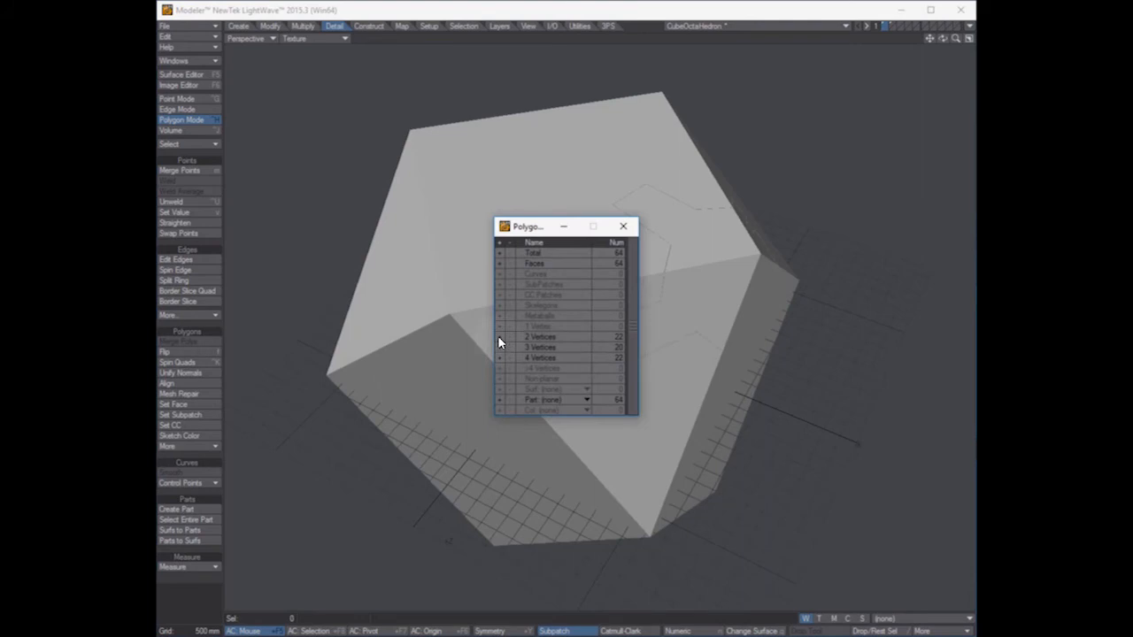
- Select one polygon category in the faceted block's statistics to check its counts
click(623, 226)
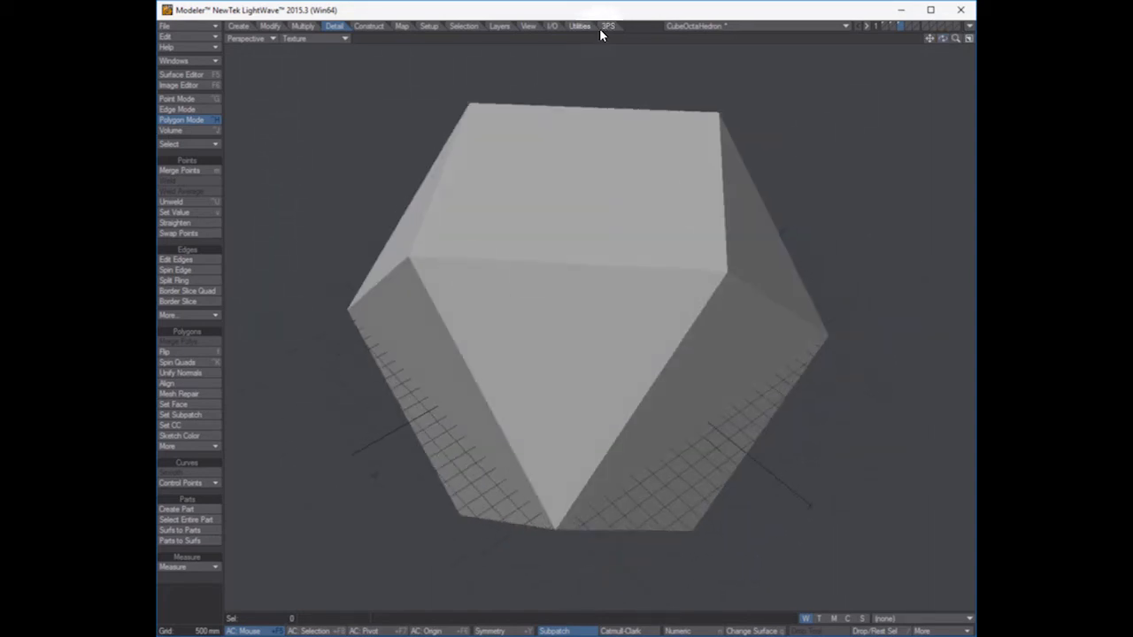
click(609, 26)
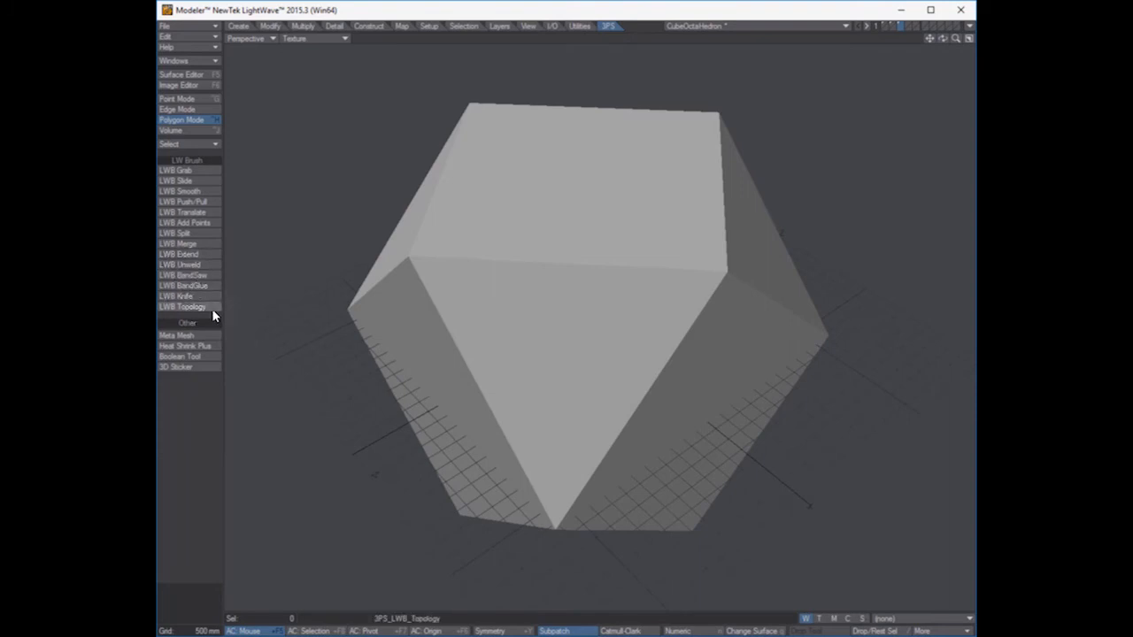
click(177, 295)
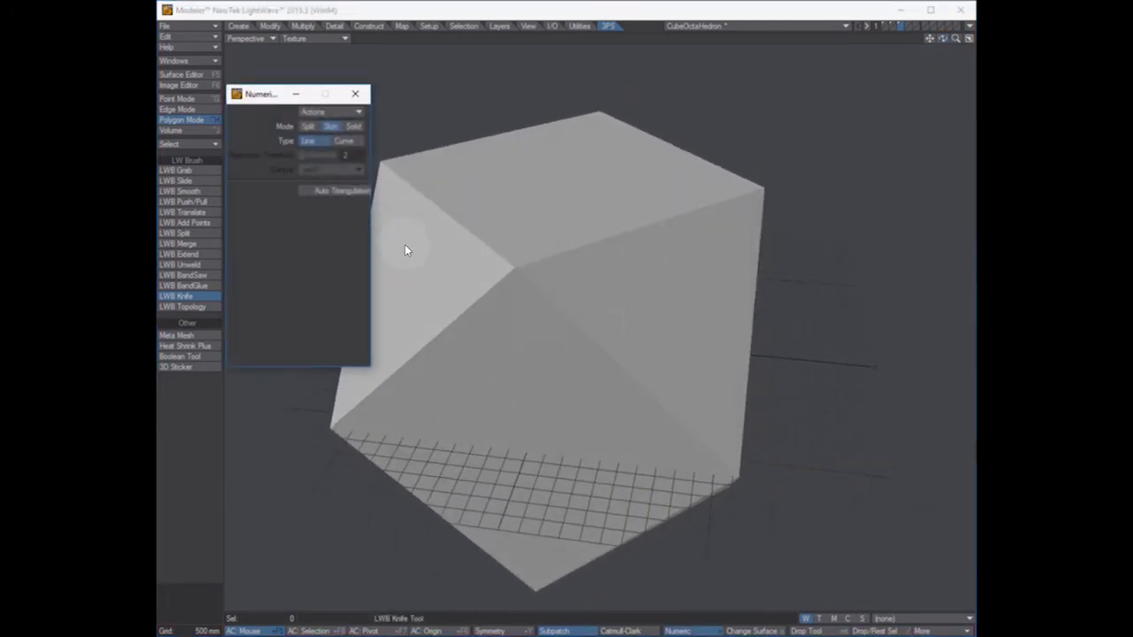
click(354, 126)
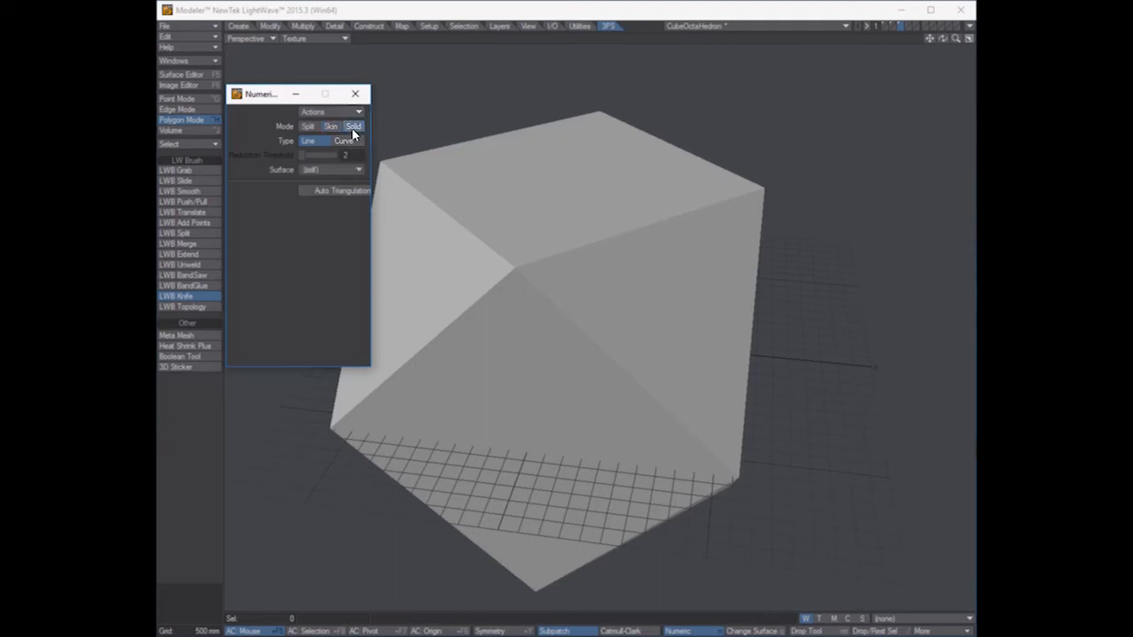
click(333, 170)
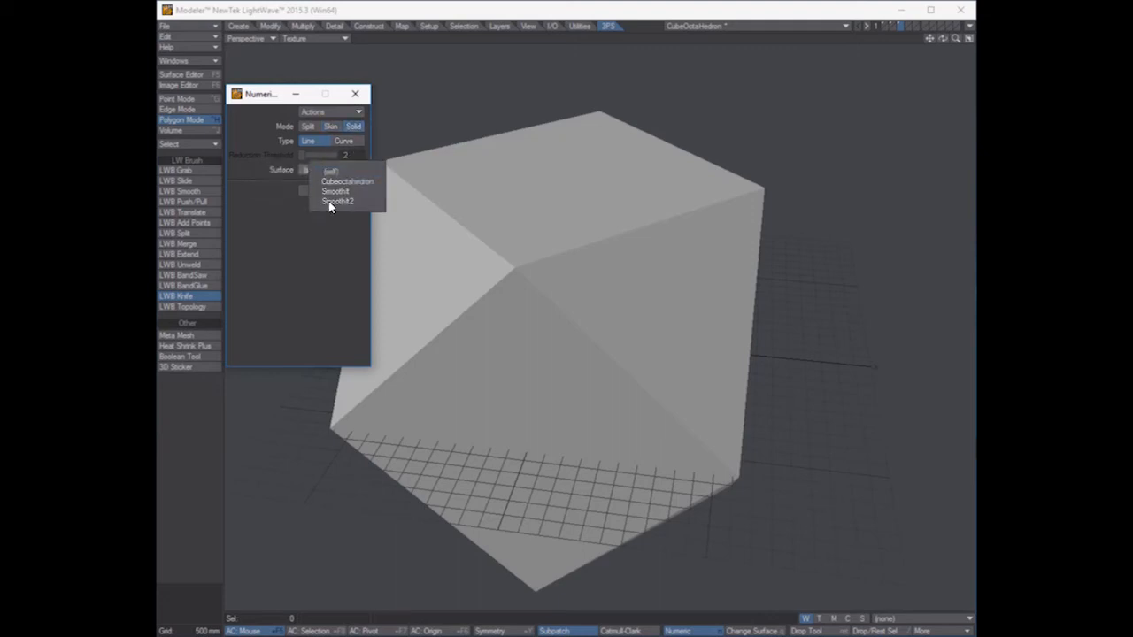
click(332, 170)
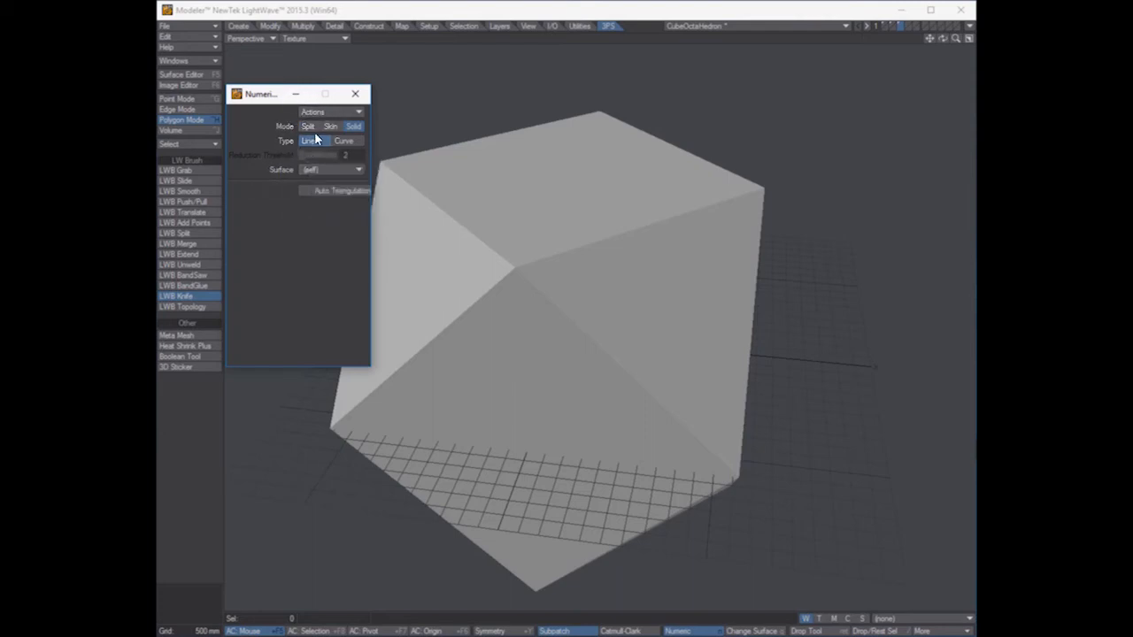
click(496, 219)
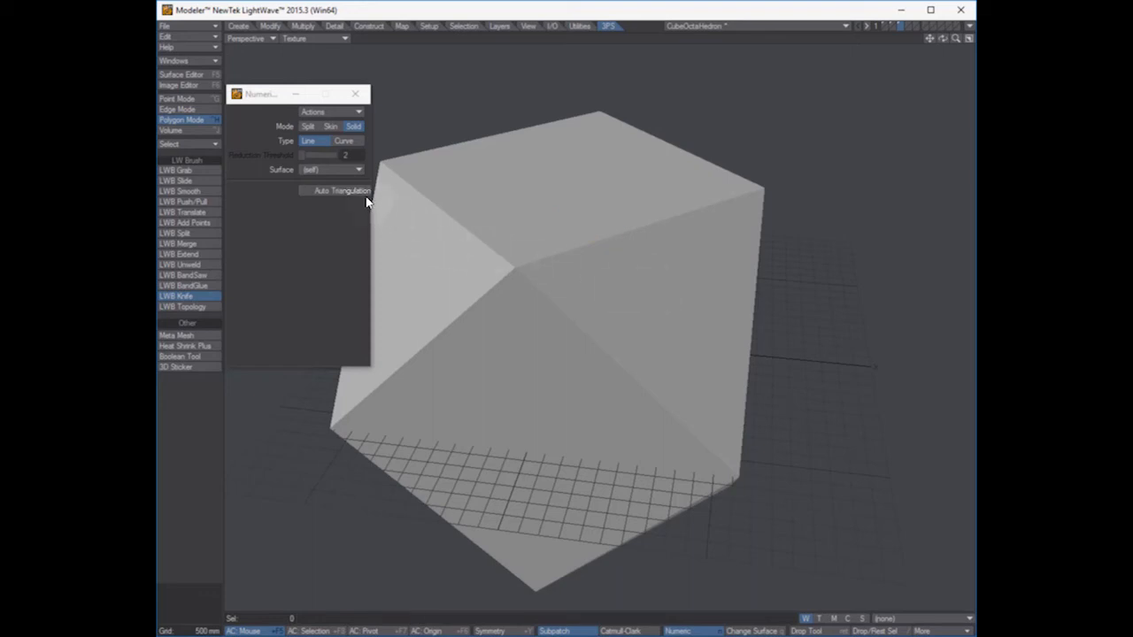
click(343, 142)
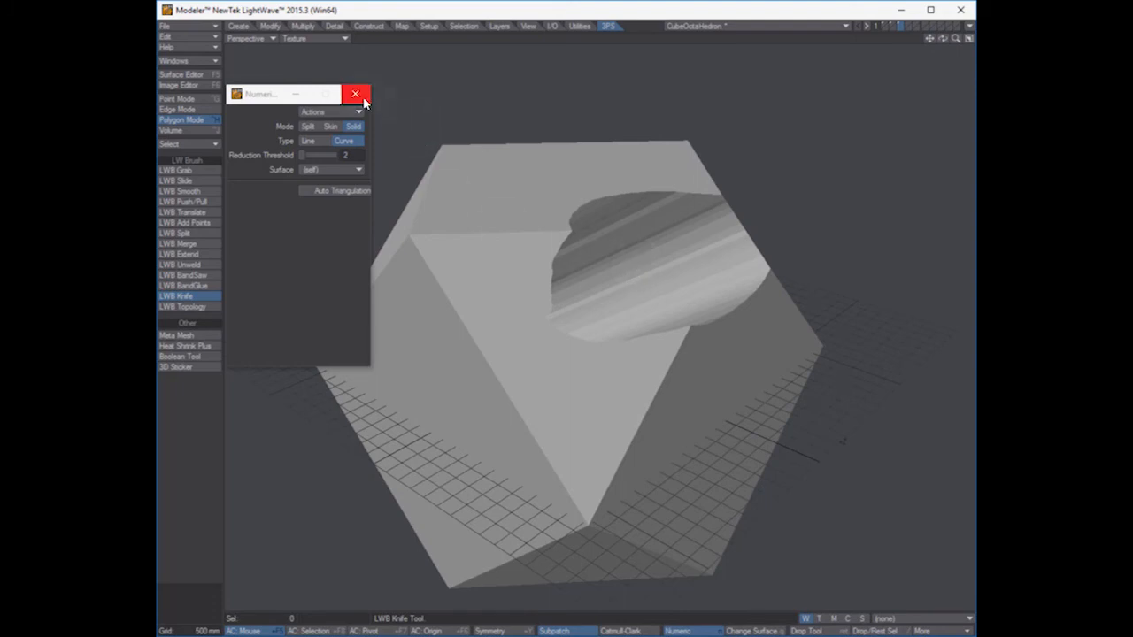
click(356, 94)
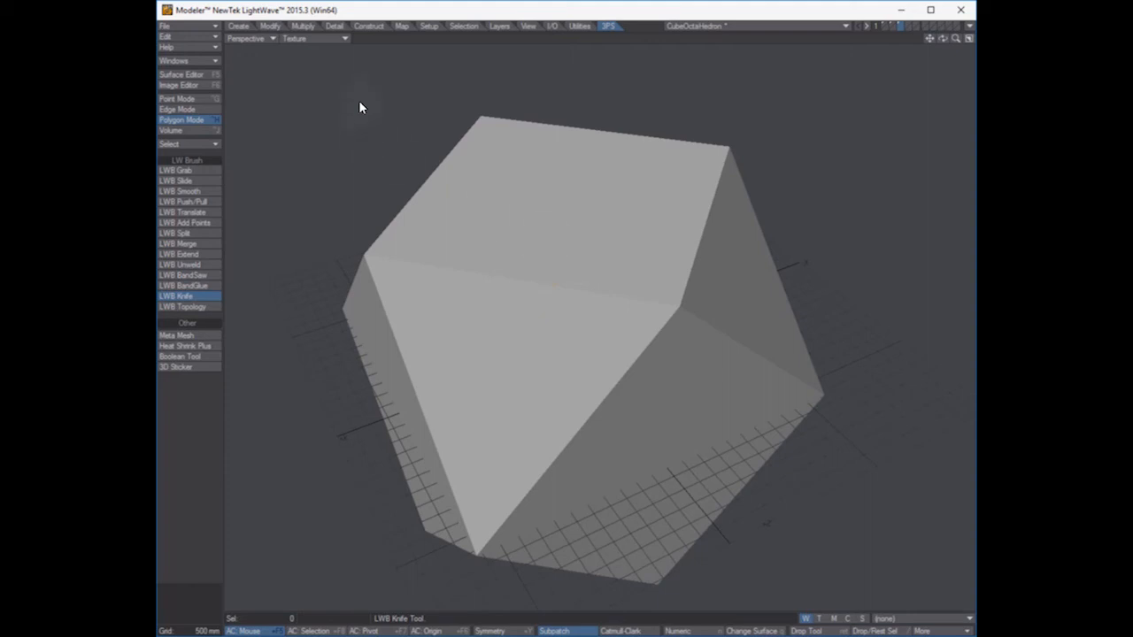
- View the block as wireframe and knife several closed freehand curves into its faces
click(315, 39)
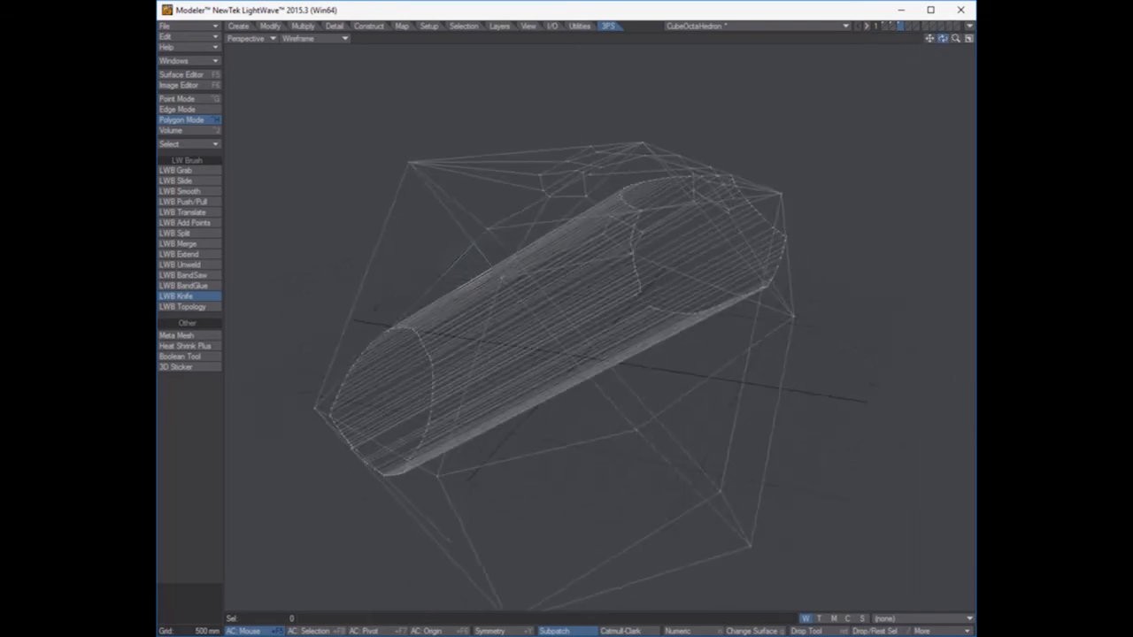
click(175, 296)
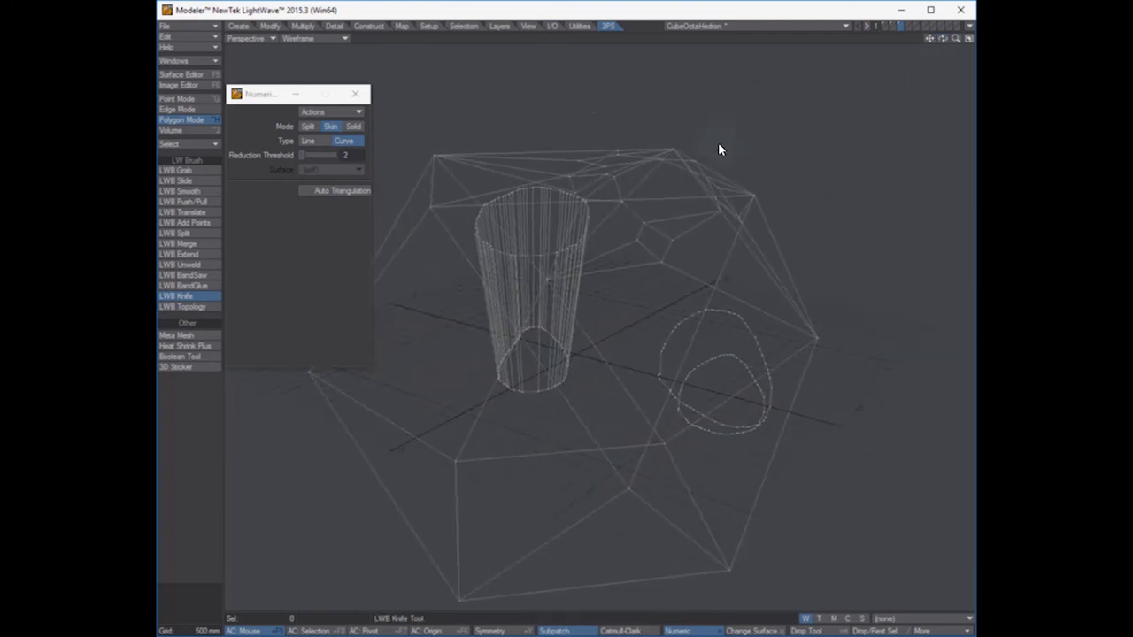
click(308, 128)
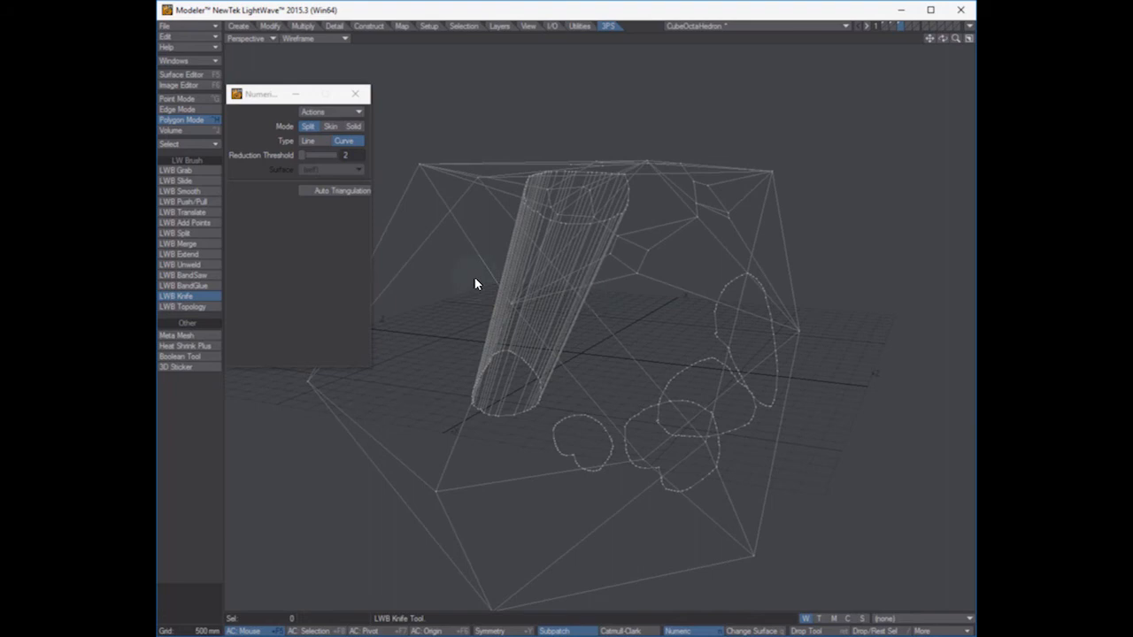
click(308, 142)
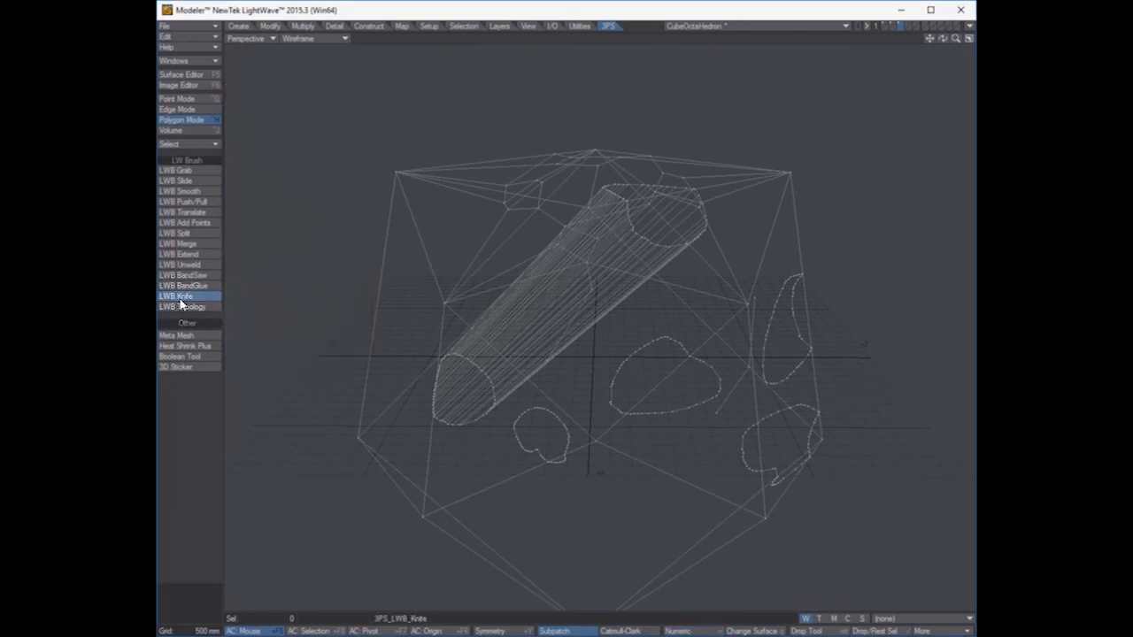
- Drop the knife tool and switch the viewport shading from Wireframe to Texture on the blob
click(184, 306)
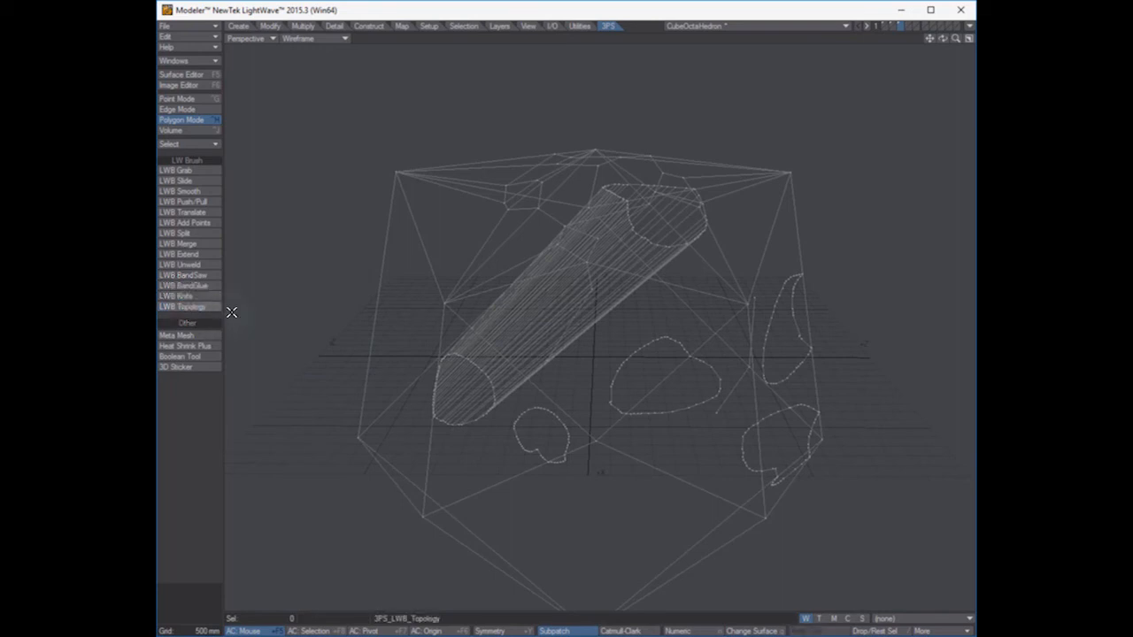
mouse_move(588, 167)
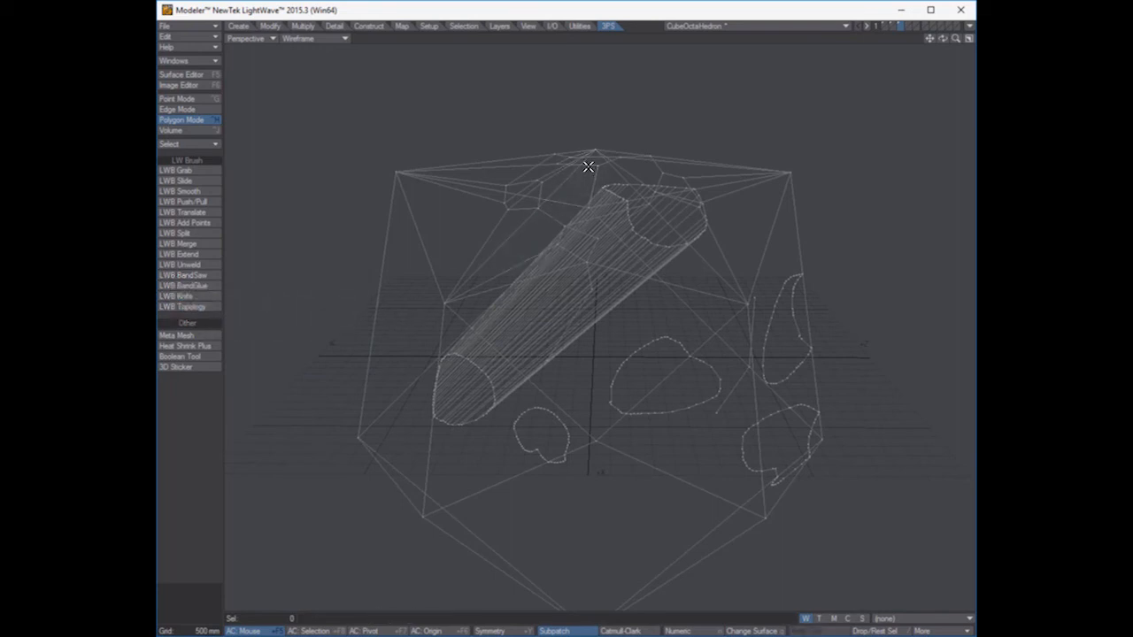
mouse_move(581, 163)
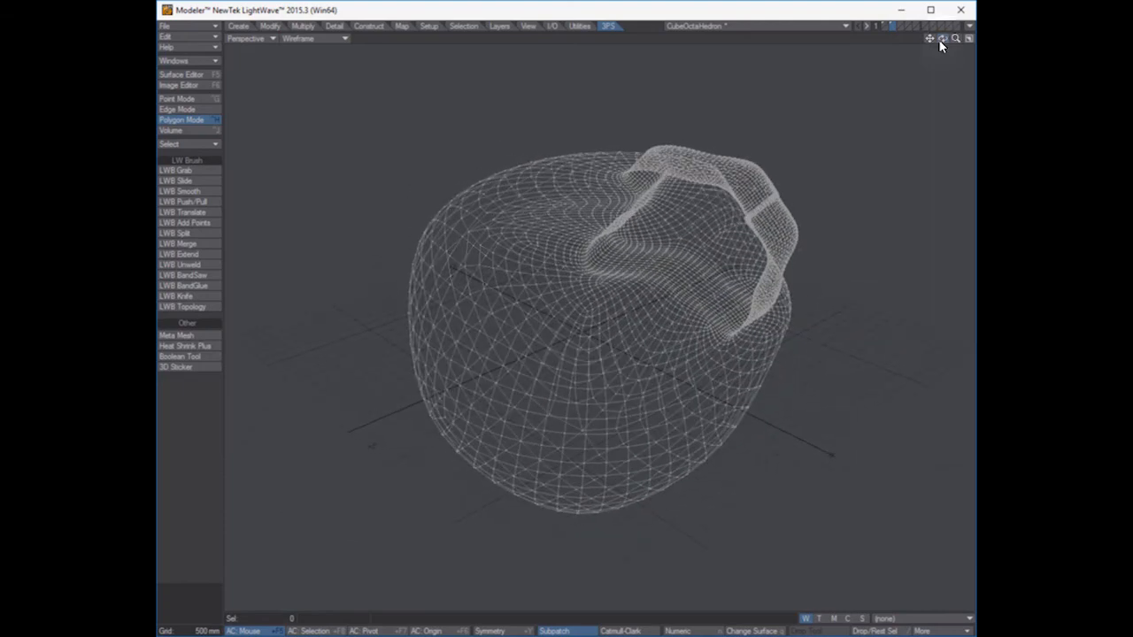
click(315, 38)
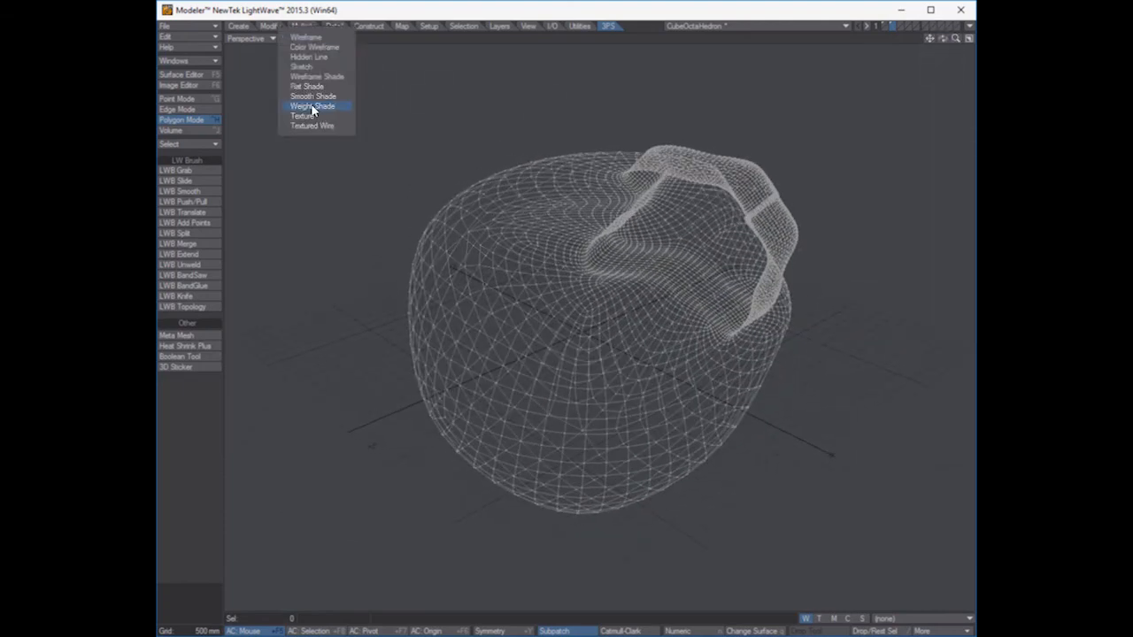
click(304, 117)
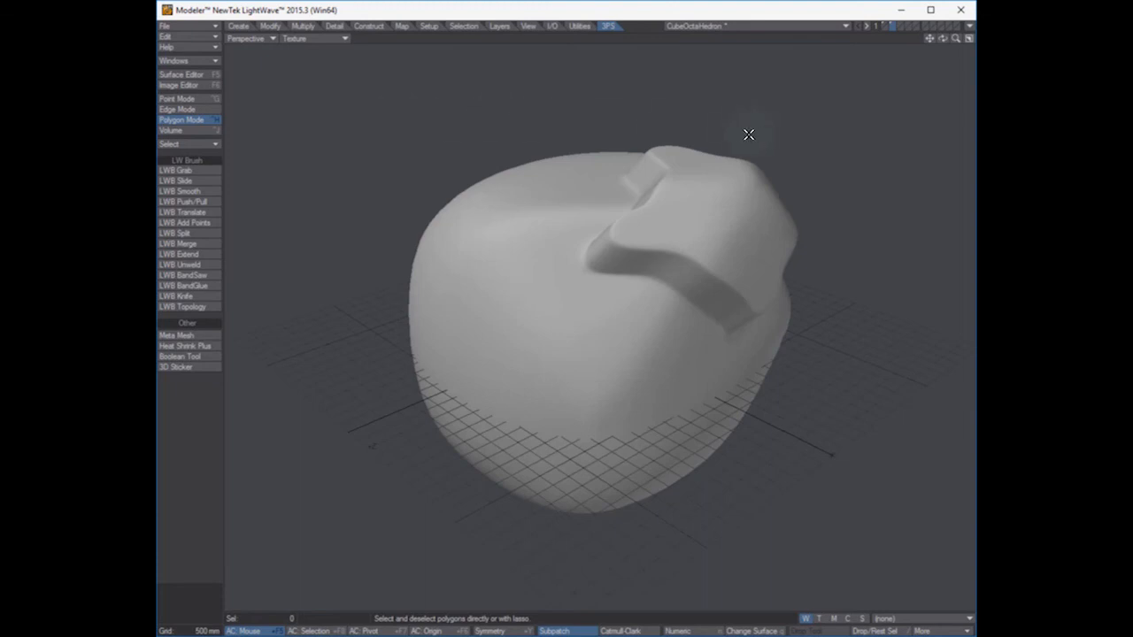
mouse_move(312, 79)
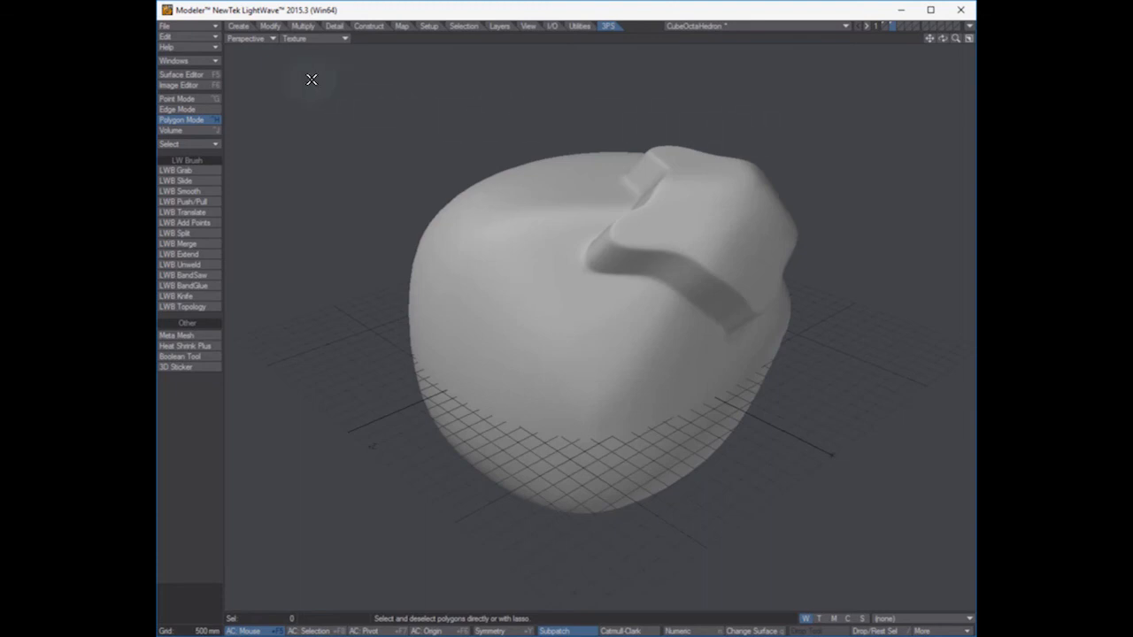
mouse_move(358, 160)
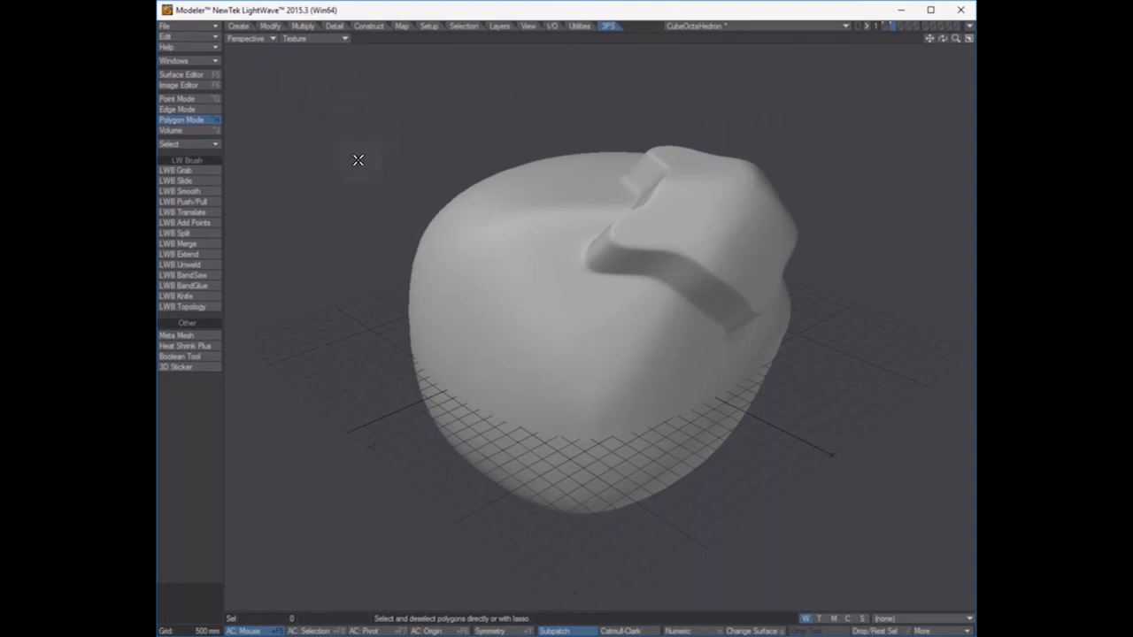